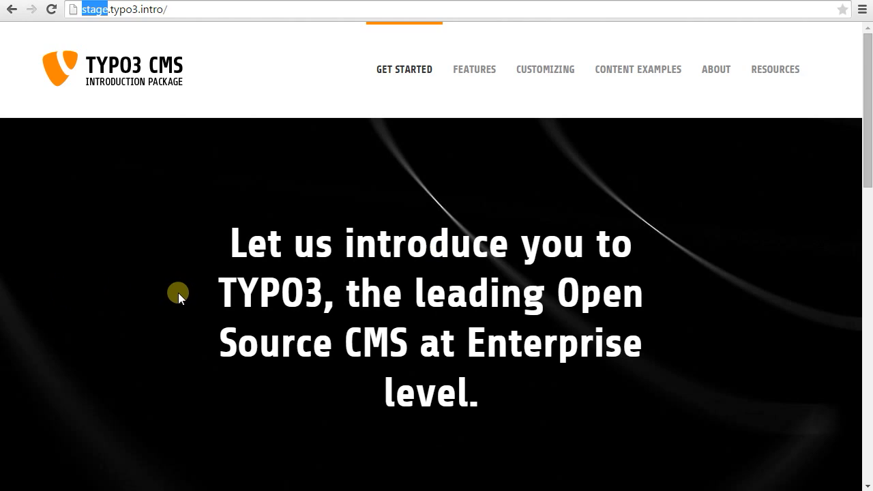
pyautogui.moveTo(384, 17)
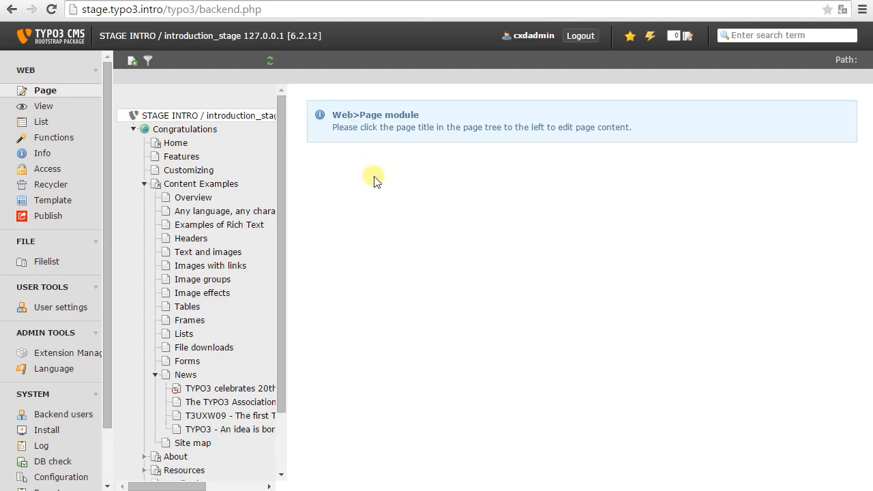
pyautogui.moveTo(373, 179)
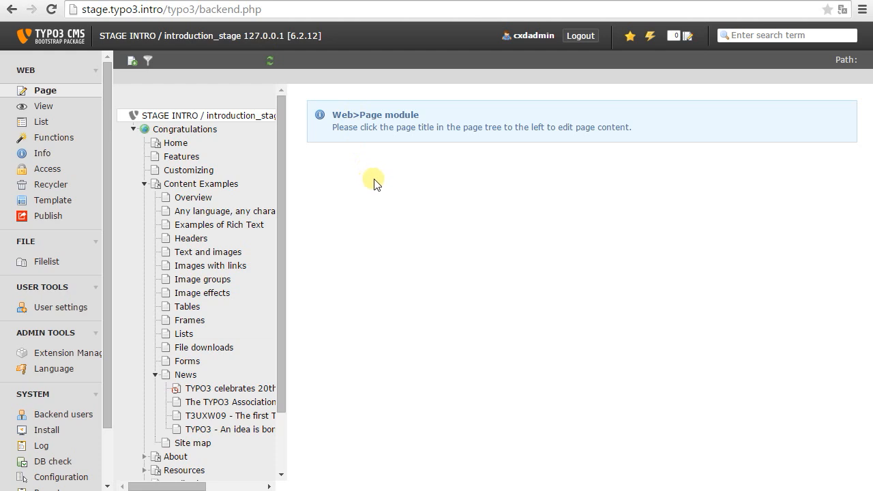
pyautogui.moveTo(455, 246)
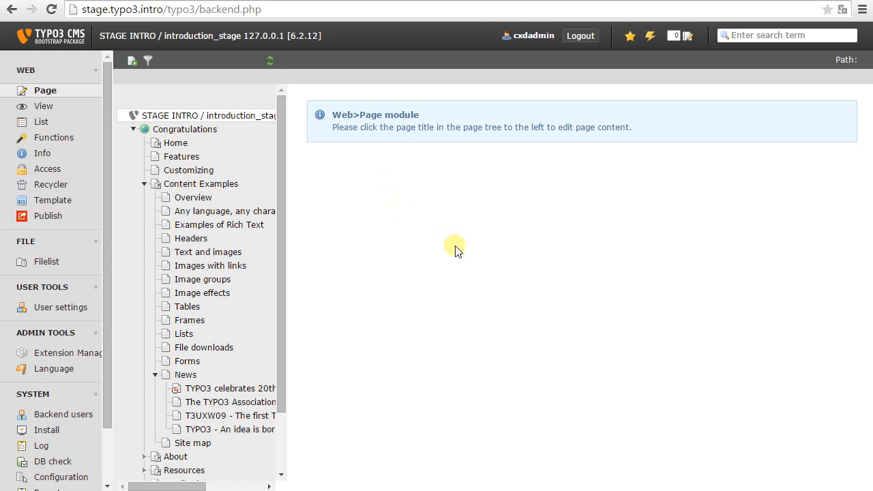
pyautogui.moveTo(507, 247)
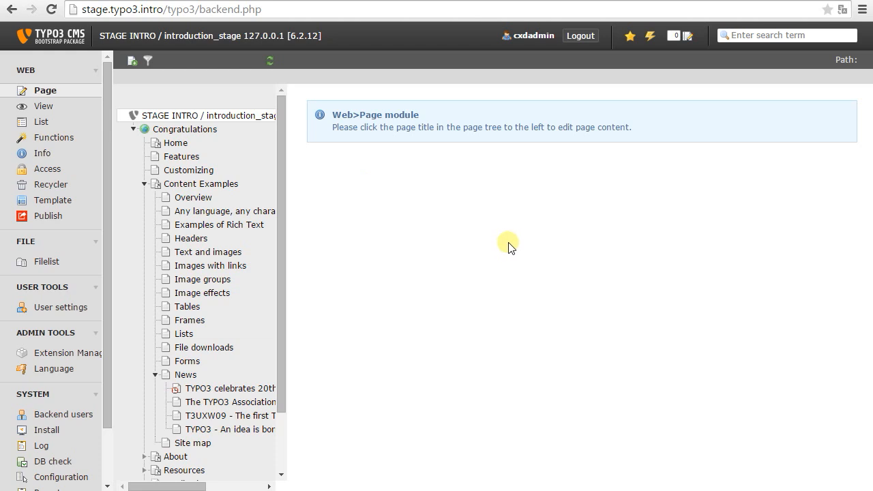
pyautogui.moveTo(505, 244)
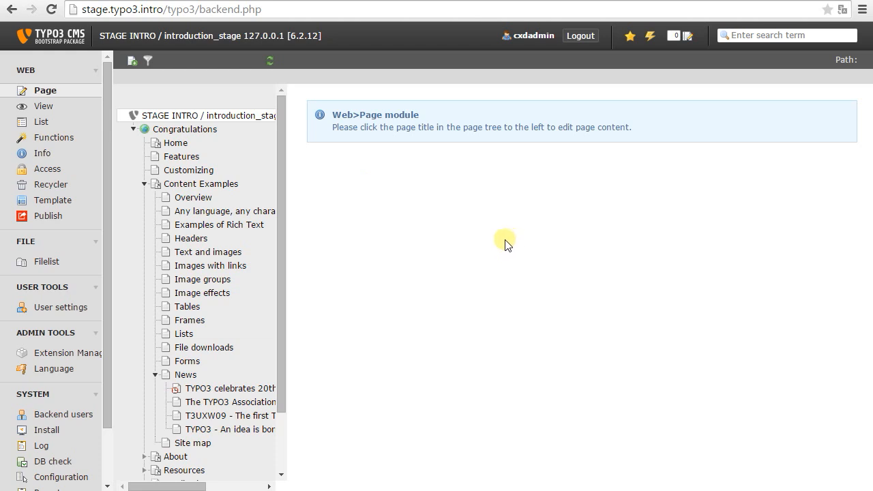
pyautogui.moveTo(523, 256)
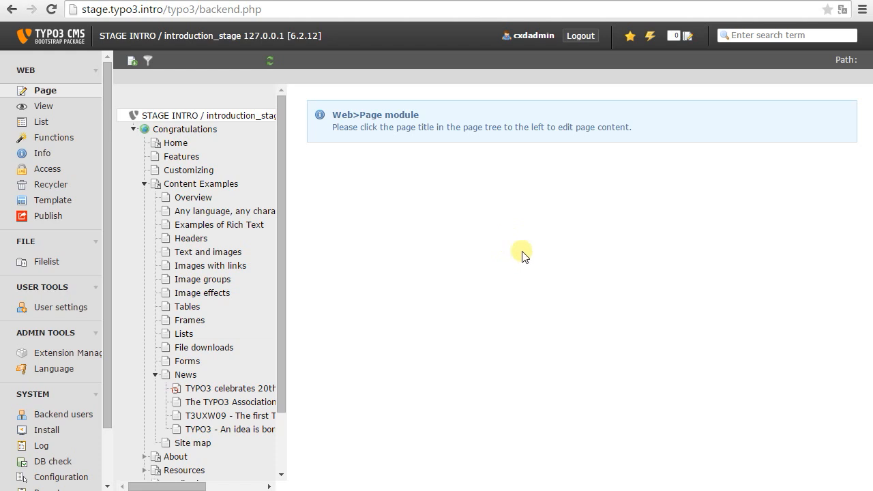
pyautogui.moveTo(532, 284)
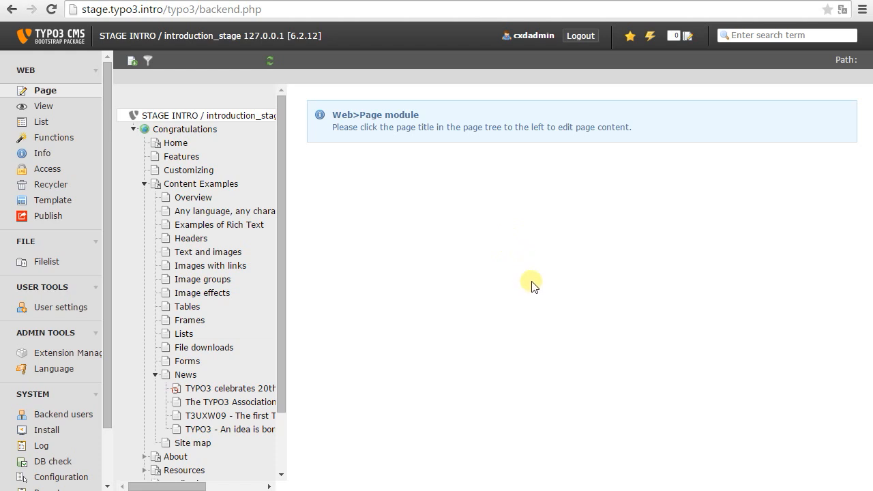
pyautogui.moveTo(68, 216)
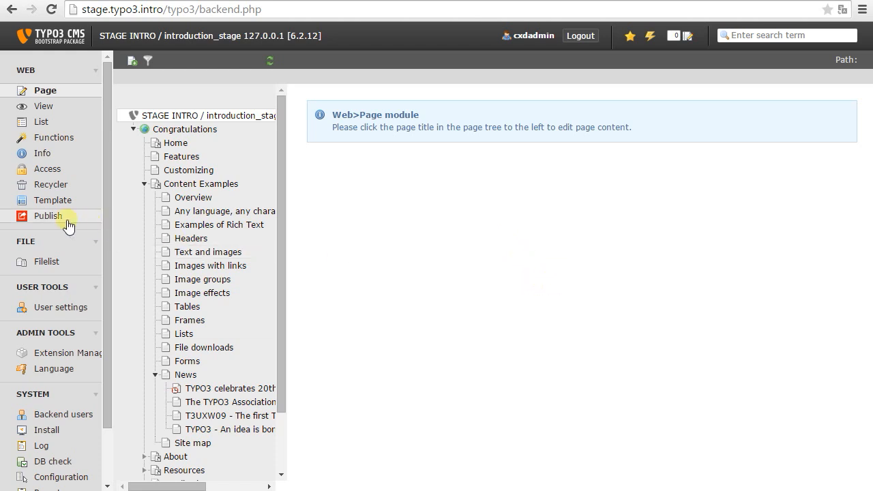
# Step: Open Web > Publish listing all pages, then scroll the module list down to System tools
pyautogui.click(47, 215)
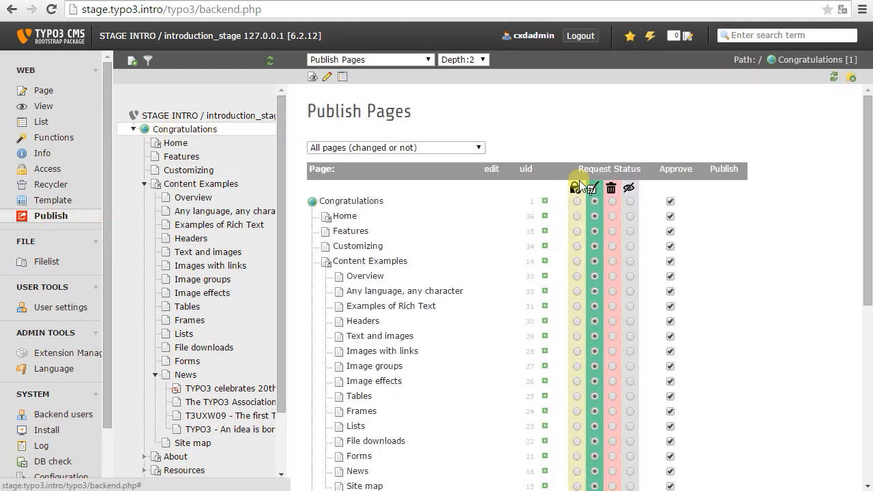
pyautogui.scroll(-3)
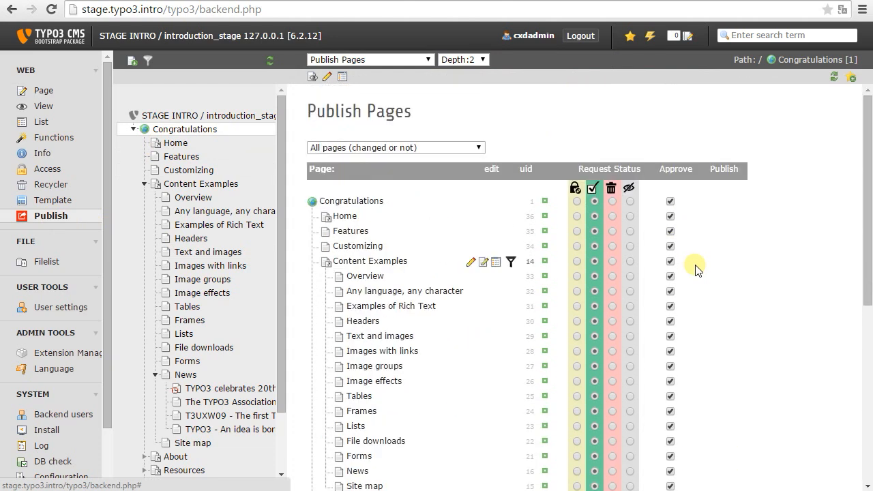
pyautogui.moveTo(553, 297)
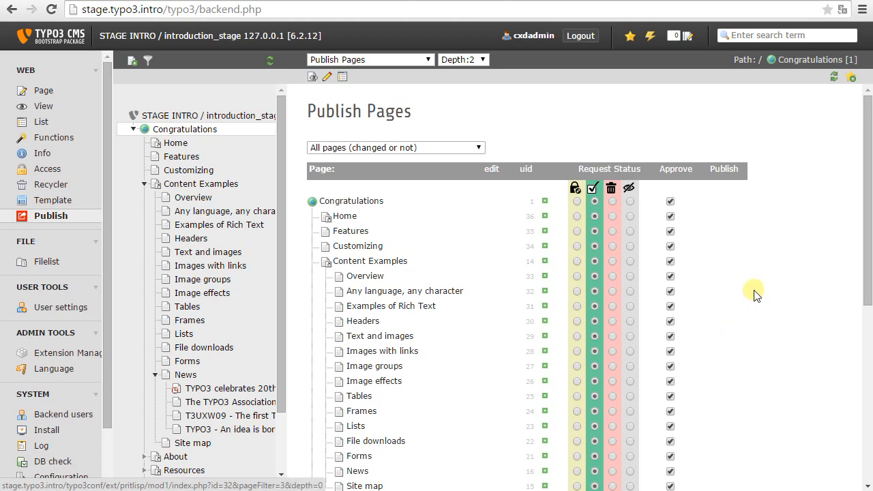
pyautogui.moveTo(770, 261)
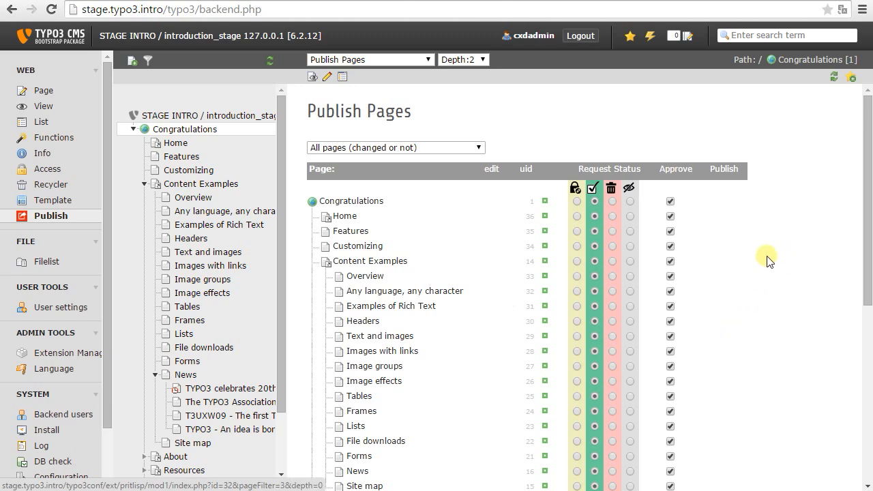
pyautogui.moveTo(69, 352)
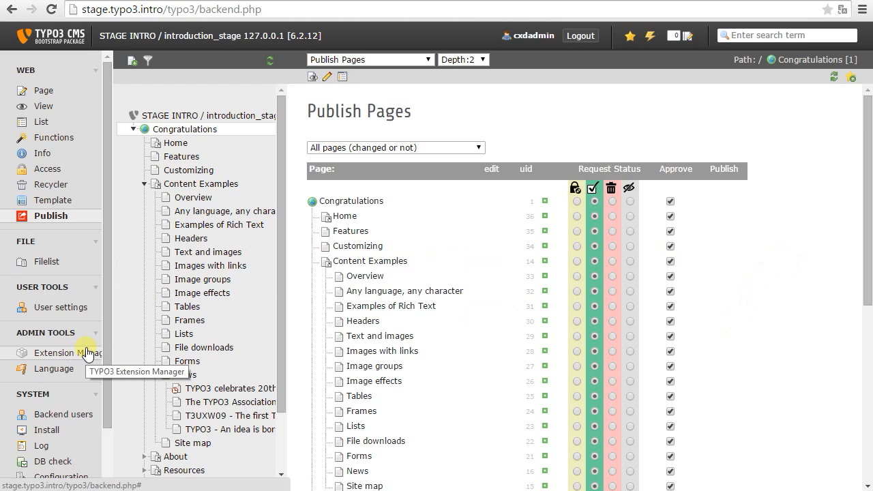
pyautogui.scroll(-3)
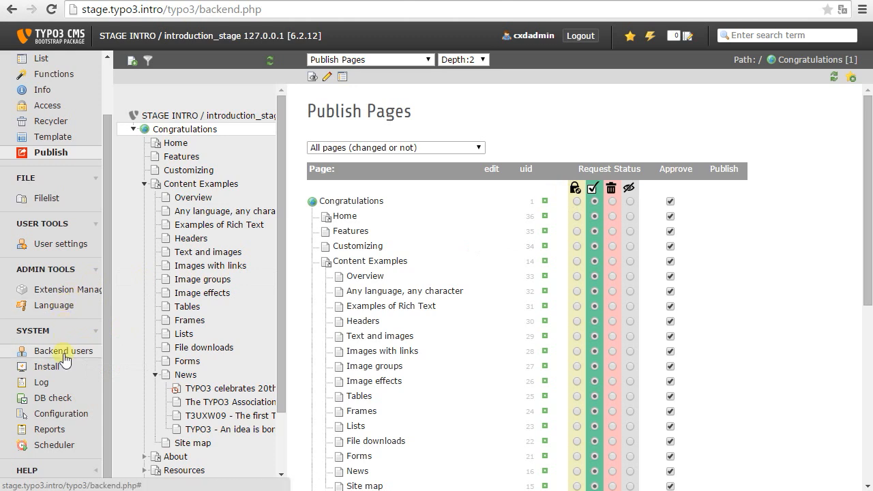
# Step: Switch to the simple_editor backend user and view its Content Examples Request Status / Approval list
pyautogui.click(63, 351)
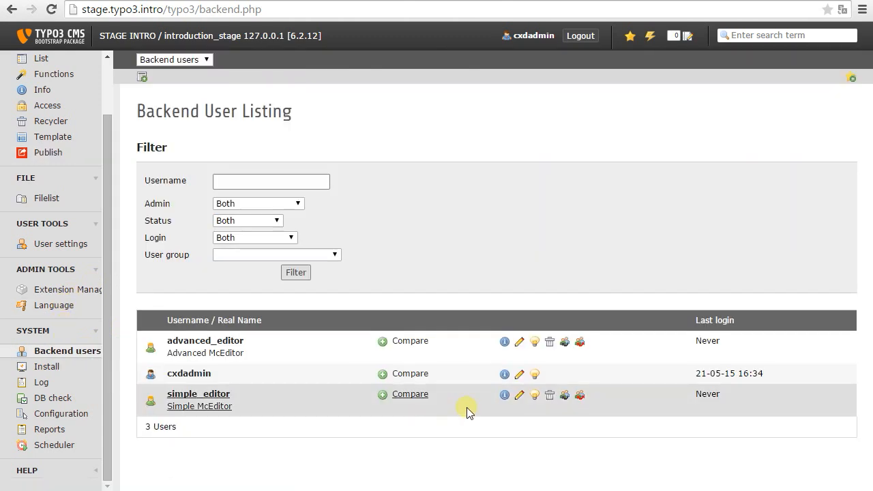
pyautogui.click(580, 395)
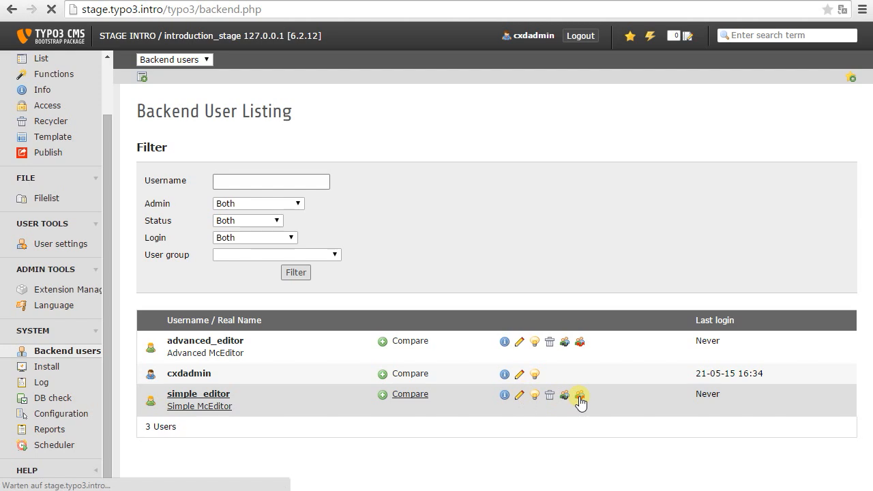
pyautogui.click(580, 395)
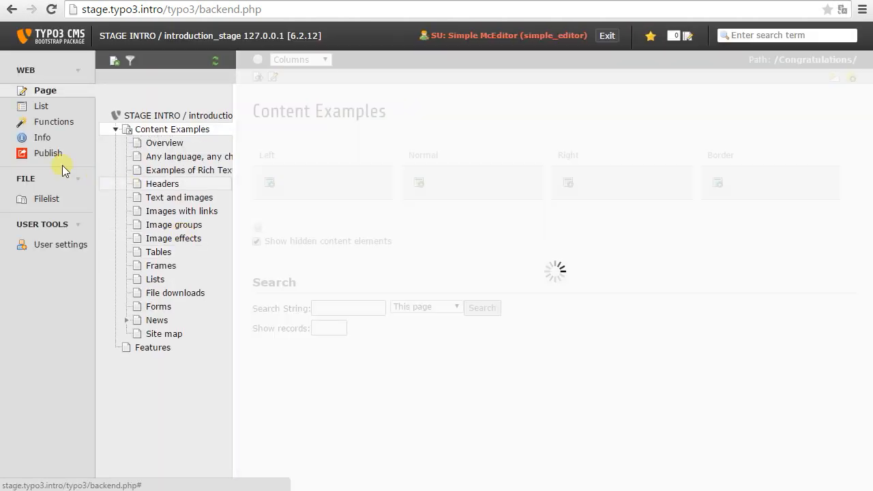
pyautogui.click(48, 153)
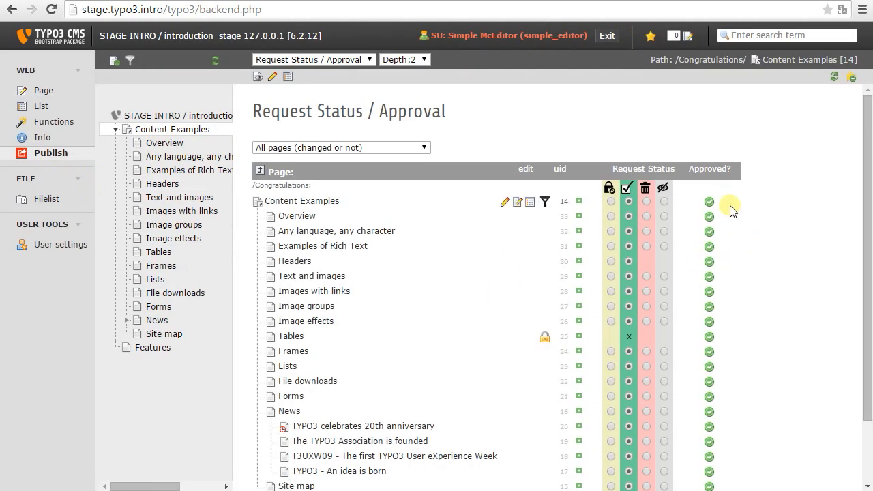
pyautogui.scroll(-3)
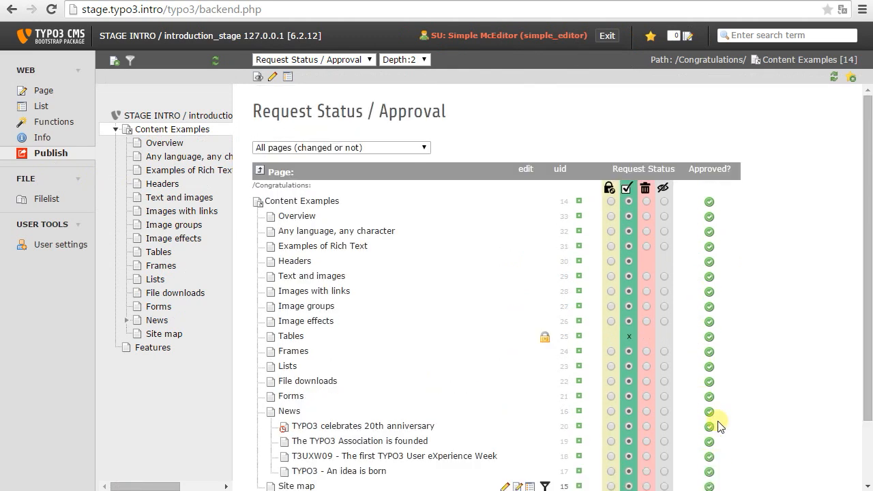
pyautogui.moveTo(626, 105)
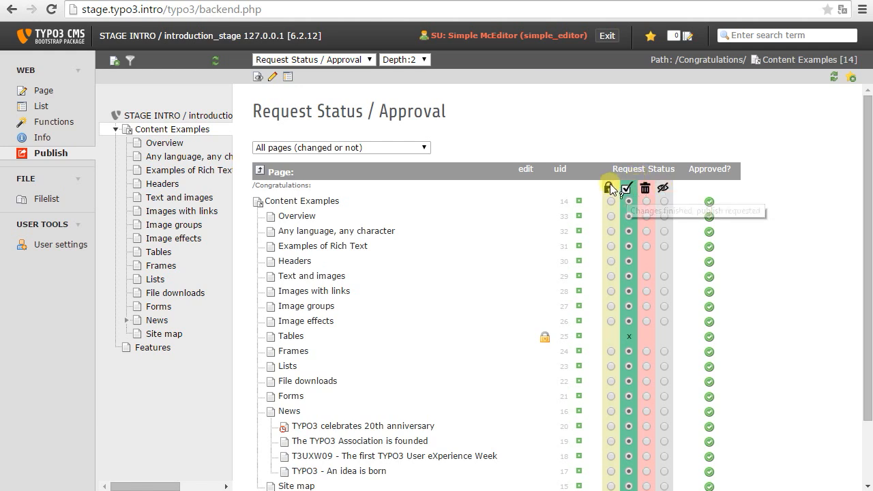
pyautogui.moveTo(610, 188)
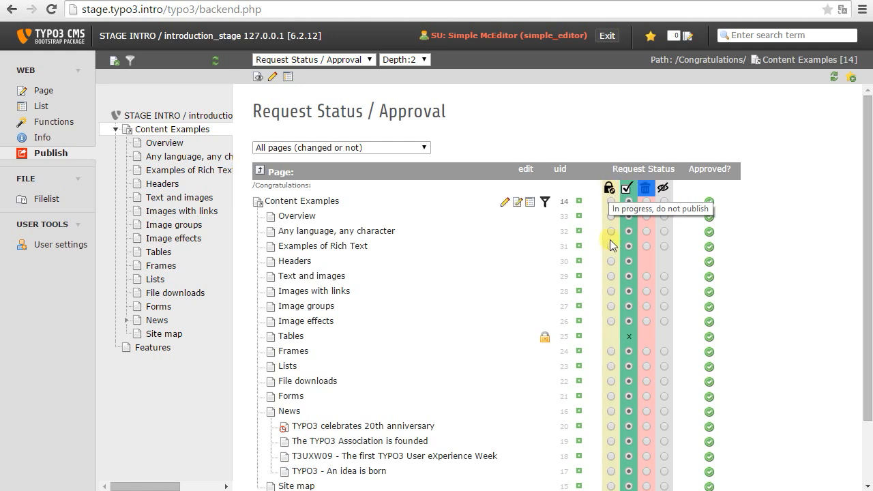
# Step: Exit the simple_editor session, log back in as cxdadmin, and go to Web > Publish
pyautogui.click(606, 36)
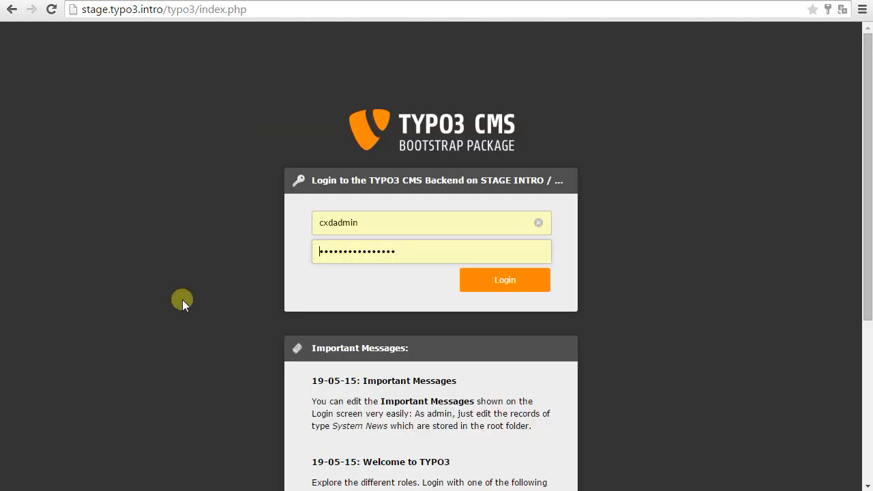
pyautogui.moveTo(159, 302)
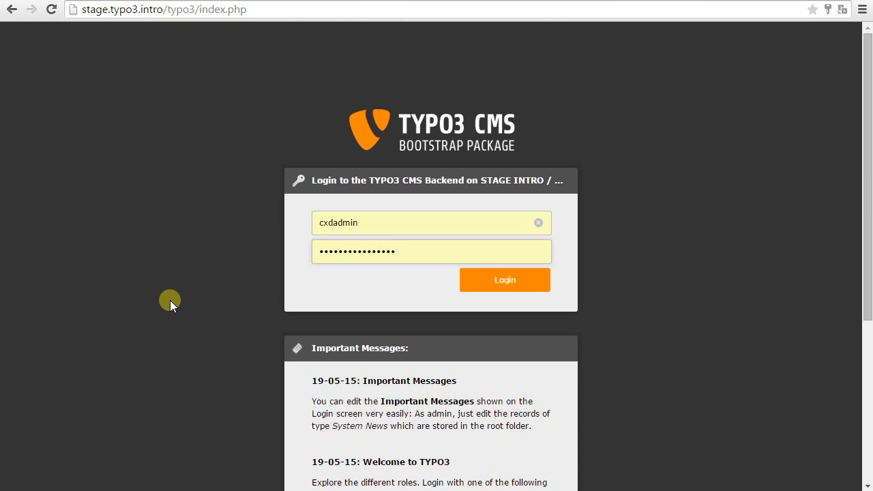
pyautogui.click(504, 280)
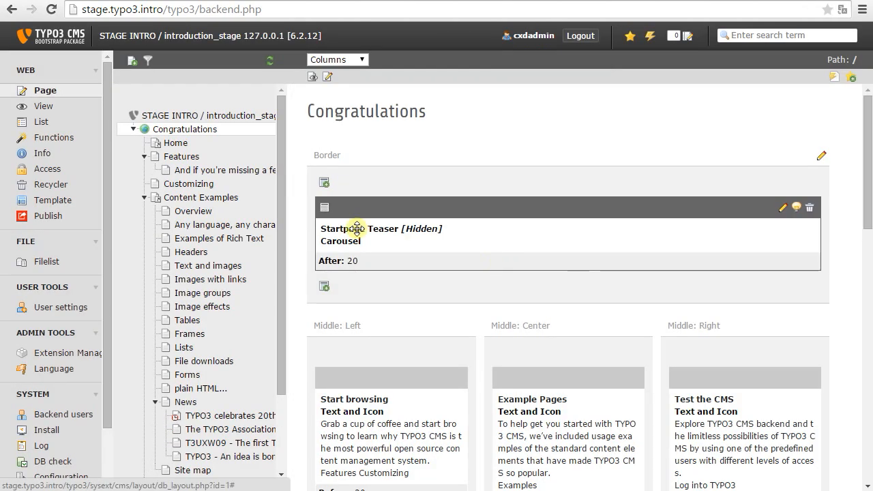
pyautogui.click(48, 215)
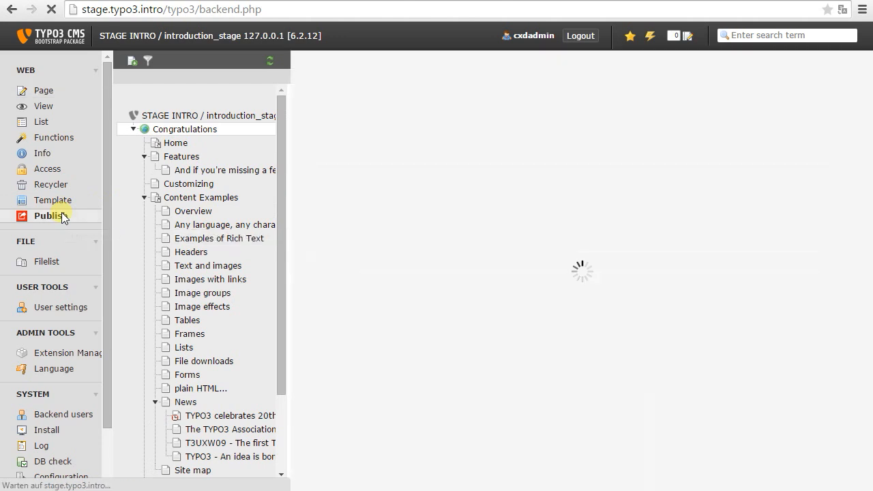
pyautogui.click(51, 216)
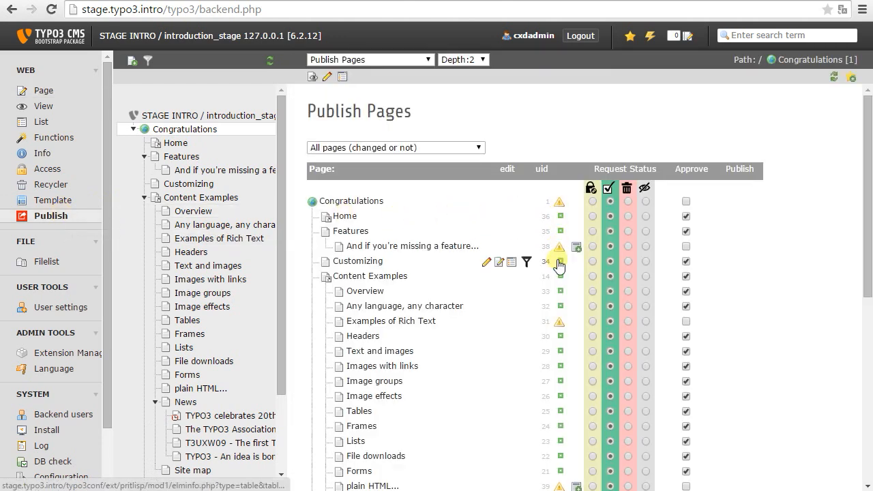
pyautogui.moveTo(456, 147)
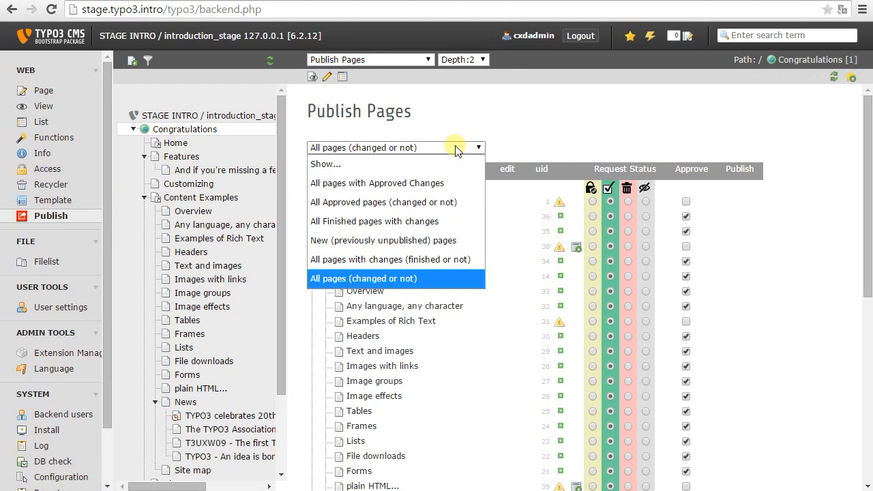
pyautogui.click(384, 240)
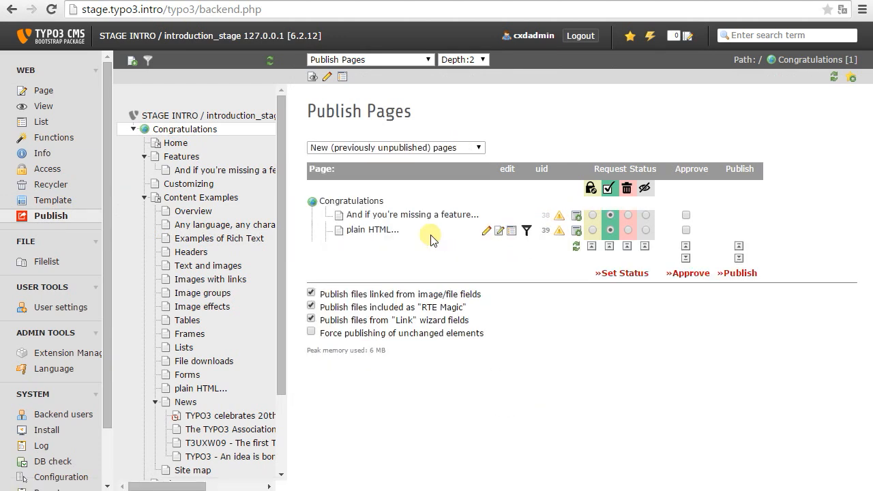
pyautogui.click(395, 147)
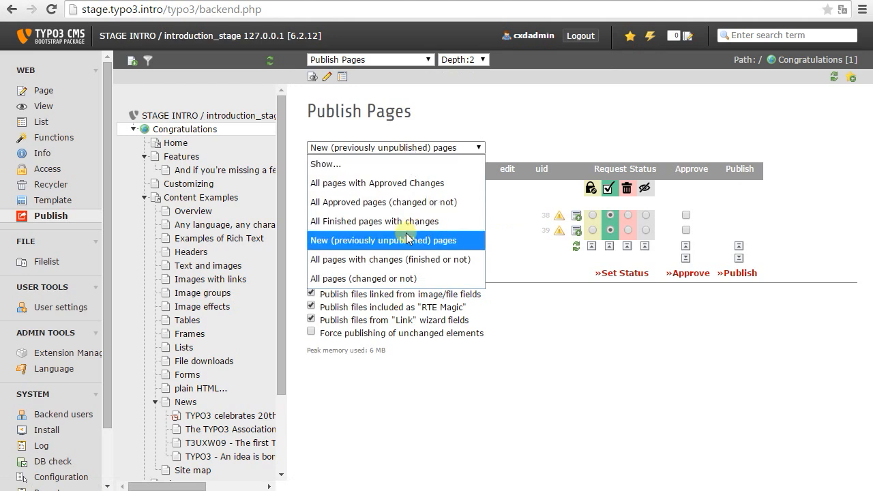
pyautogui.click(392, 259)
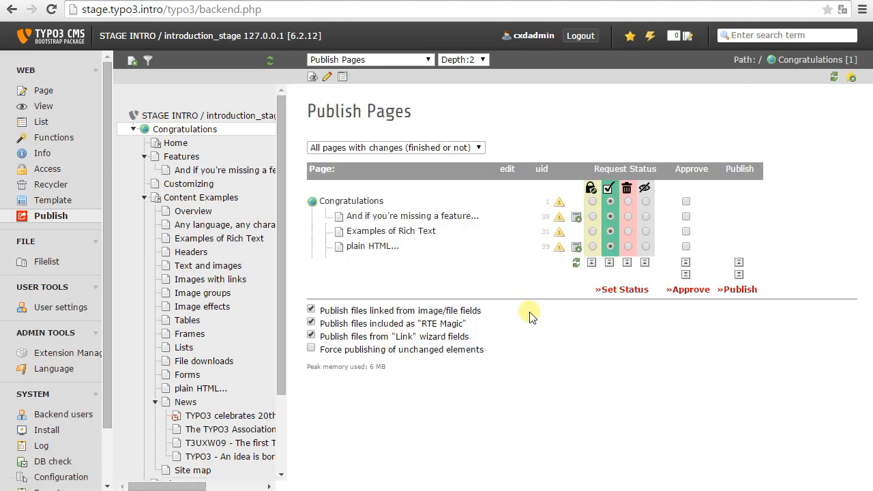
pyautogui.moveTo(536, 316)
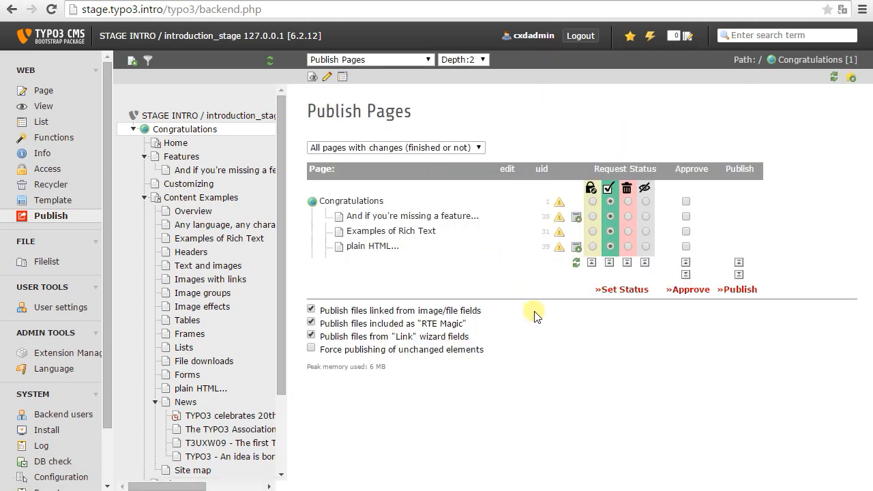
pyautogui.moveTo(382, 205)
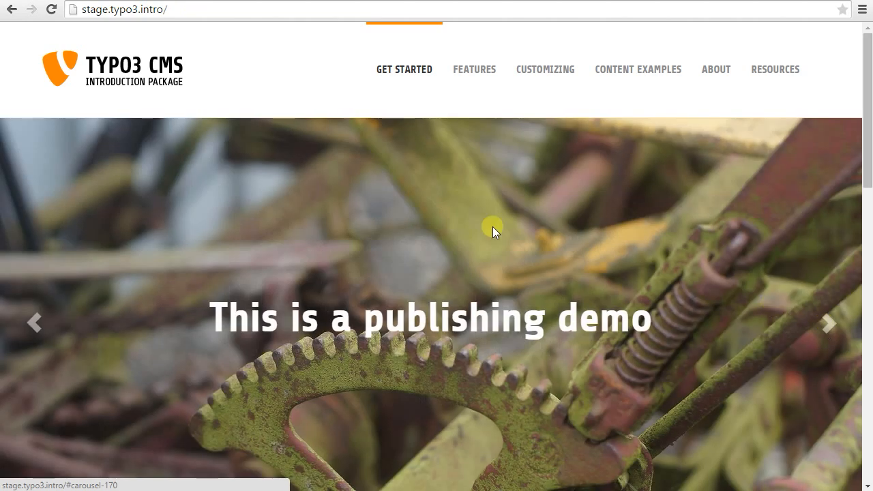
pyautogui.moveTo(703, 164)
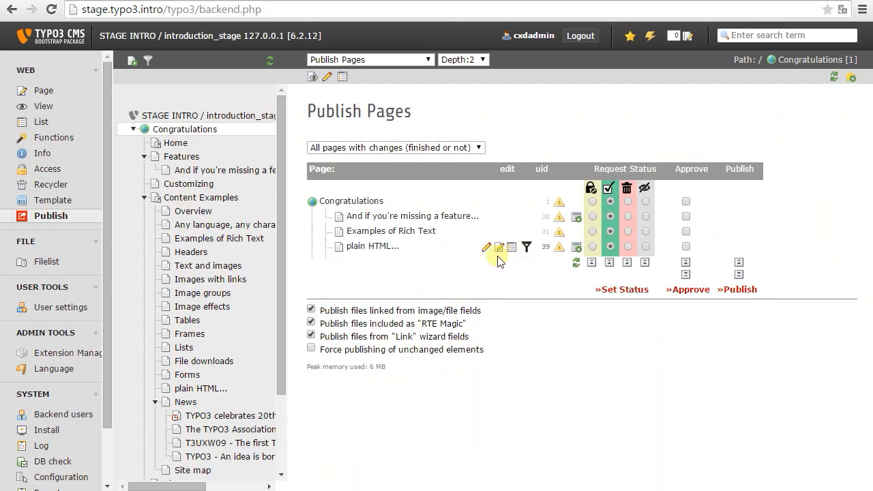
pyautogui.moveTo(478, 326)
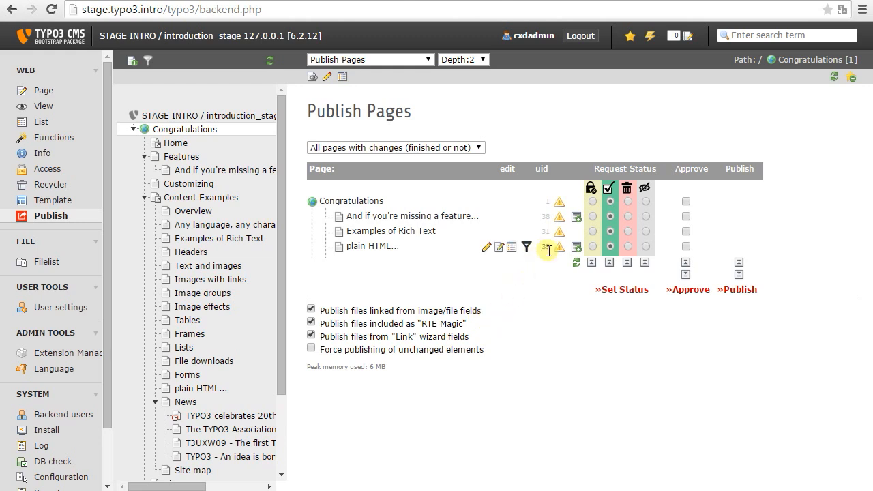
pyautogui.moveTo(559, 238)
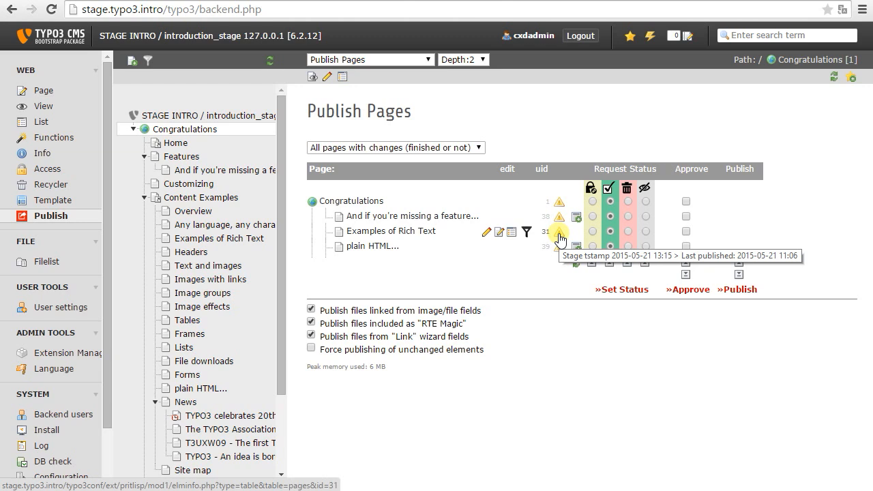
# Step: Open the Publish content Detail view for uid 31 and scroll through its records
pyautogui.click(559, 230)
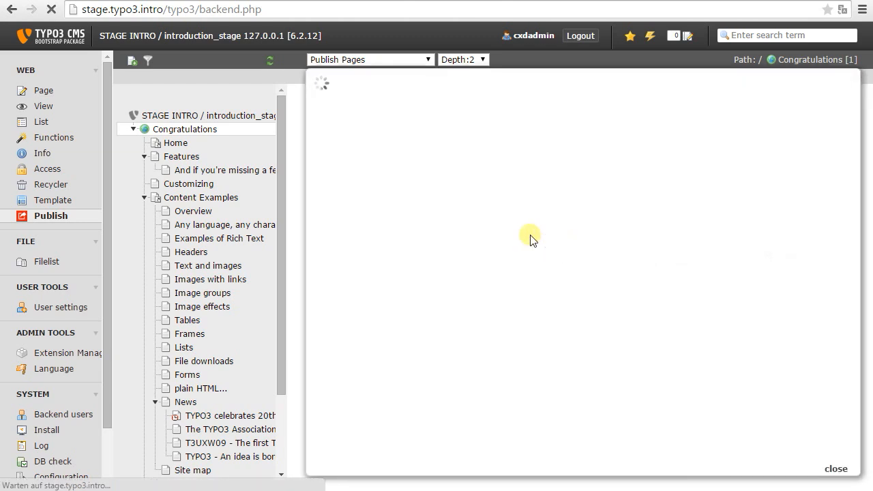
pyautogui.click(219, 238)
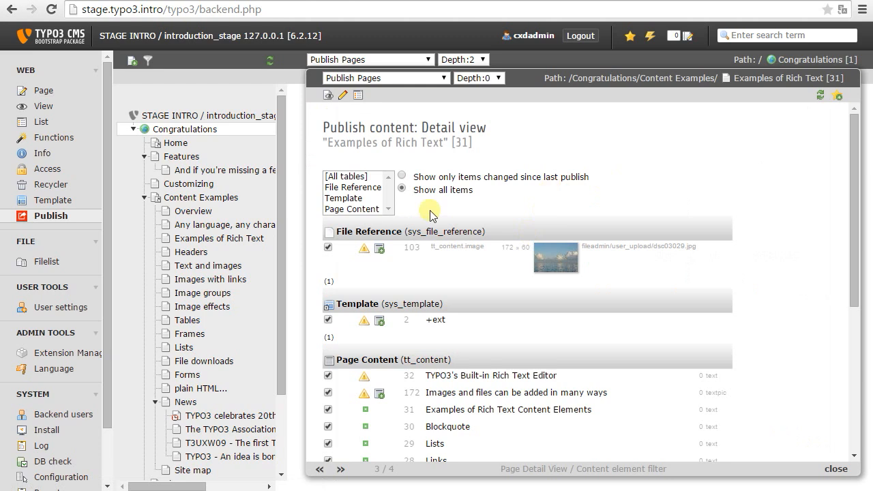
pyautogui.moveTo(351, 286)
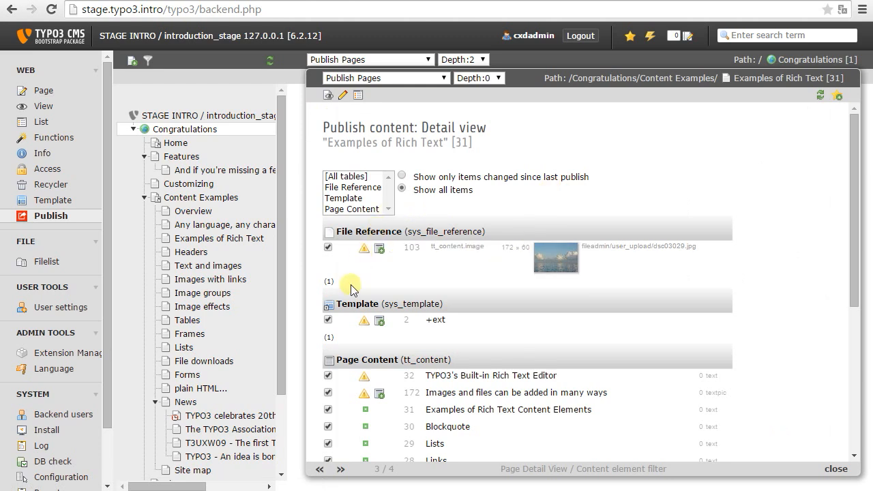
pyautogui.scroll(-3)
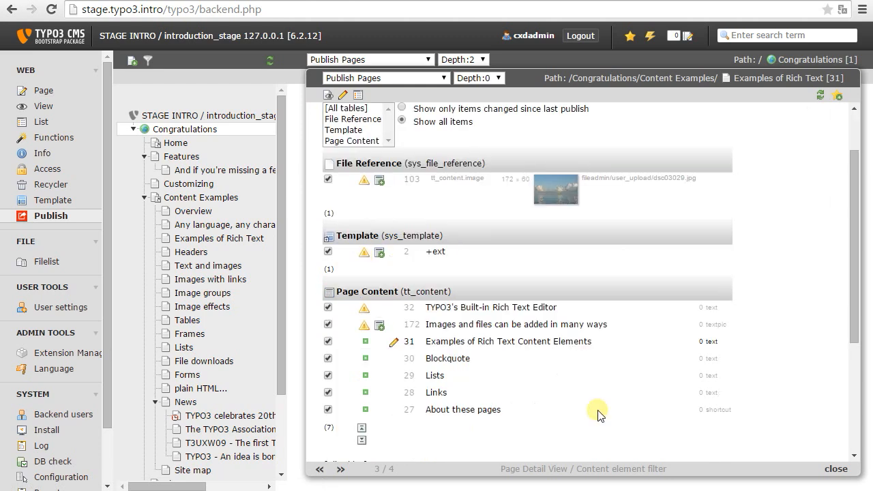
pyautogui.moveTo(461, 317)
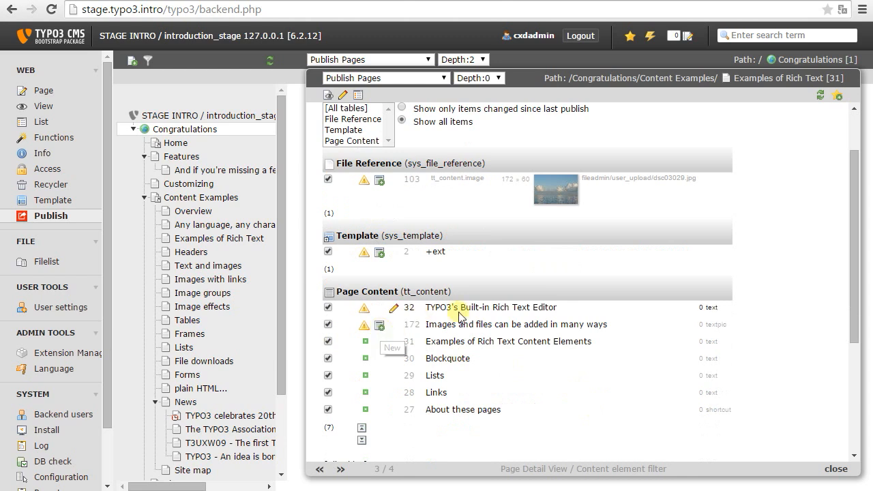
pyautogui.scroll(-3)
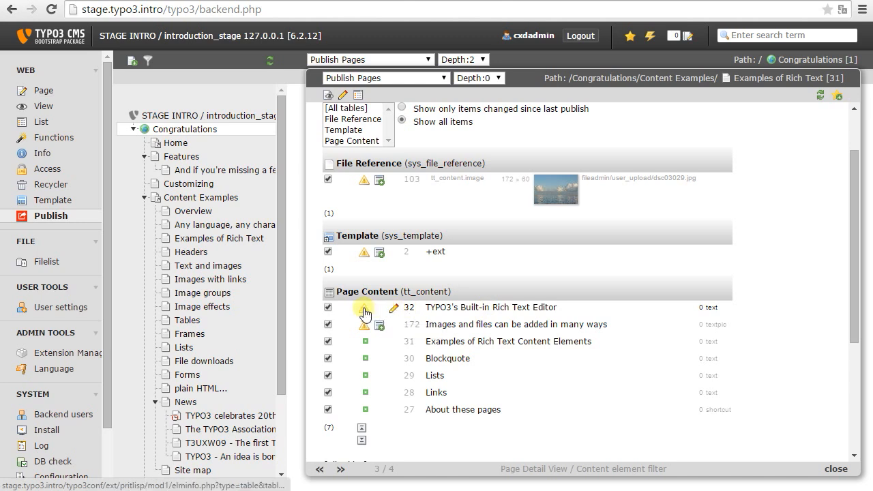
pyautogui.moveTo(366, 314)
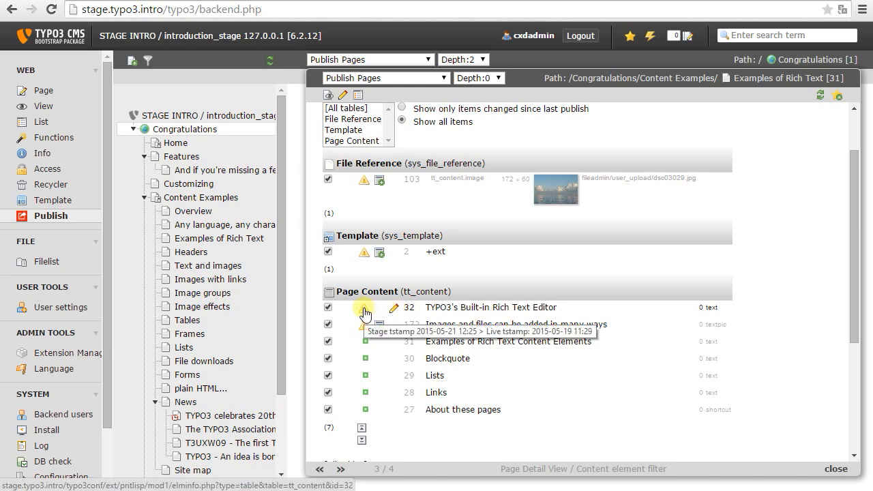
# Step: Open the Stage/Live Comparison for Page Content 32, showing its body text differences
pyautogui.click(365, 312)
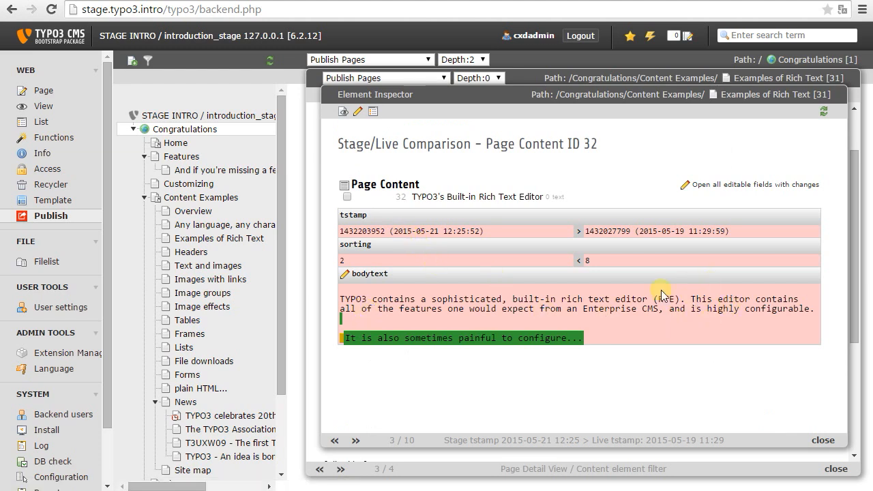
pyautogui.moveTo(372, 345)
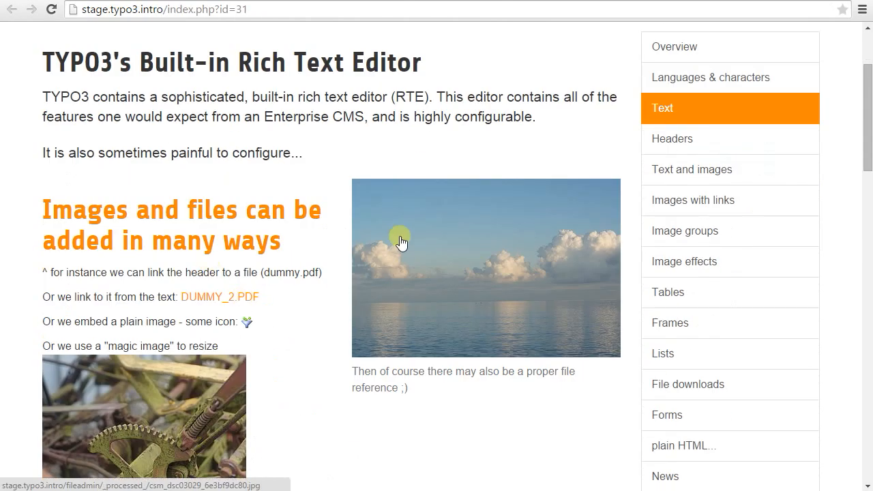
pyautogui.moveTo(315, 396)
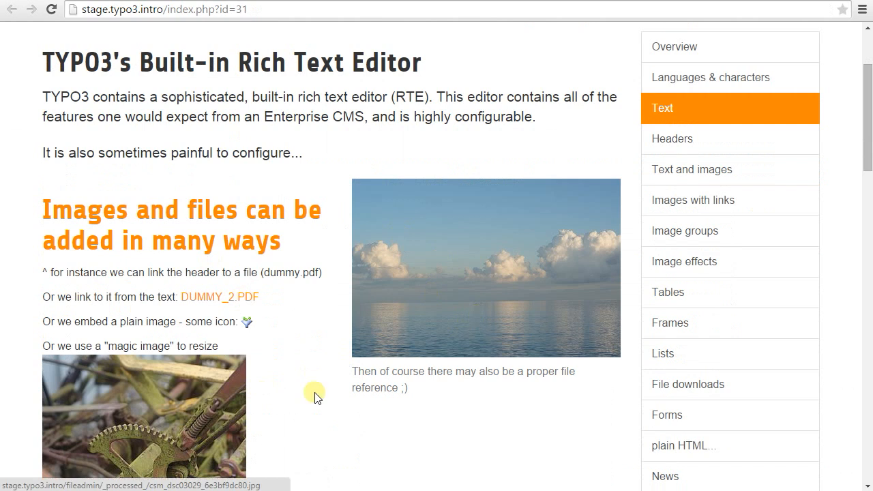
# Step: Scroll the stage Examples of Rich Text page to its images-and-files section and back
pyautogui.scroll(-3)
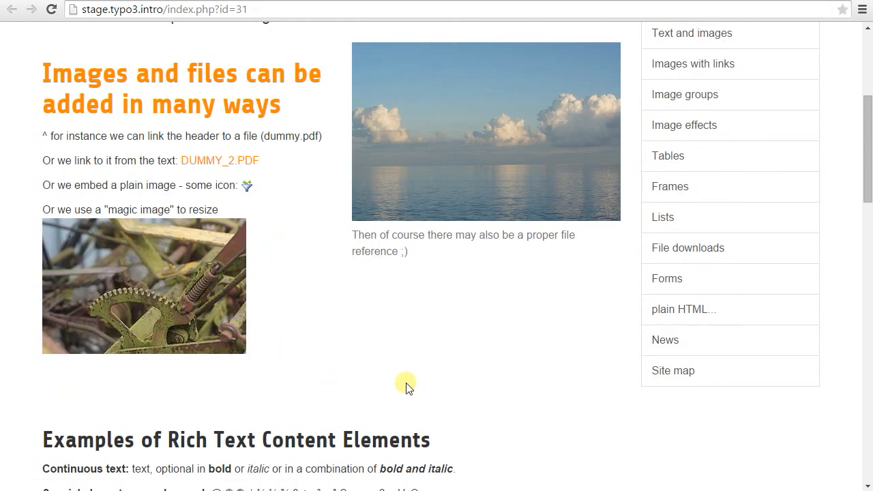
pyautogui.moveTo(244, 190)
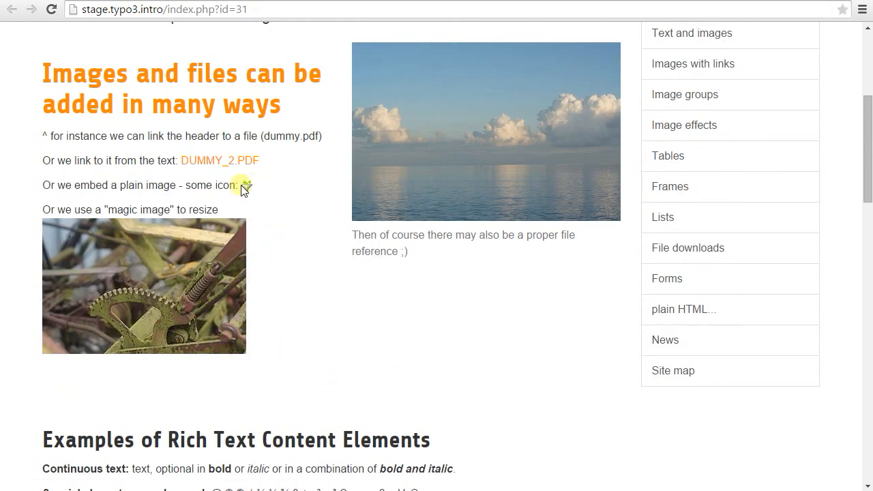
pyautogui.moveTo(593, 155)
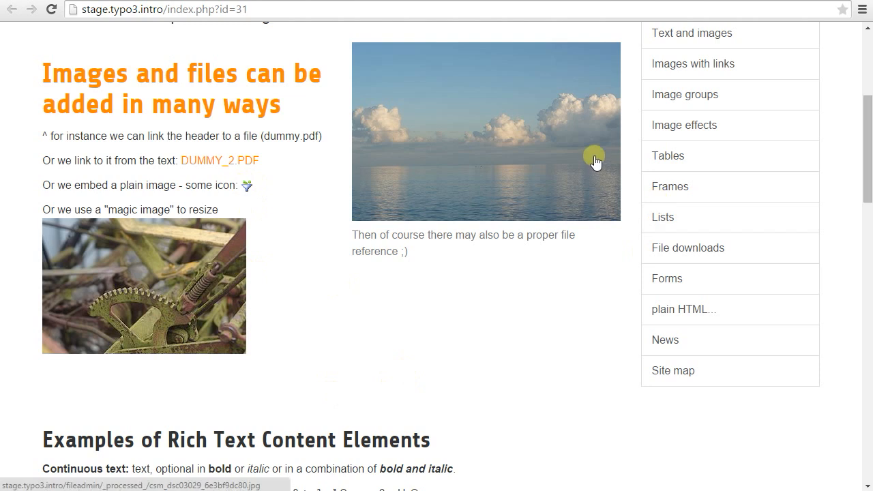
pyautogui.moveTo(202, 164)
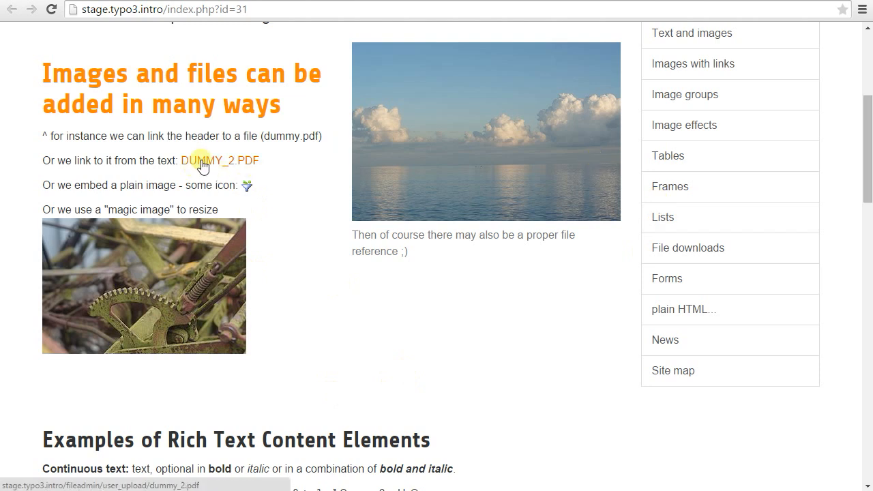
pyautogui.moveTo(259, 135)
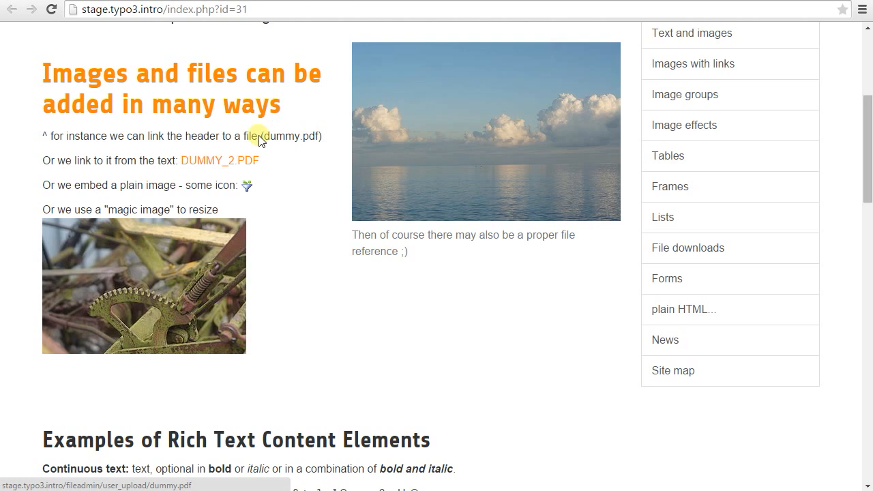
pyautogui.moveTo(489, 260)
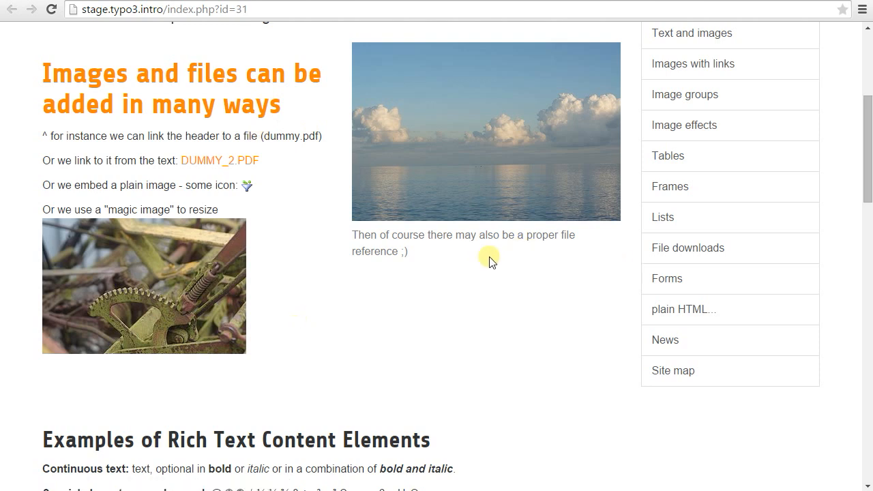
pyautogui.moveTo(499, 259)
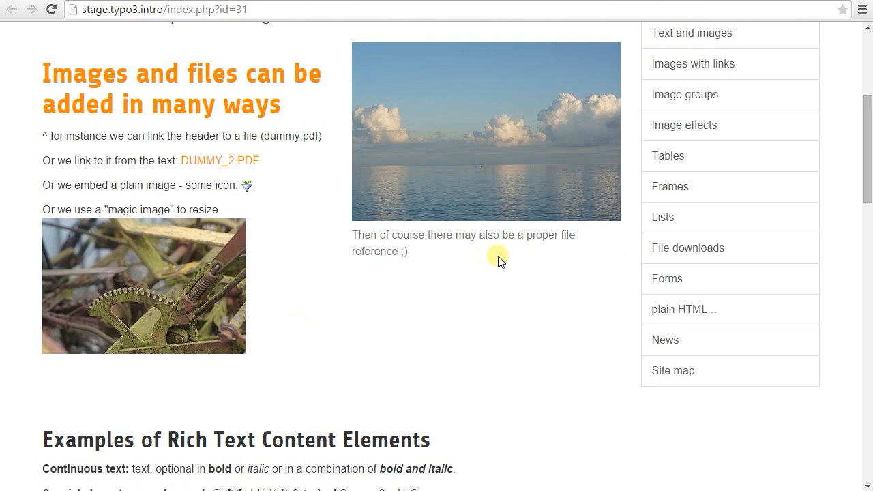
pyautogui.scroll(3)
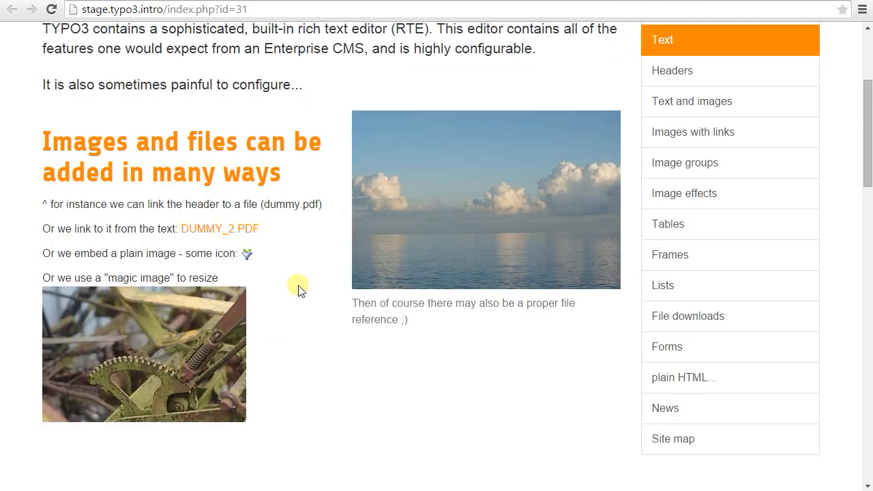
pyautogui.scroll(3)
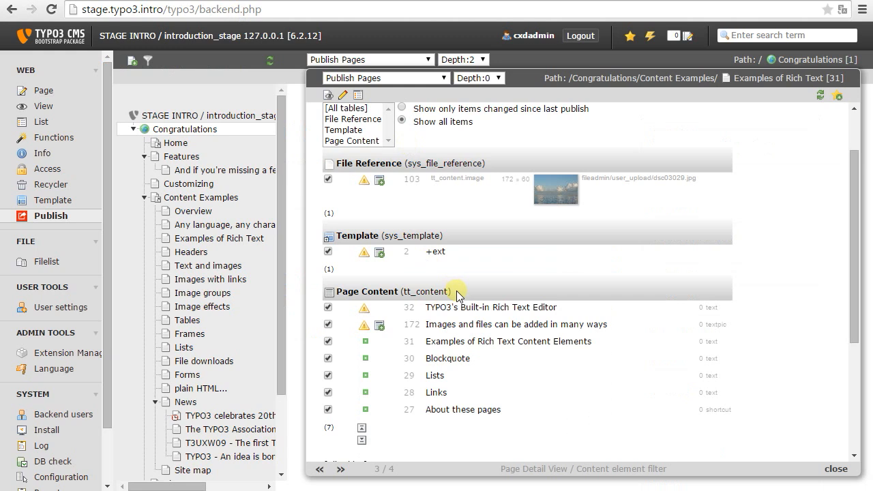
# Step: Exclude content element 32, then approve Examples of Rich Text and mark it for publishing
pyautogui.click(328, 307)
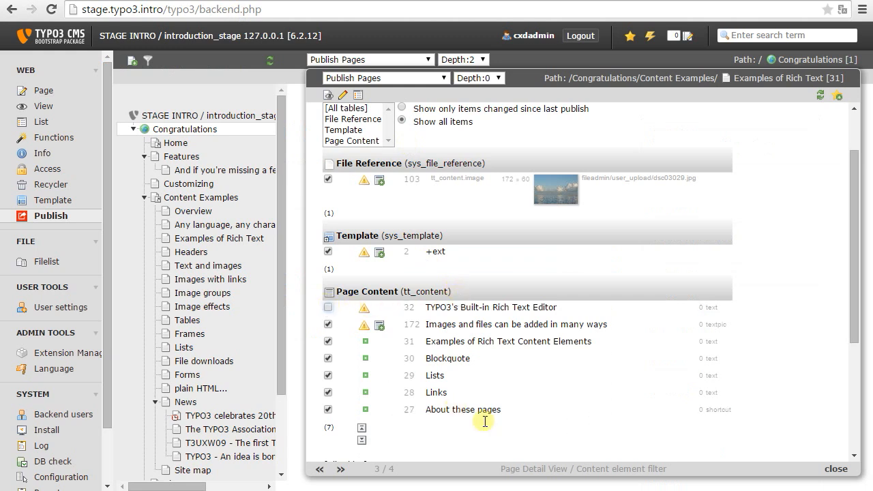
pyautogui.scroll(-3)
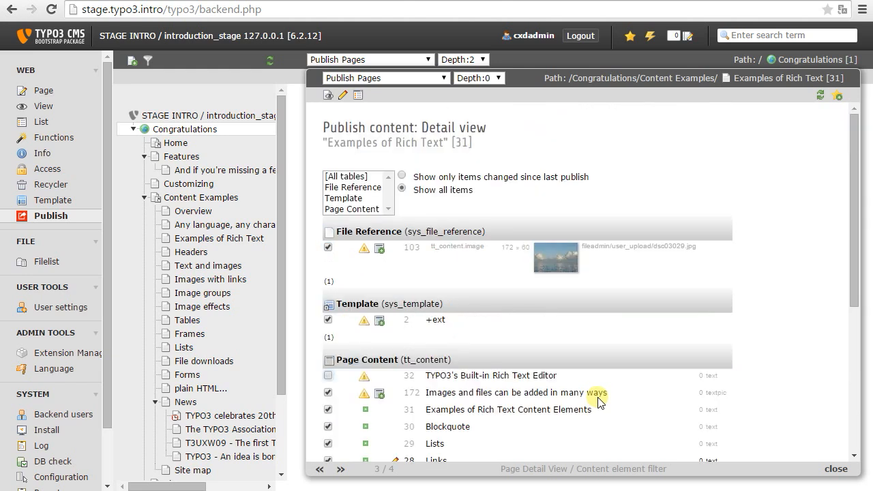
pyautogui.scroll(-3)
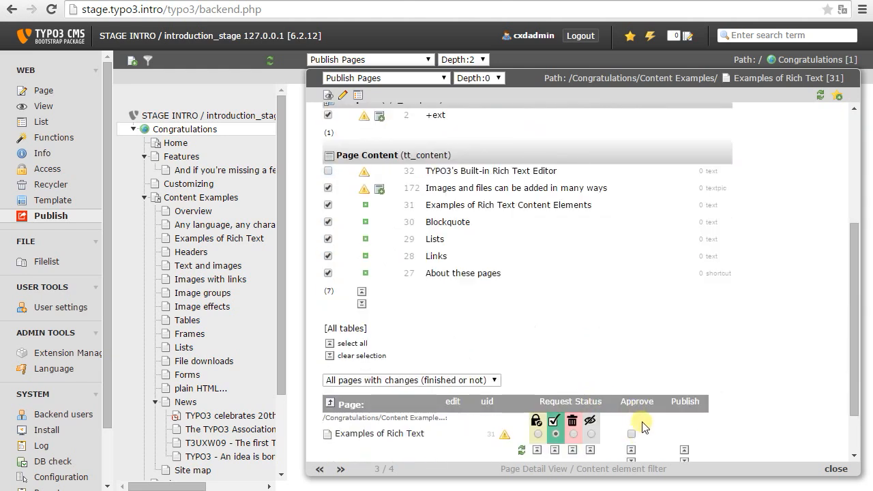
pyautogui.click(631, 434)
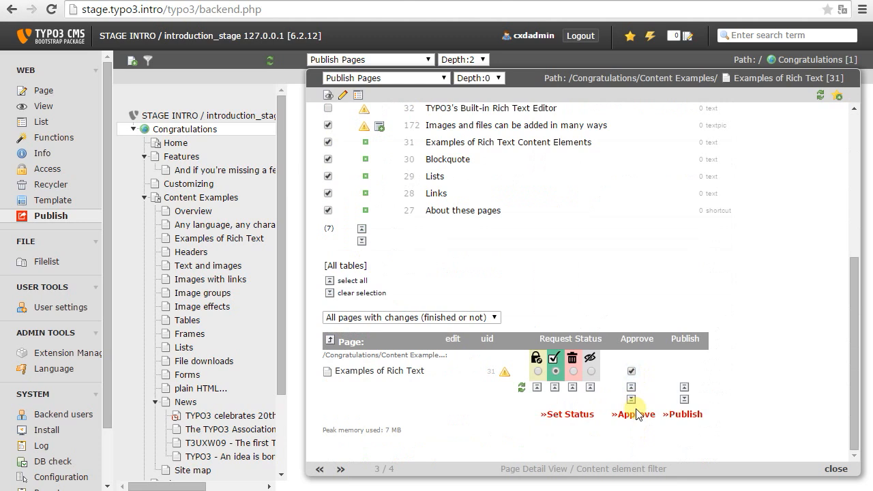
pyautogui.click(683, 415)
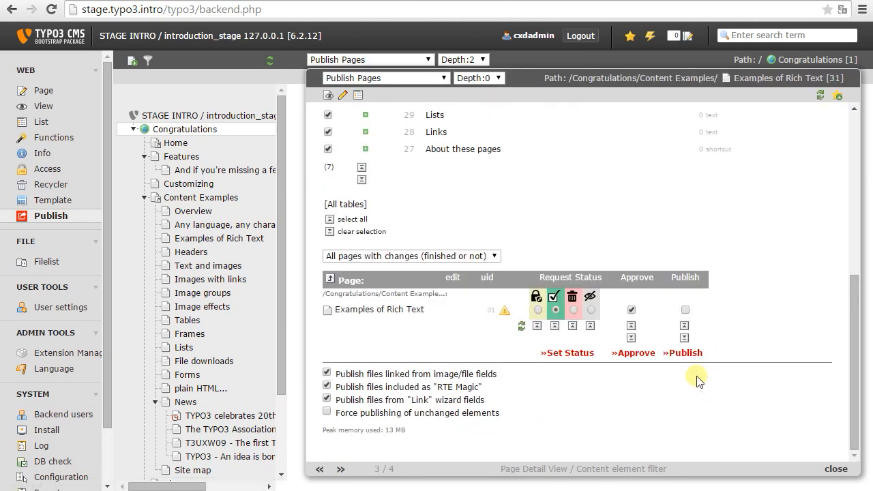
pyautogui.click(684, 310)
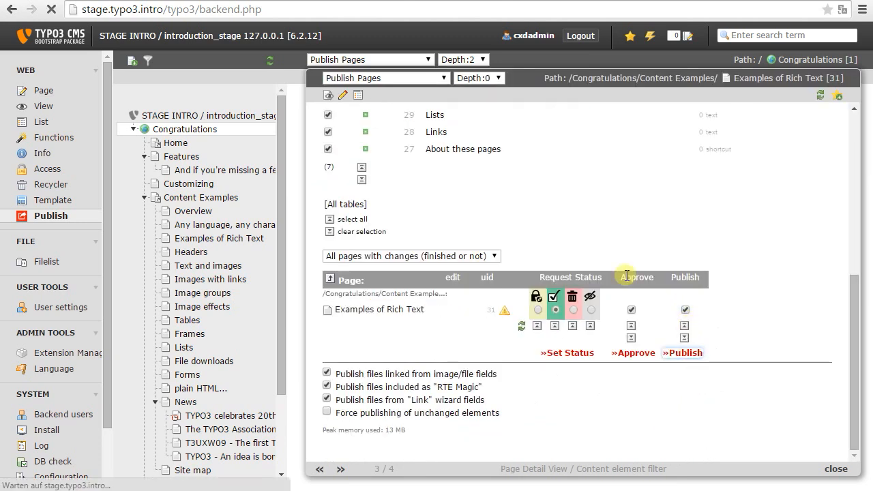
# Step: Publish Examples of Rich Text, review the error-free log, and view stage page id=31
pyautogui.click(683, 352)
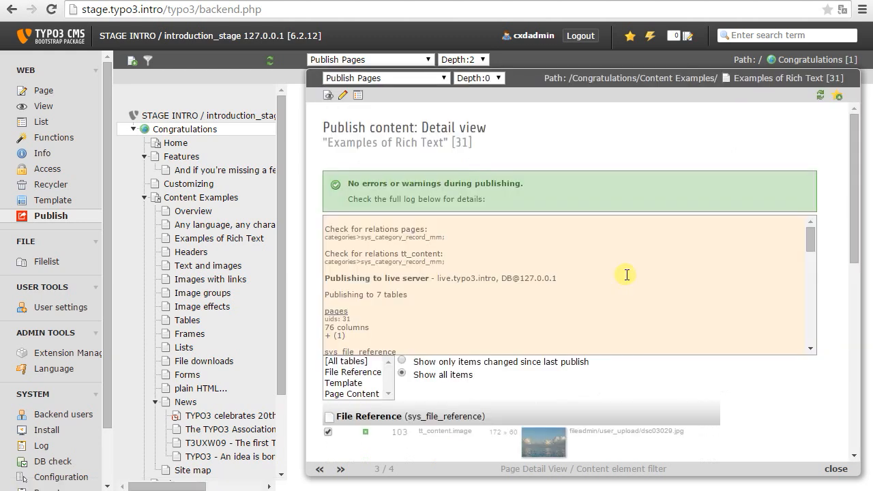
pyautogui.moveTo(643, 266)
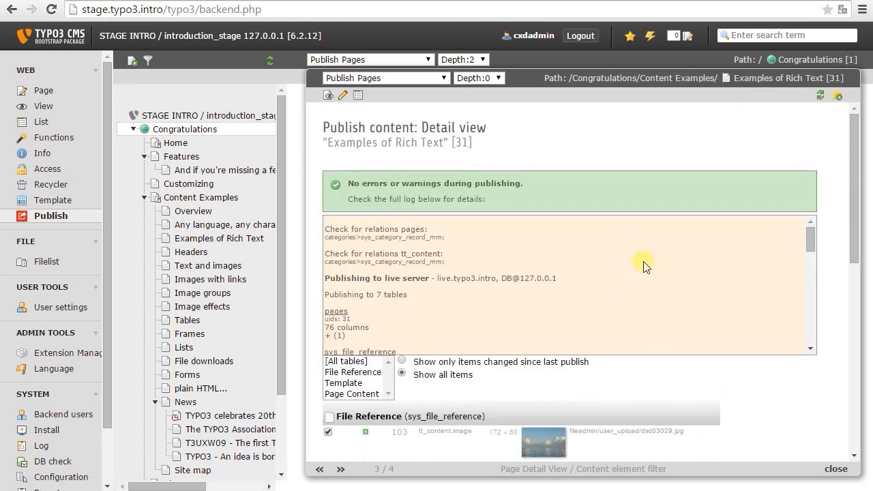
pyautogui.scroll(-3)
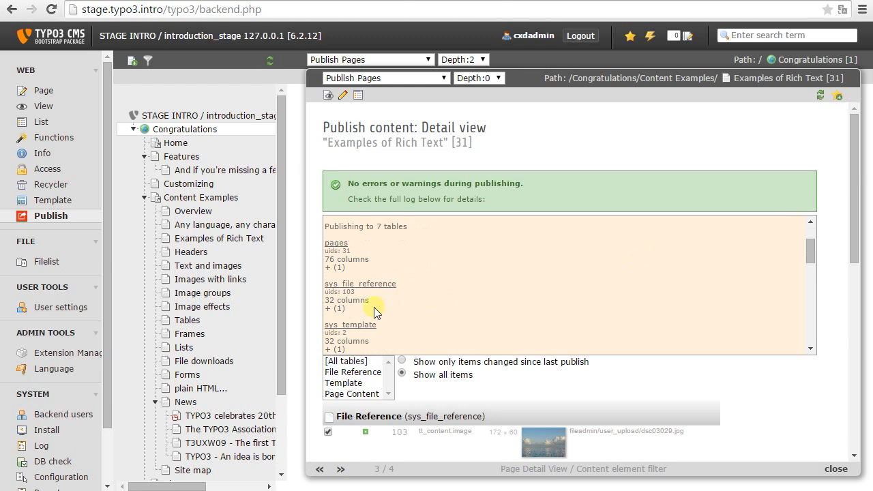
pyautogui.scroll(-3)
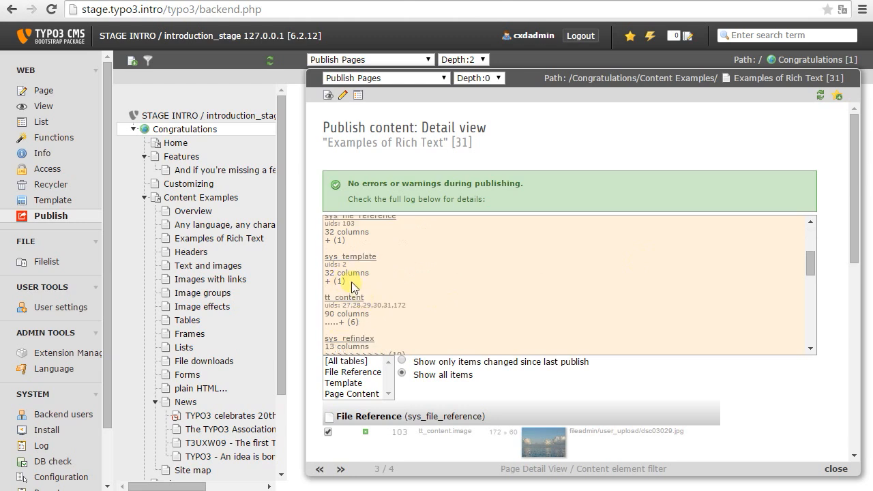
pyautogui.scroll(-3)
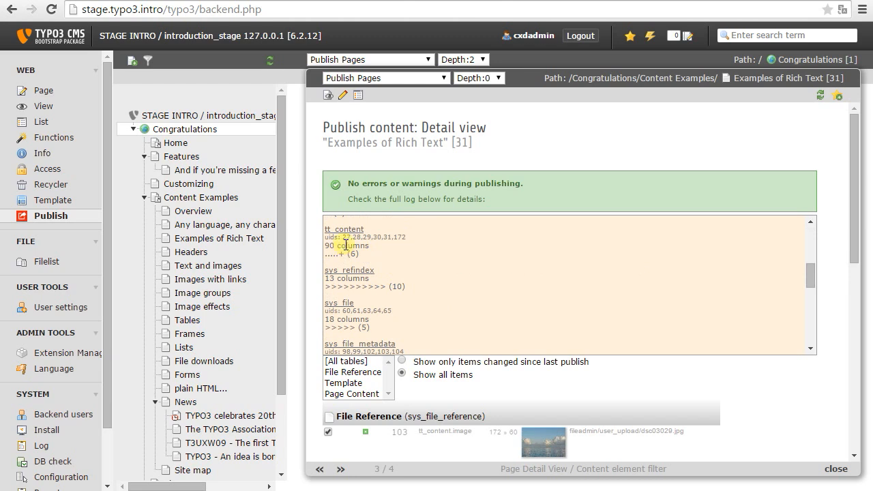
pyautogui.moveTo(389, 241)
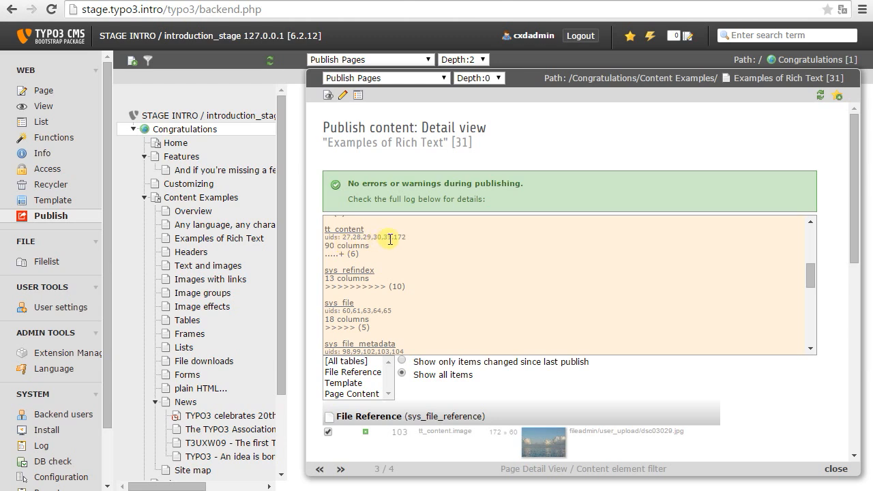
pyautogui.scroll(-3)
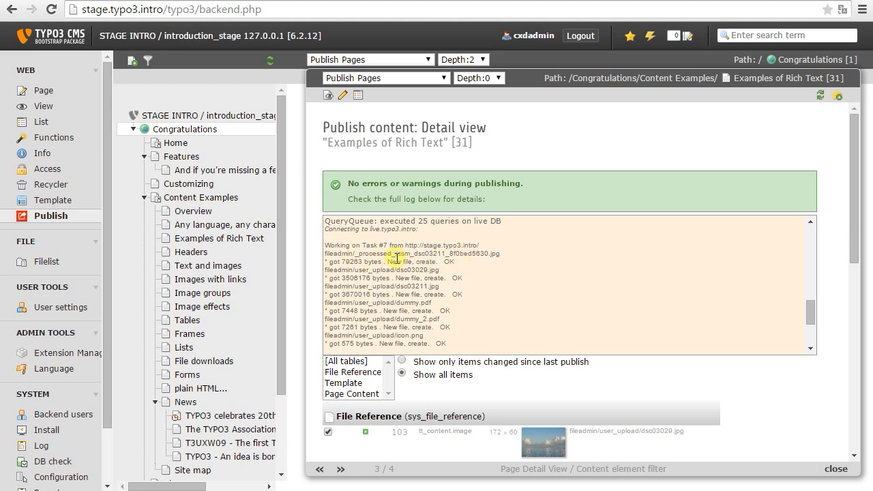
pyautogui.scroll(-3)
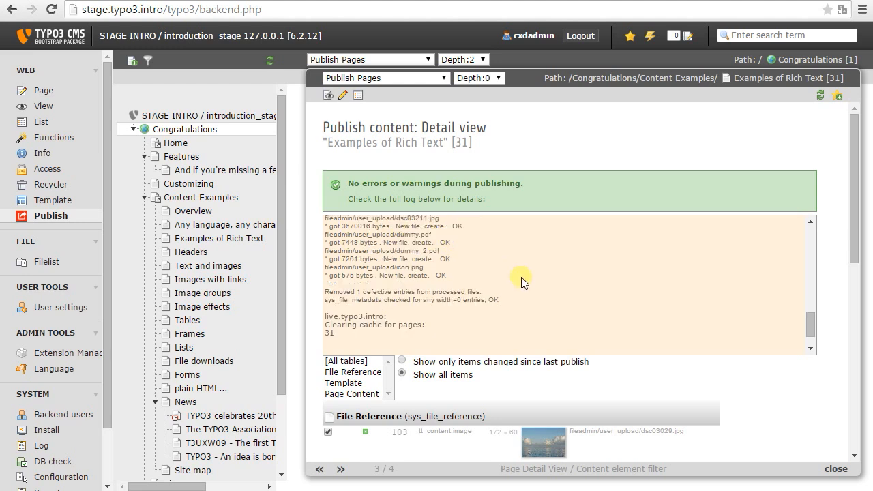
pyautogui.moveTo(445, 326)
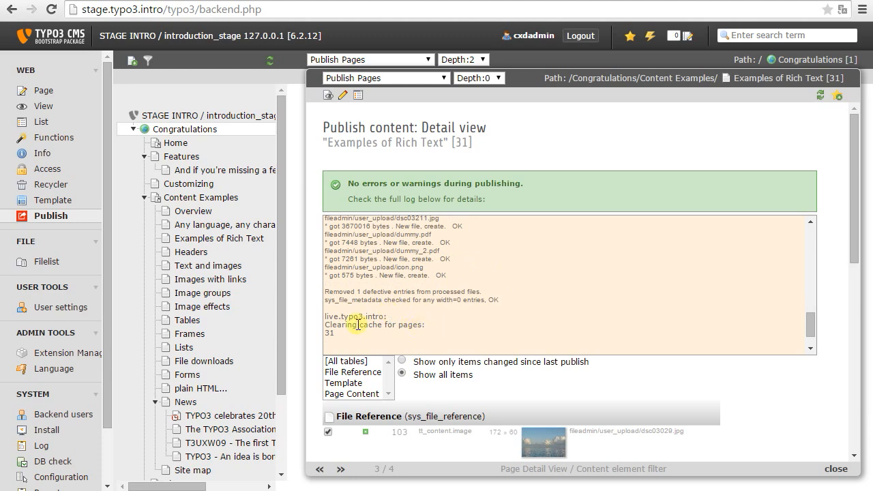
pyautogui.moveTo(487, 318)
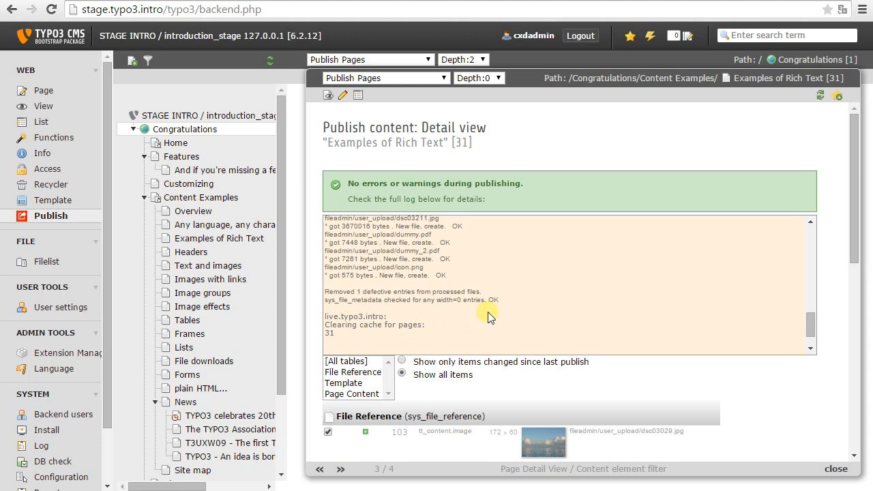
pyautogui.scroll(-3)
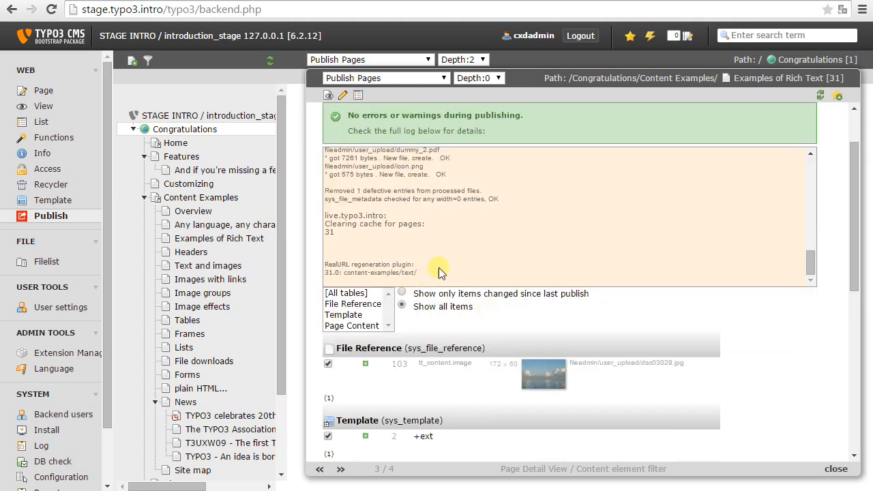
pyautogui.moveTo(483, 274)
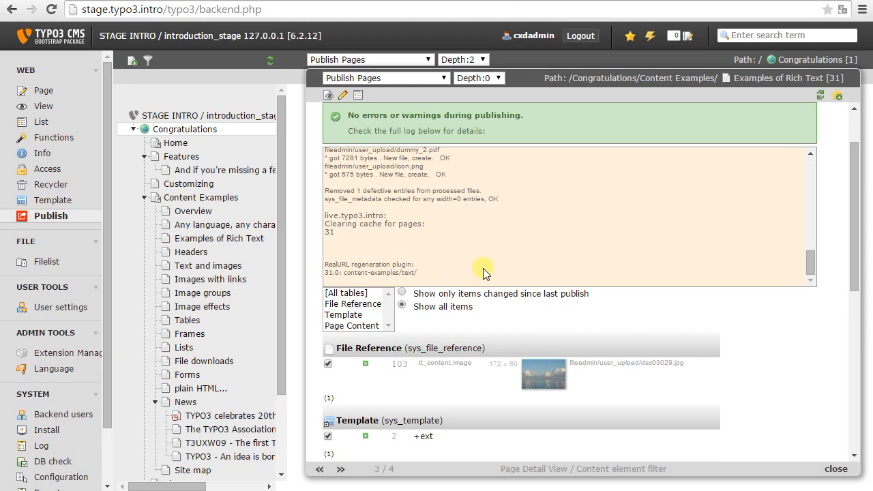
pyautogui.moveTo(497, 274)
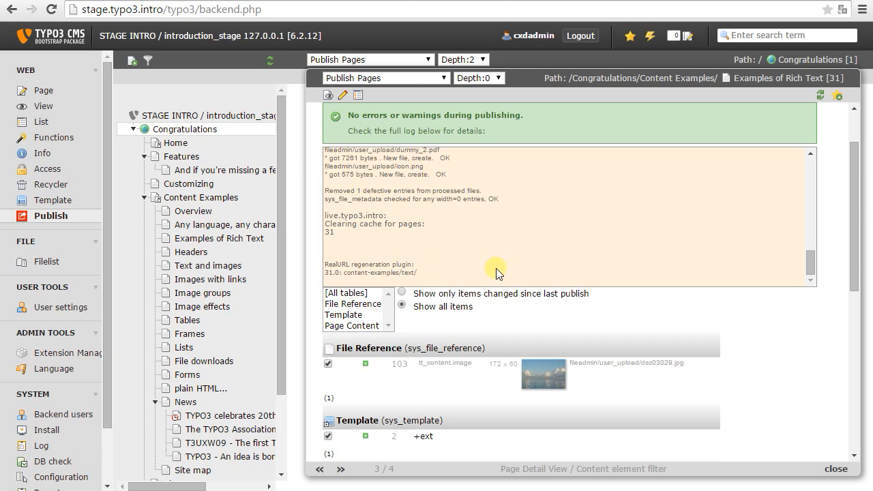
pyautogui.moveTo(556, 263)
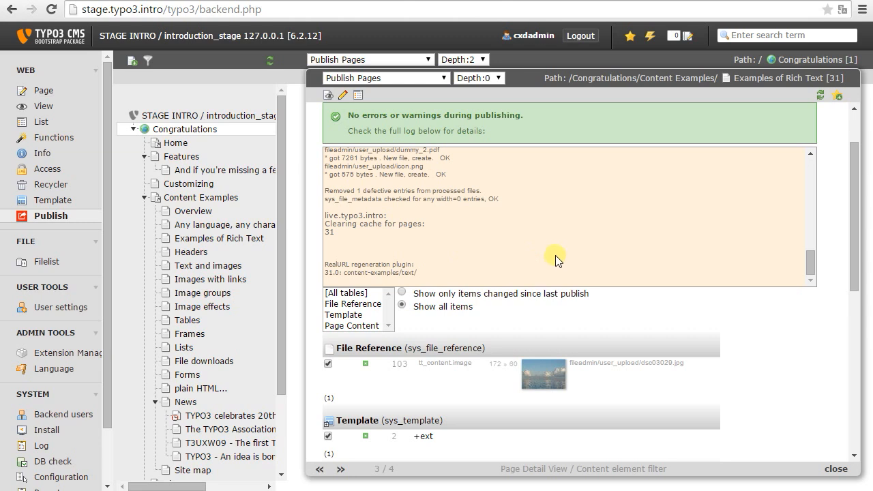
pyautogui.moveTo(311, 12)
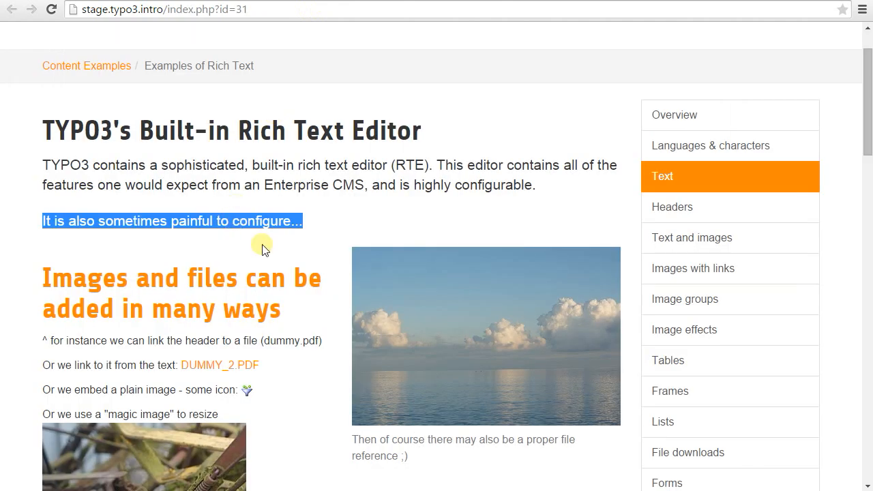
pyautogui.click(265, 221)
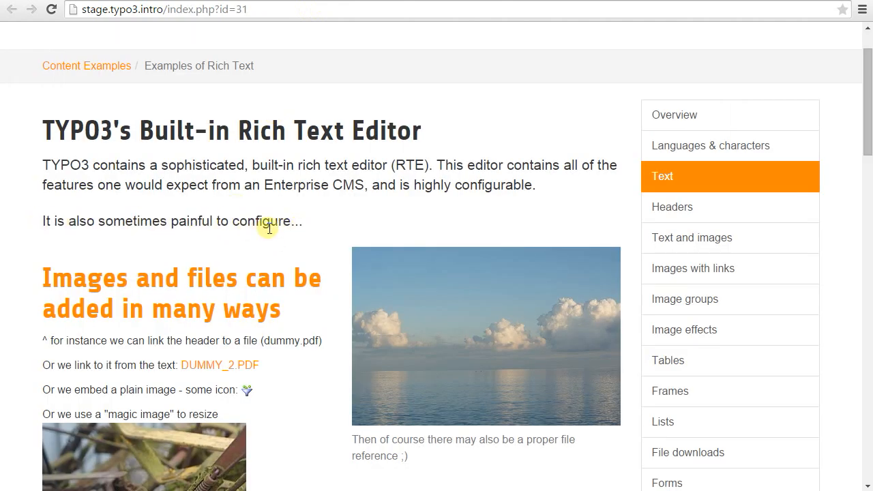
pyautogui.moveTo(515, 53)
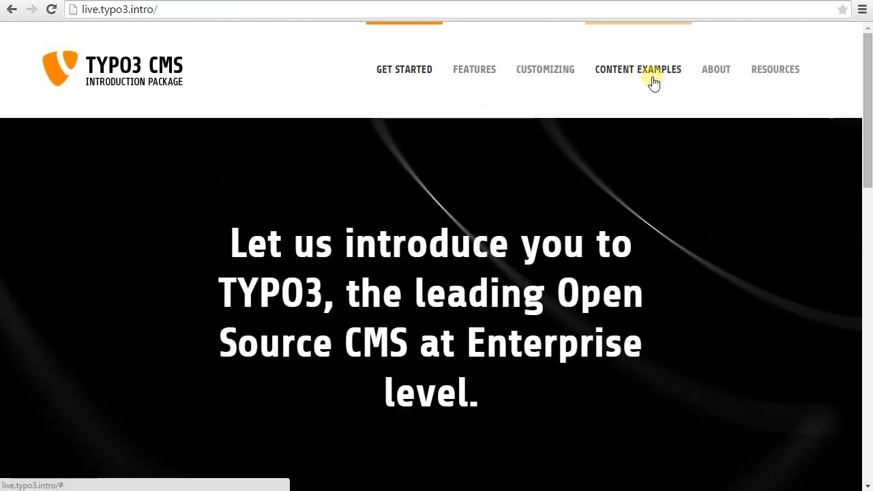
# Step: On live.typo3.intro, browse Content Examples to the Text page and compare with the stage tab
pyautogui.click(638, 69)
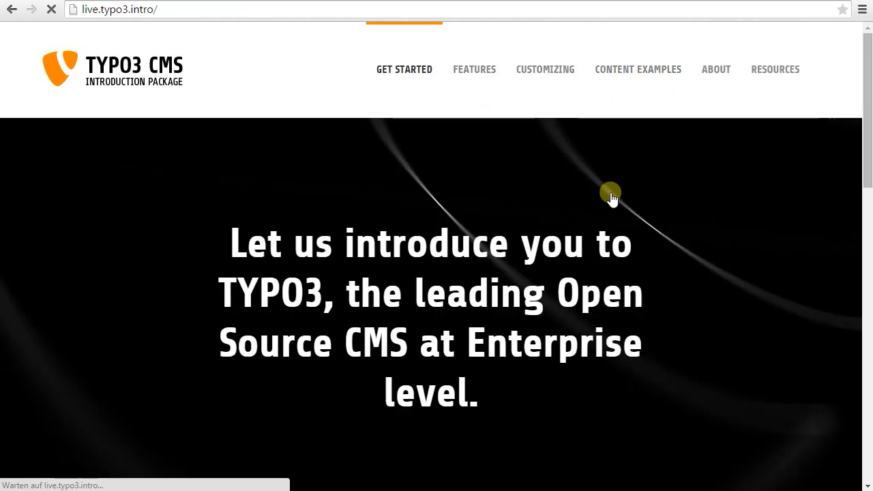
pyautogui.moveTo(612, 198)
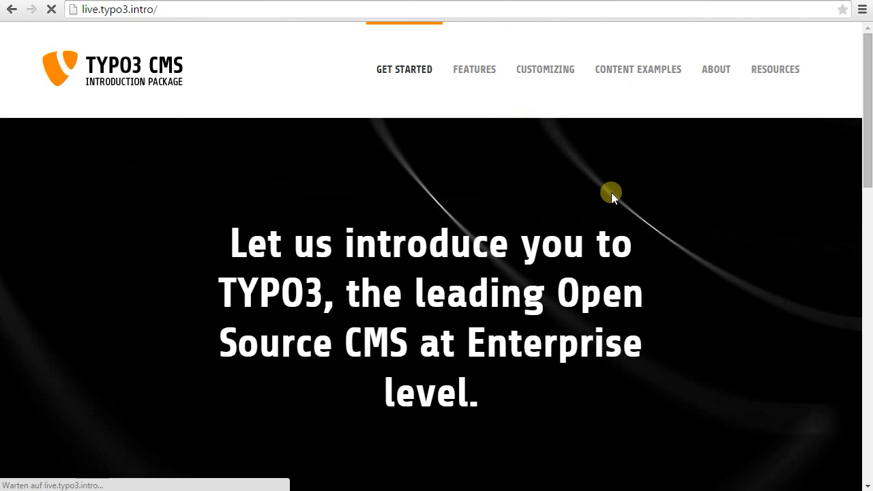
pyautogui.click(638, 69)
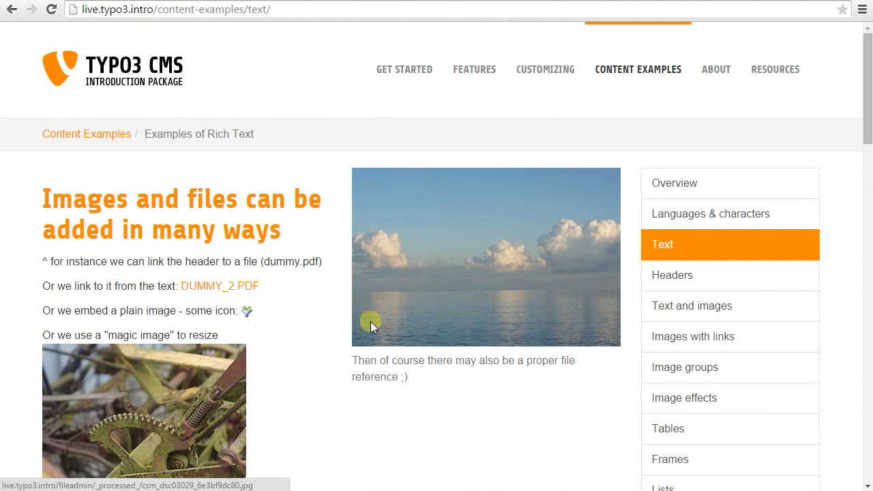
pyautogui.scroll(-3)
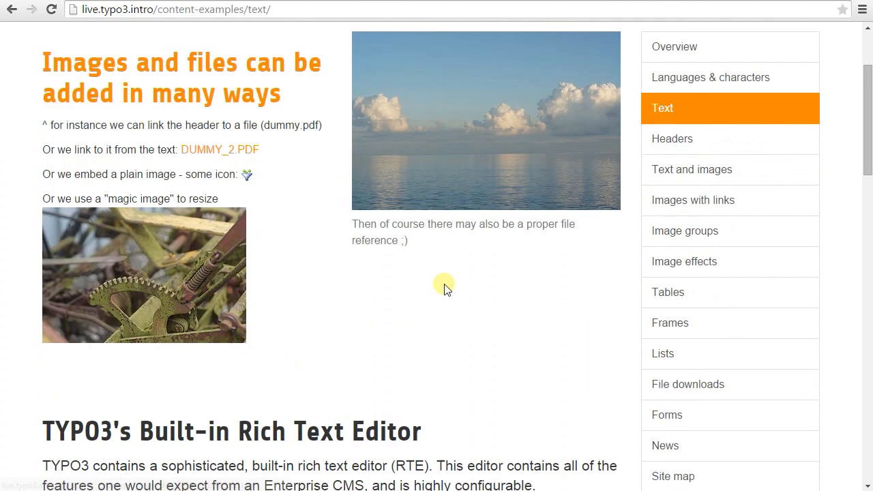
pyautogui.scroll(-3)
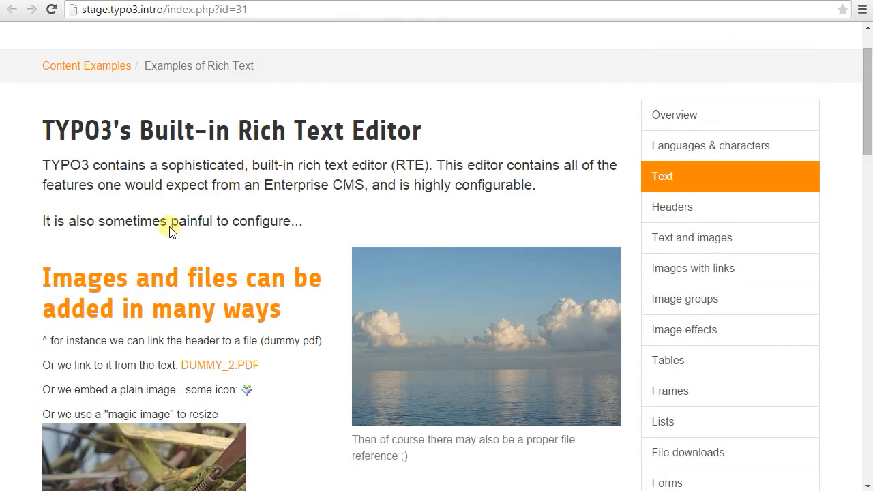
pyautogui.moveTo(360, 239)
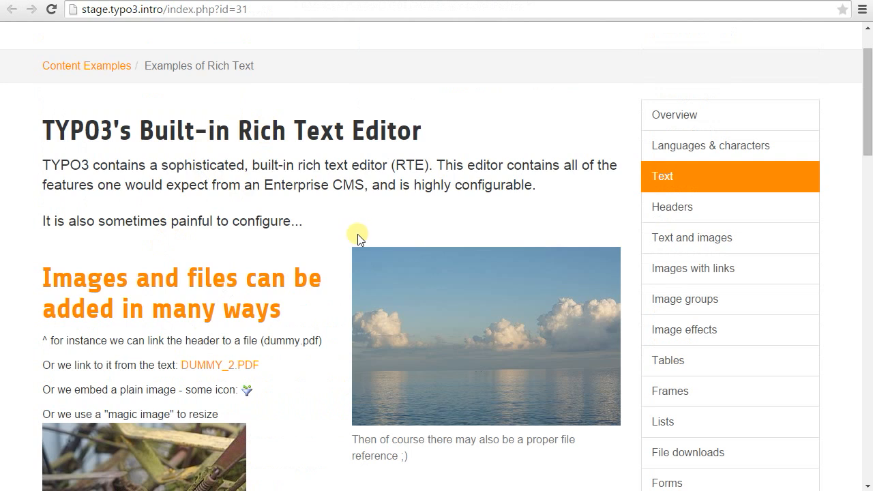
pyautogui.moveTo(302, 151)
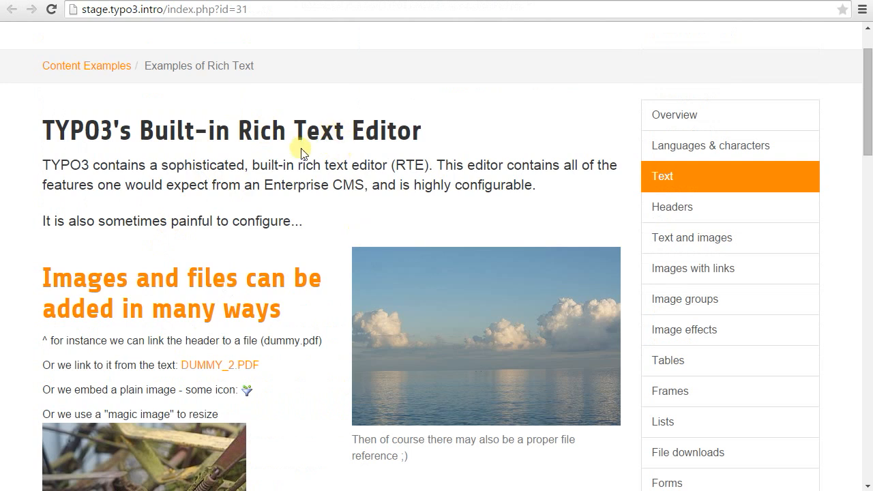
pyautogui.scroll(-3)
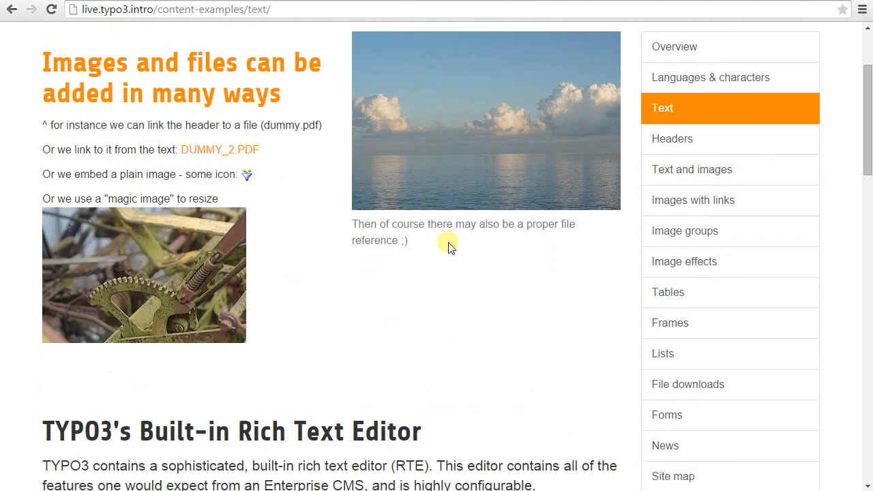
pyautogui.scroll(-3)
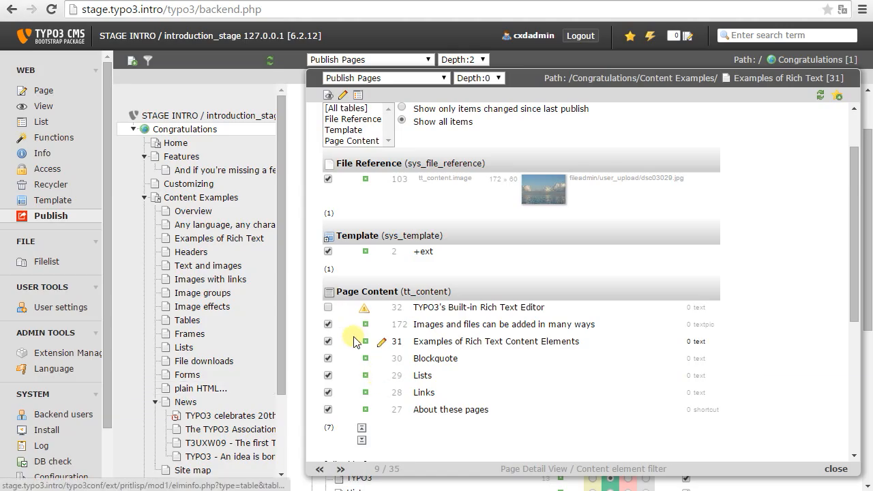
pyautogui.moveTo(342, 313)
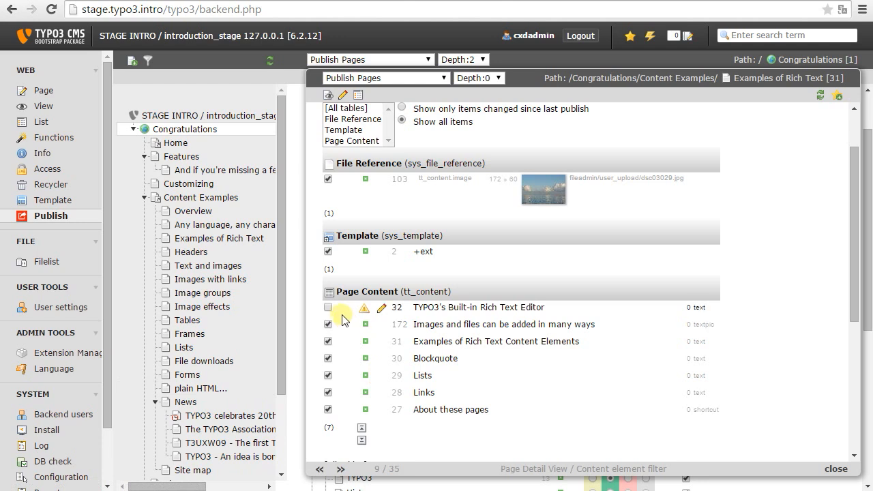
# Step: Re-include content element 32, then approve and publish Examples of Rich Text to live
pyautogui.click(328, 307)
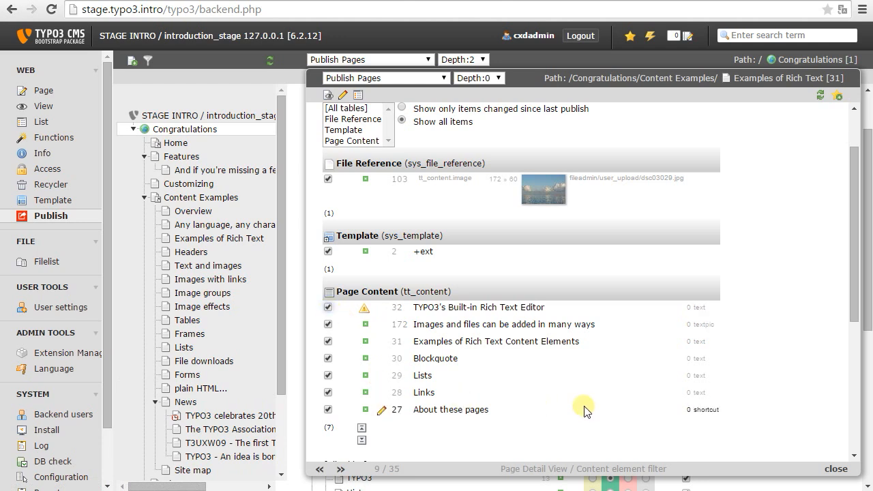
pyautogui.scroll(-3)
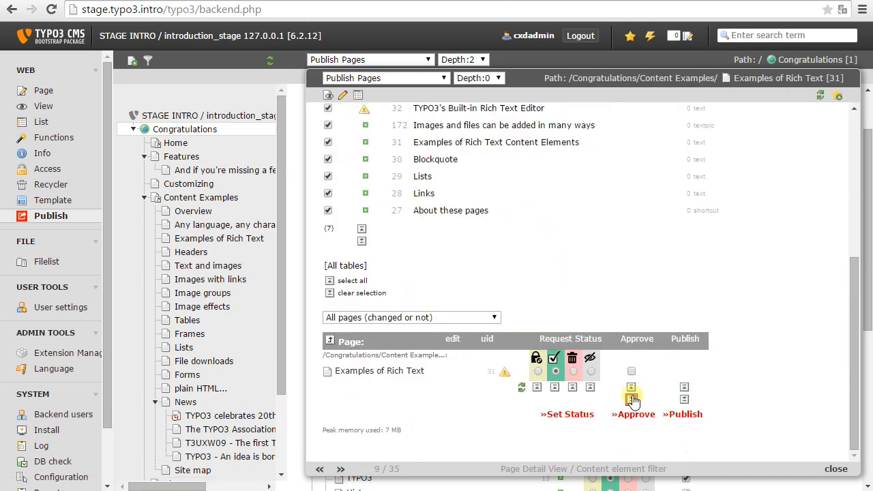
pyautogui.click(631, 371)
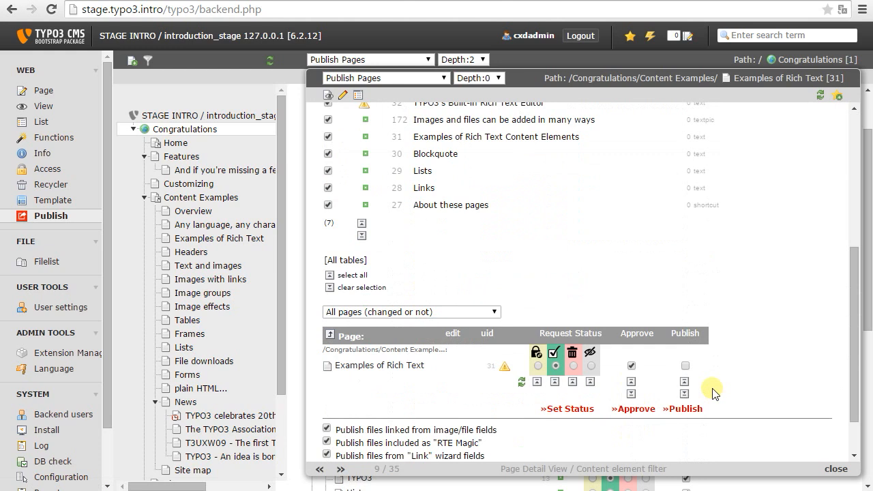
pyautogui.click(685, 366)
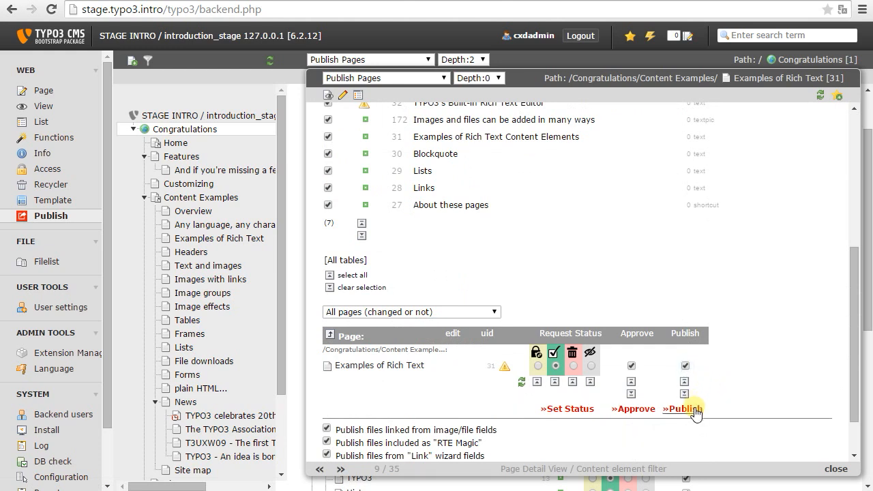
pyautogui.click(683, 409)
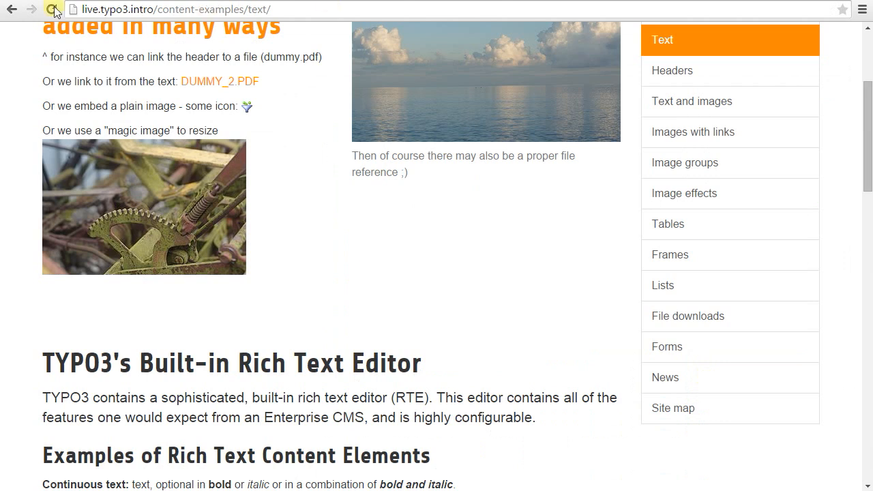
# Step: Scroll the live rich text page back to the top and return to stage Publish Pages
pyautogui.scroll(3)
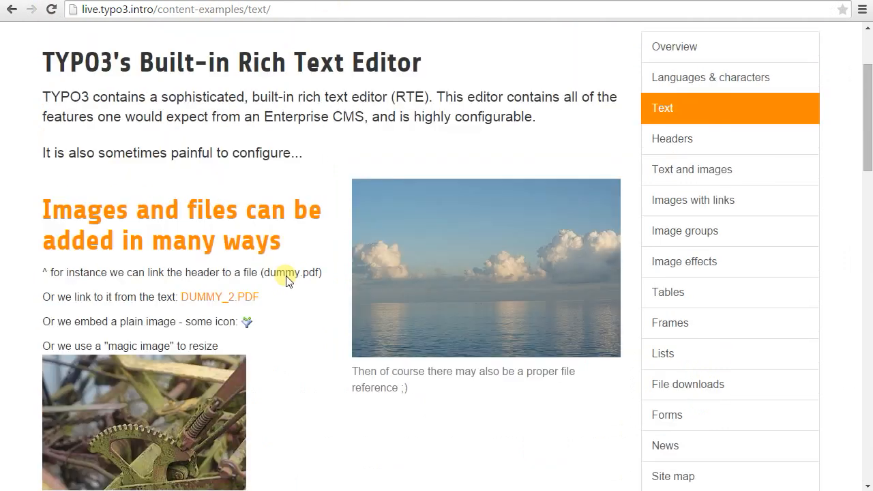
pyautogui.scroll(3)
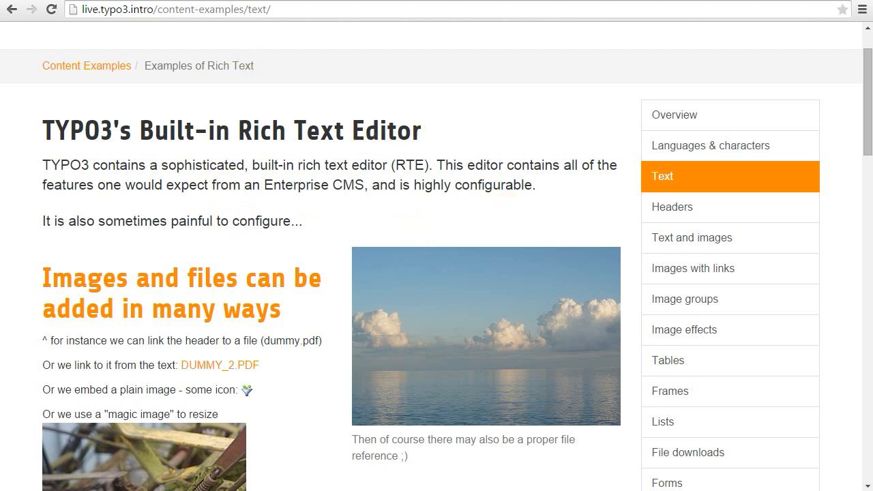
pyautogui.click(171, 8)
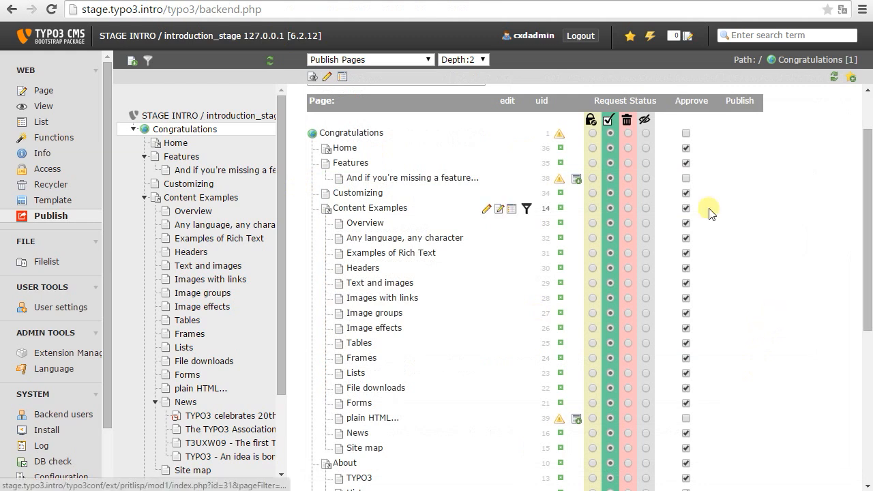
pyautogui.moveTo(750, 334)
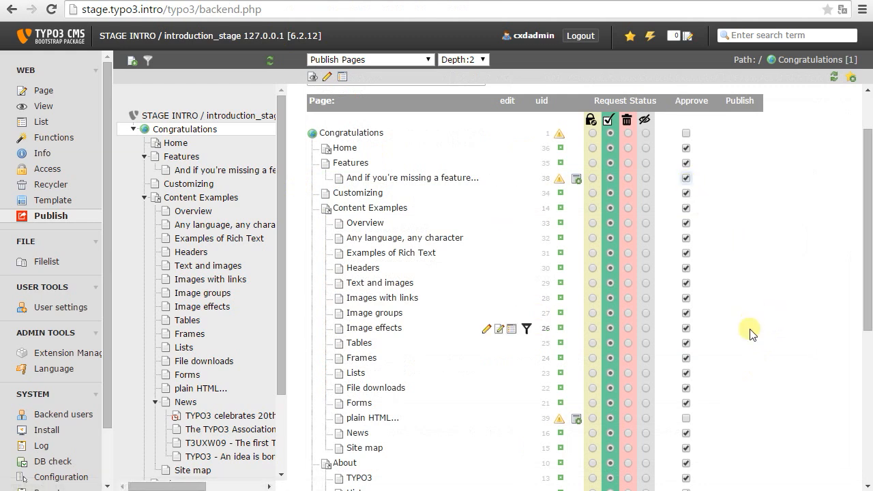
pyautogui.moveTo(488, 193)
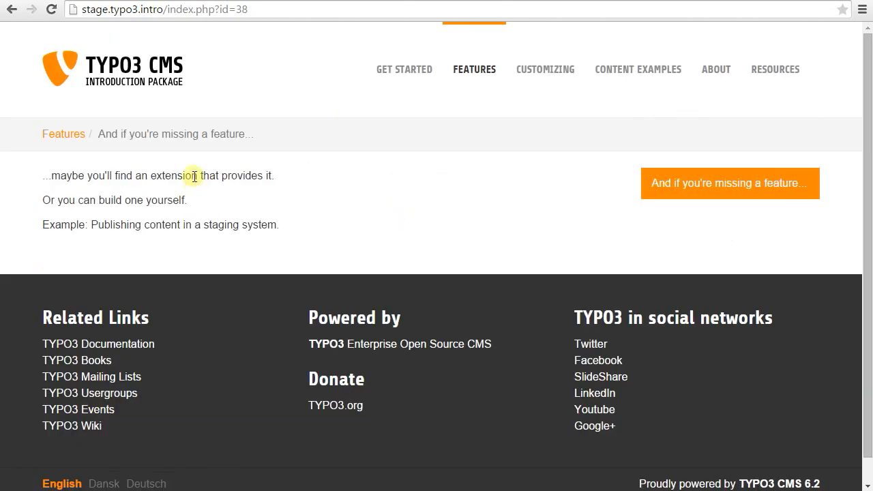
pyautogui.moveTo(498, 146)
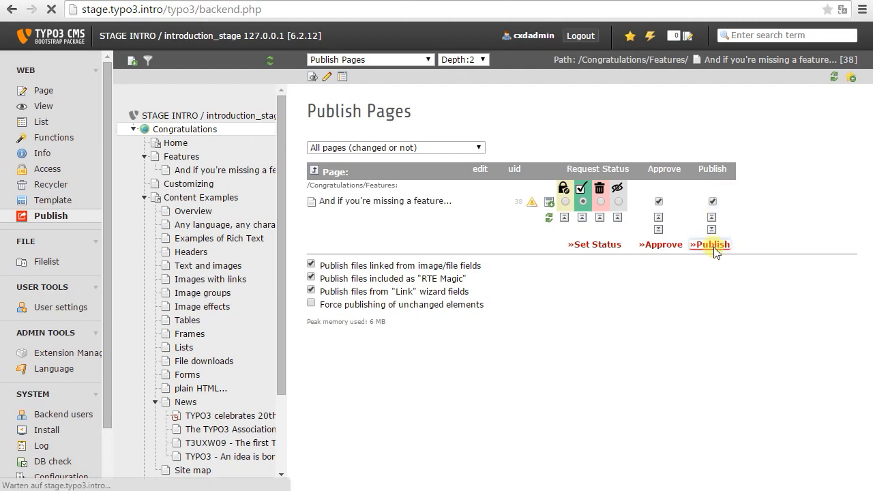
# Step: Publish the 'And if you're missing a feature...' page to live, then bring up Publish Files
pyautogui.click(710, 244)
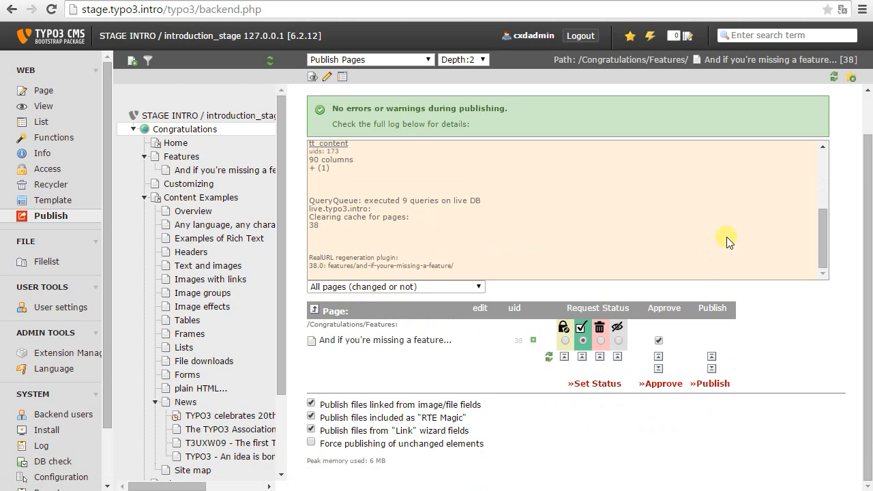
pyautogui.moveTo(592, 210)
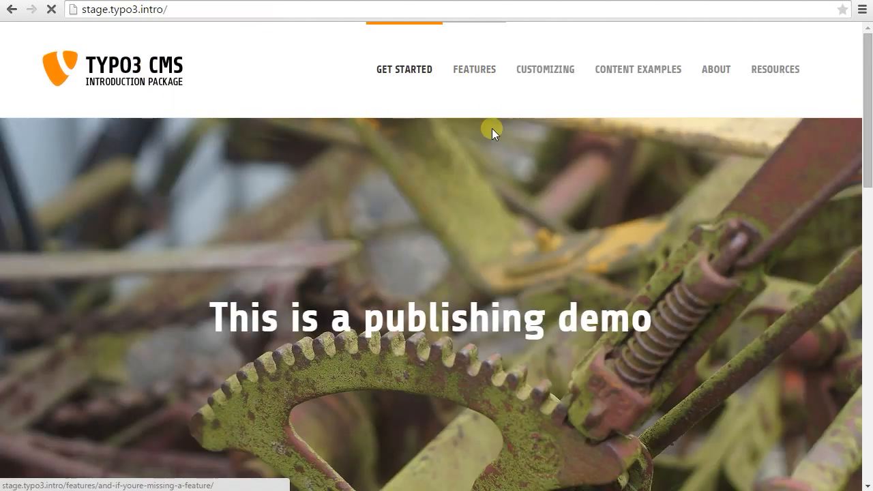
pyautogui.click(473, 69)
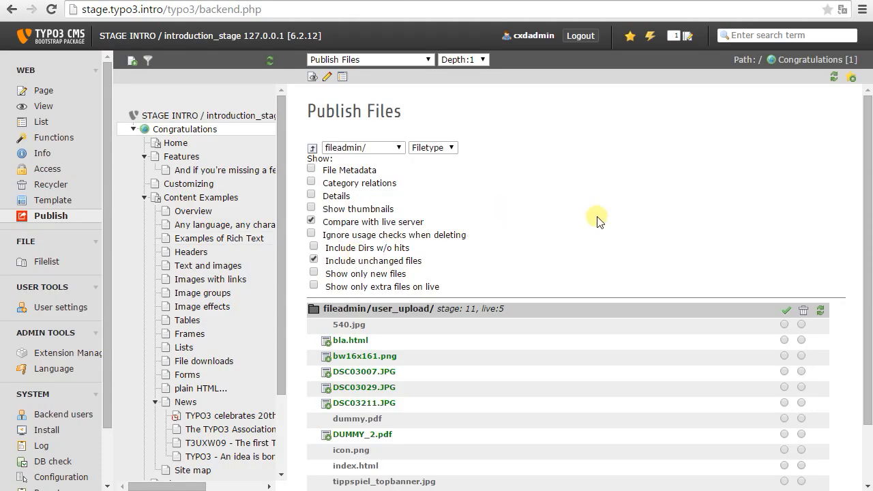
# Step: Publish bla.html from user_upload to live and show the user_upload file list
pyautogui.scroll(-3)
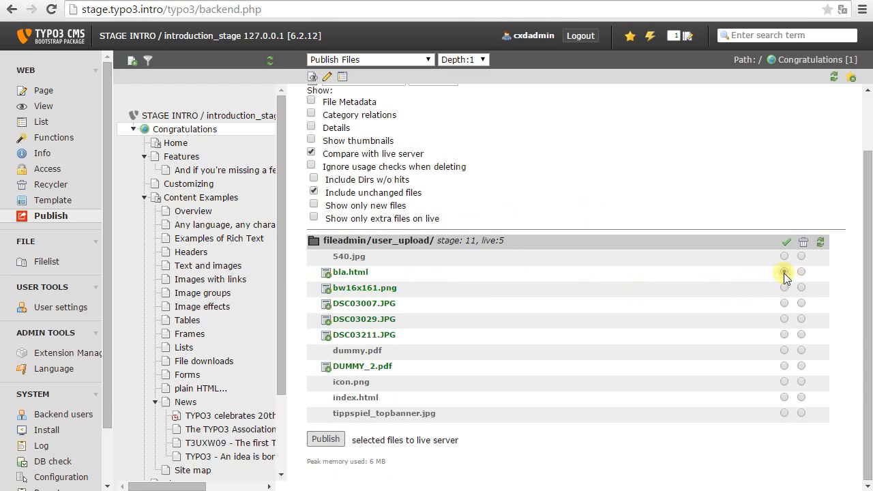
pyautogui.click(785, 271)
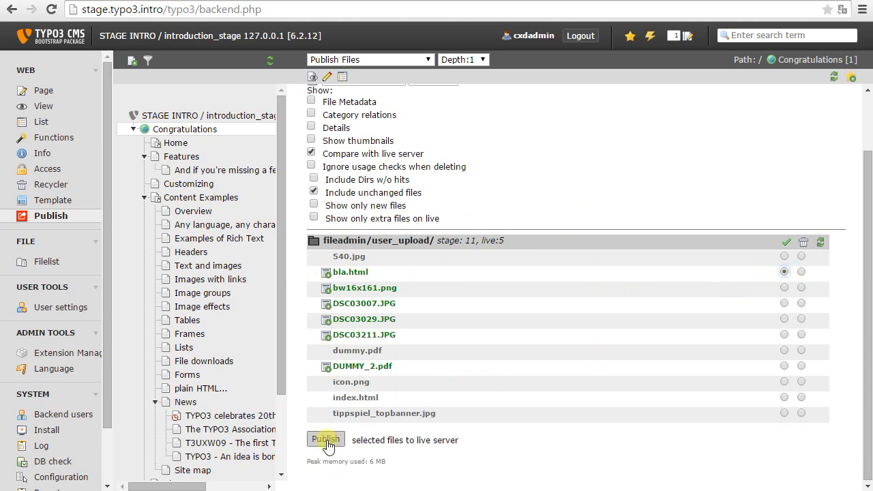
pyautogui.click(325, 439)
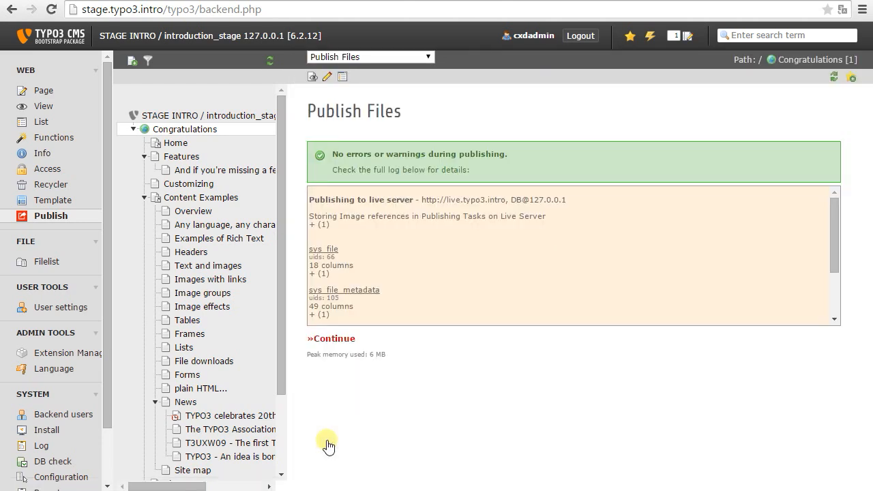
pyautogui.click(46, 261)
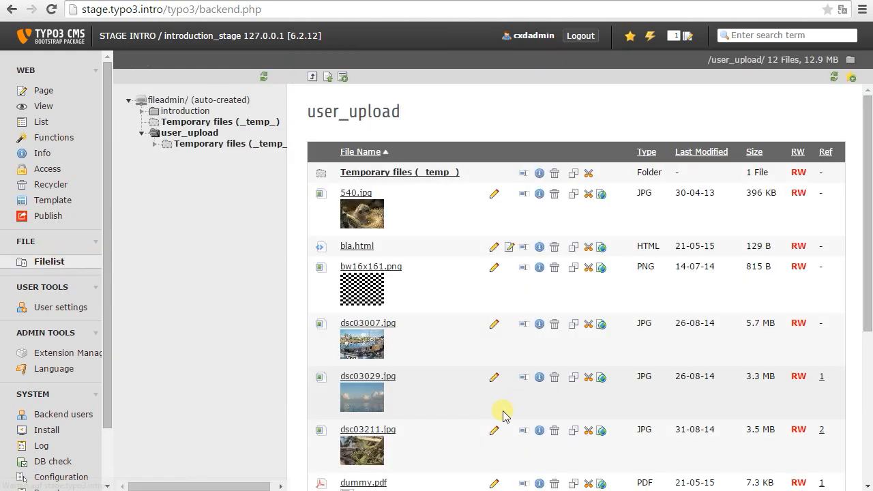
pyautogui.moveTo(509, 246)
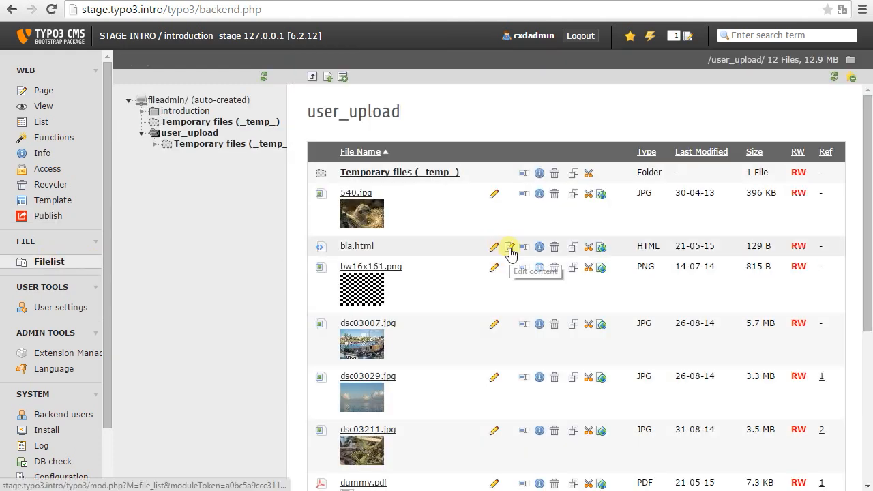
# Step: Insert 'relly' into bla.html so it reads 'It is relly very desolate.' and save
pyautogui.click(508, 246)
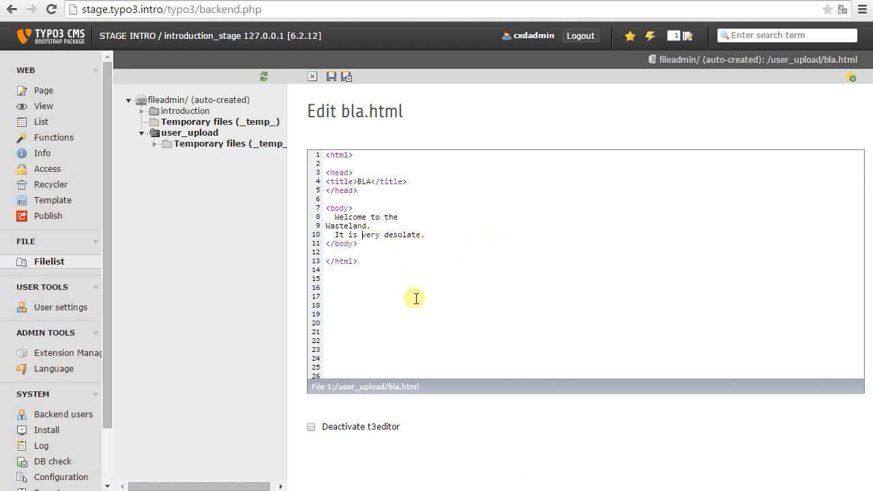
pyautogui.write('relly')
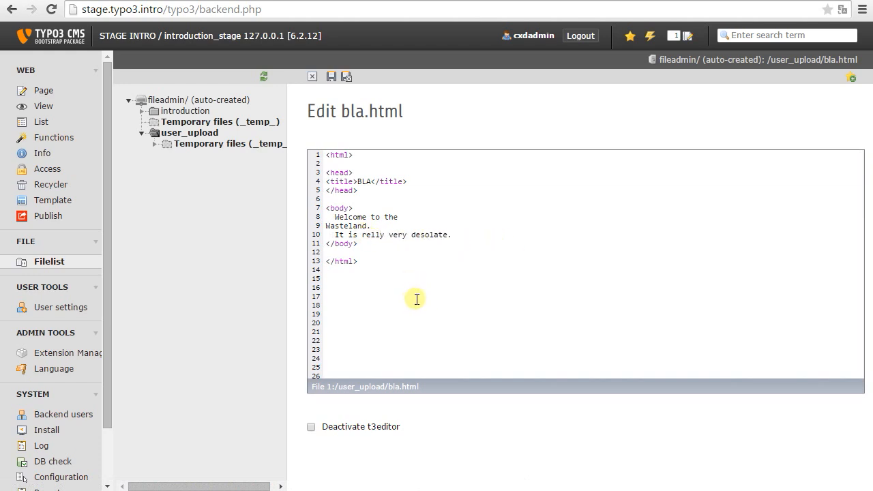
pyautogui.moveTo(363, 217)
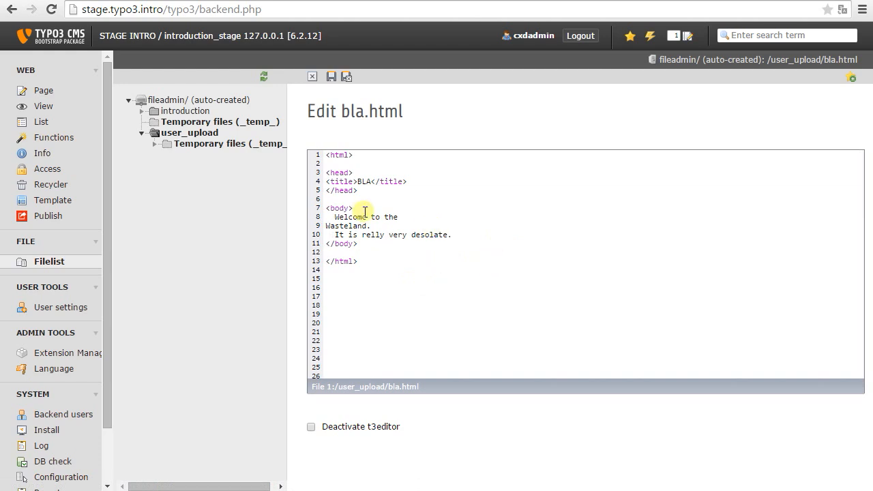
pyautogui.moveTo(407, 154)
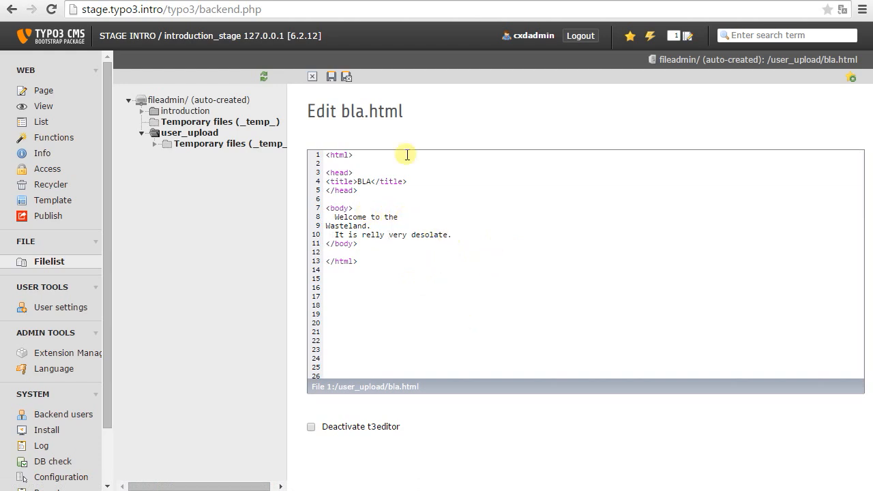
pyautogui.click(312, 76)
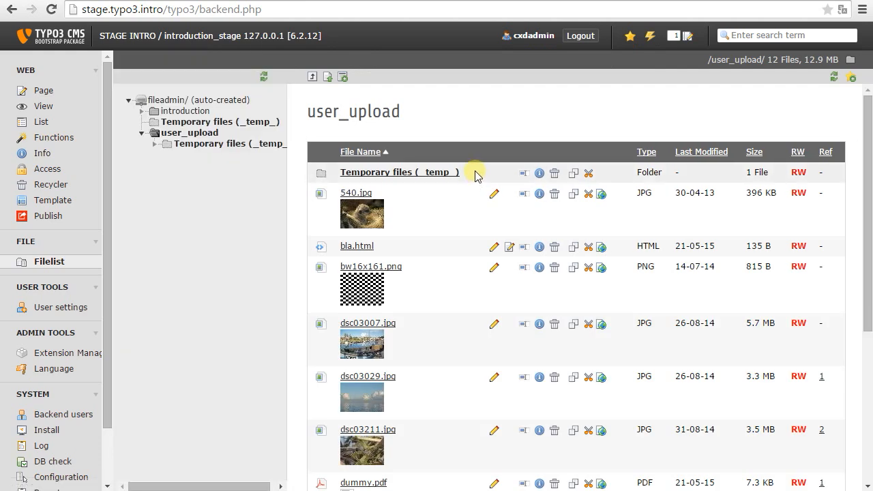
pyautogui.moveTo(423, 176)
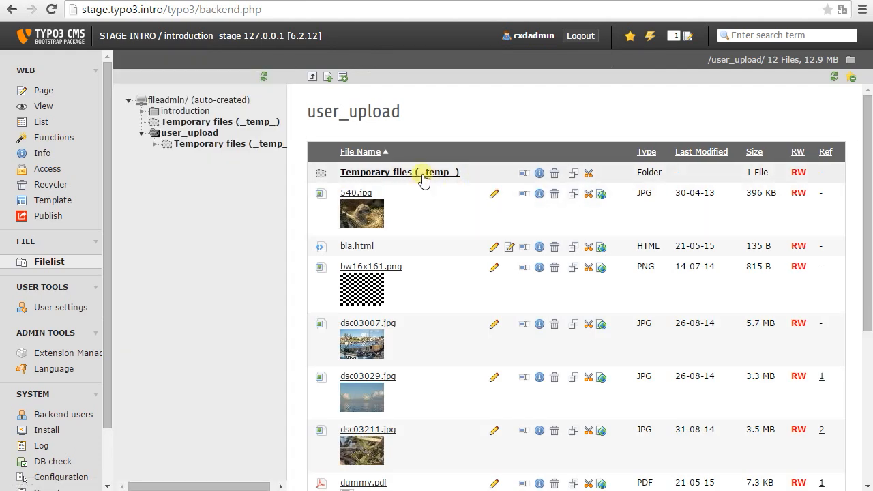
# Step: Compare user_upload with the live server and inspect bla.html's changed line in the diff
pyautogui.click(48, 216)
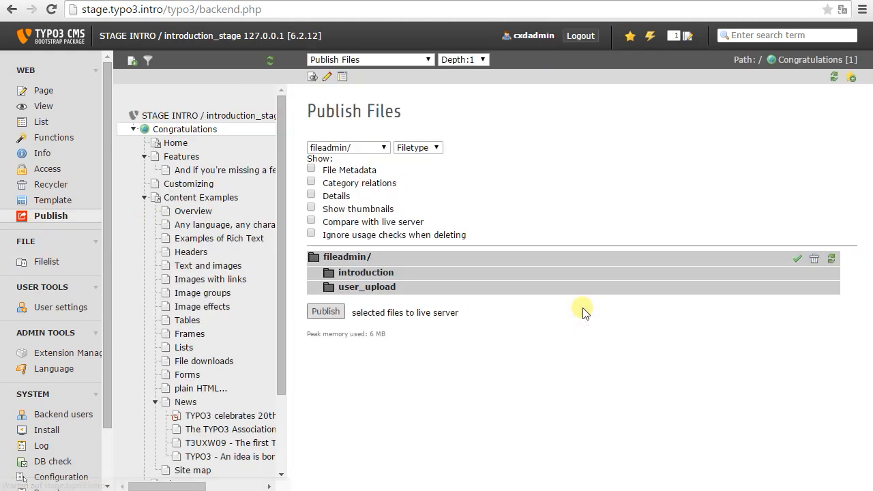
pyautogui.click(367, 286)
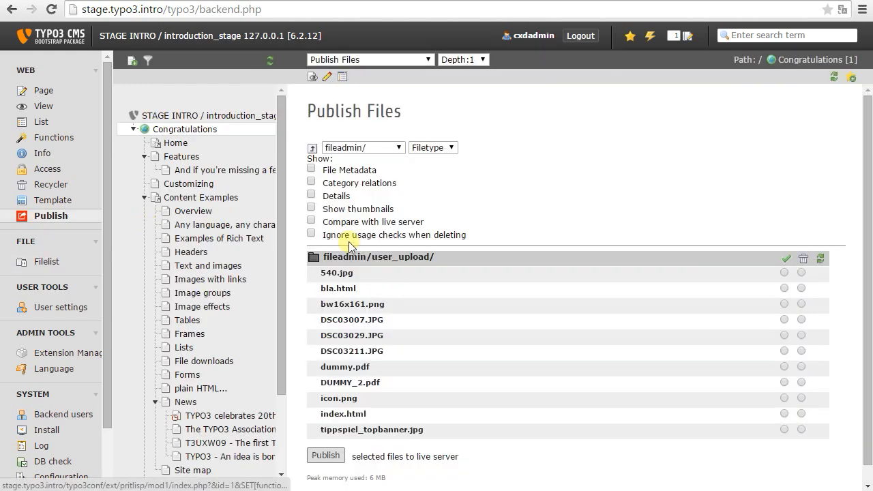
pyautogui.click(311, 222)
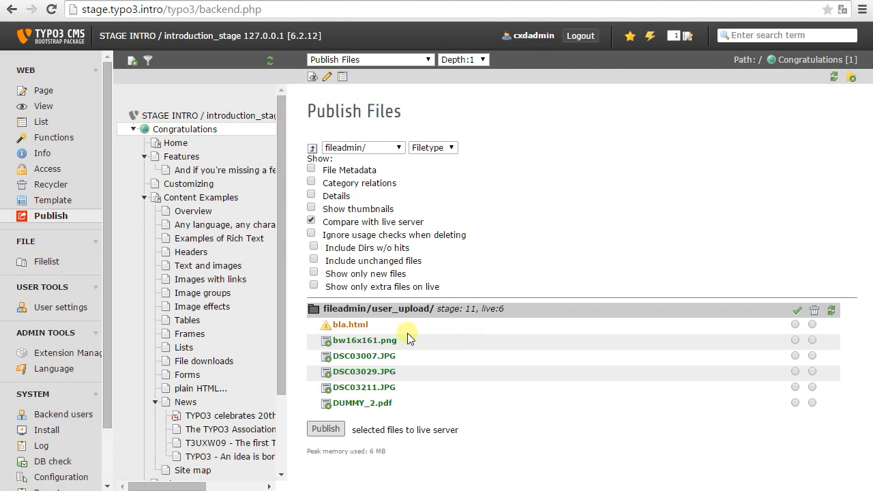
pyautogui.click(350, 324)
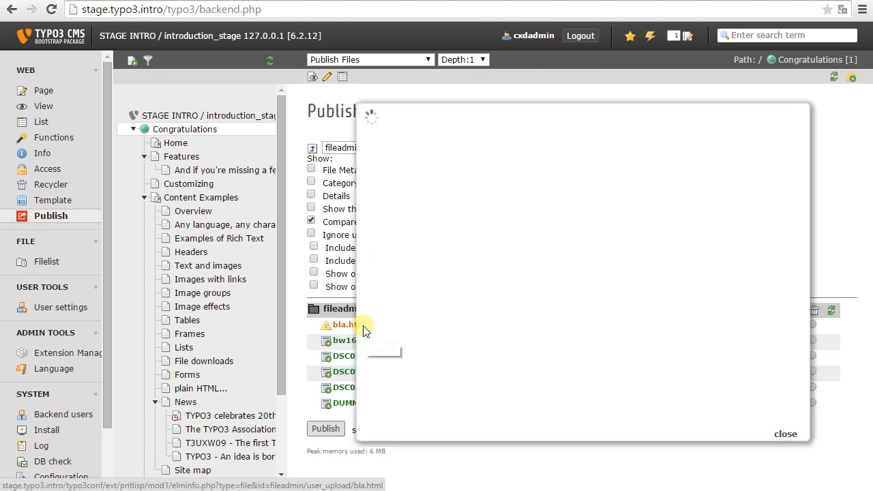
pyautogui.click(345, 325)
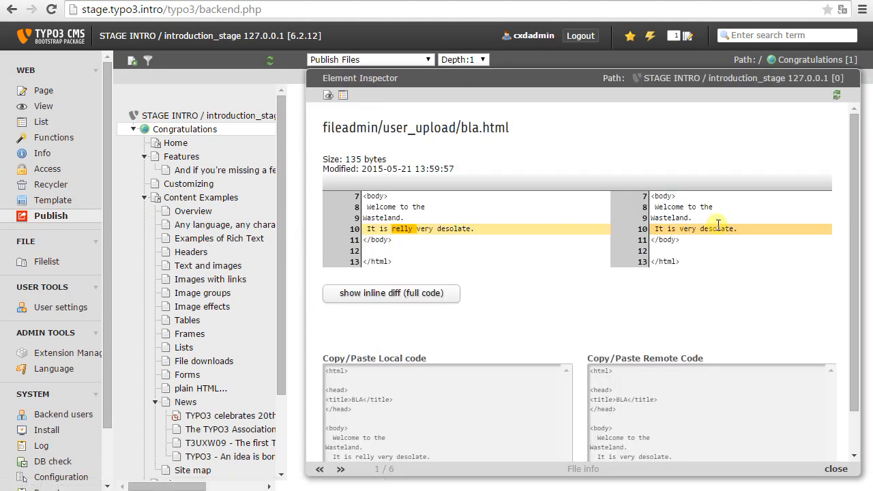
pyautogui.moveTo(436, 293)
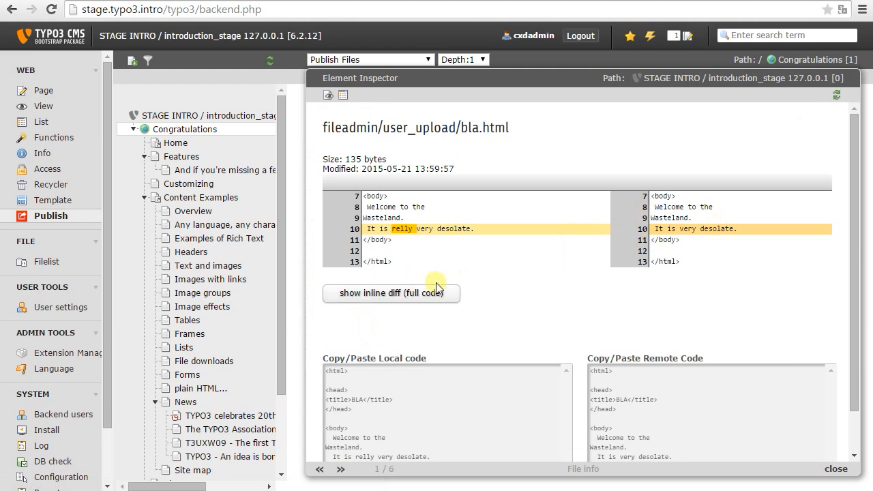
pyautogui.click(390, 294)
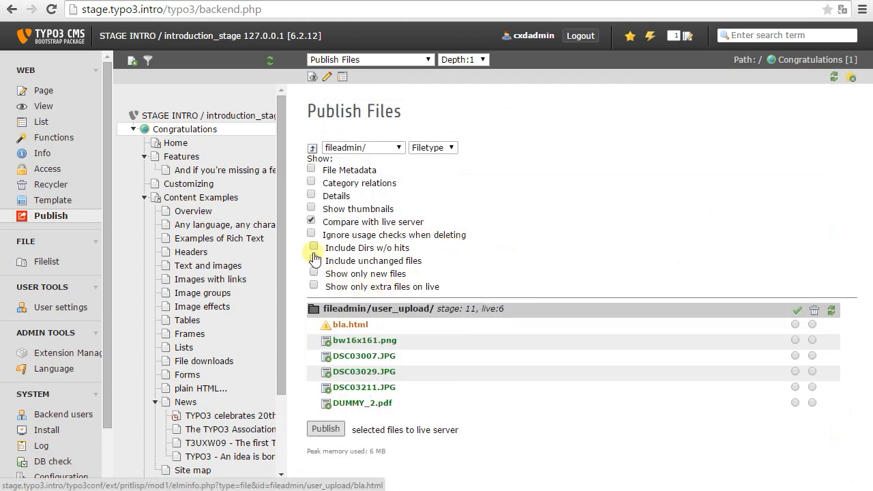
# Step: Turn on thumbnails and scroll to 540.jpg's local and remote images
pyautogui.click(312, 209)
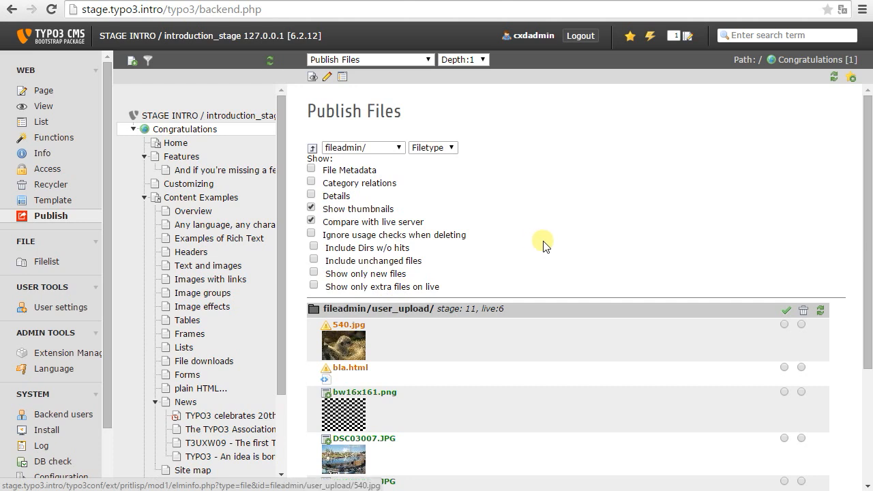
pyautogui.scroll(-3)
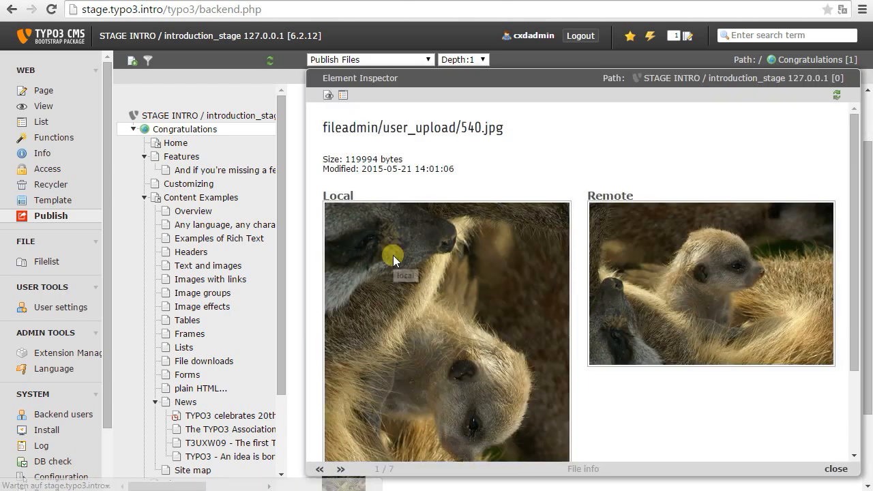
pyautogui.moveTo(649, 306)
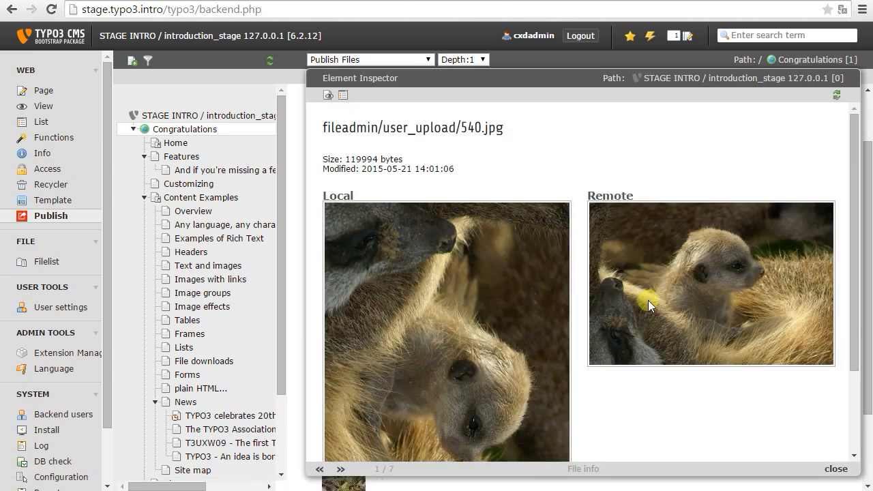
pyautogui.moveTo(298, 200)
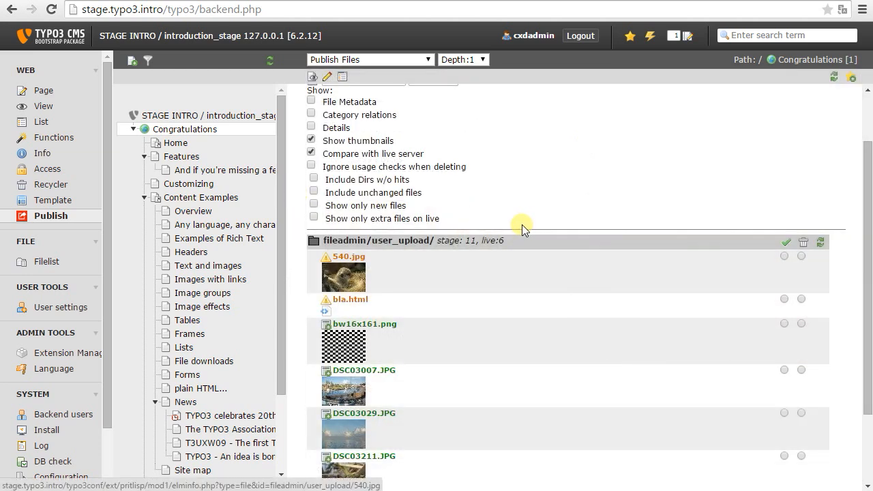
pyautogui.moveTo(491, 200)
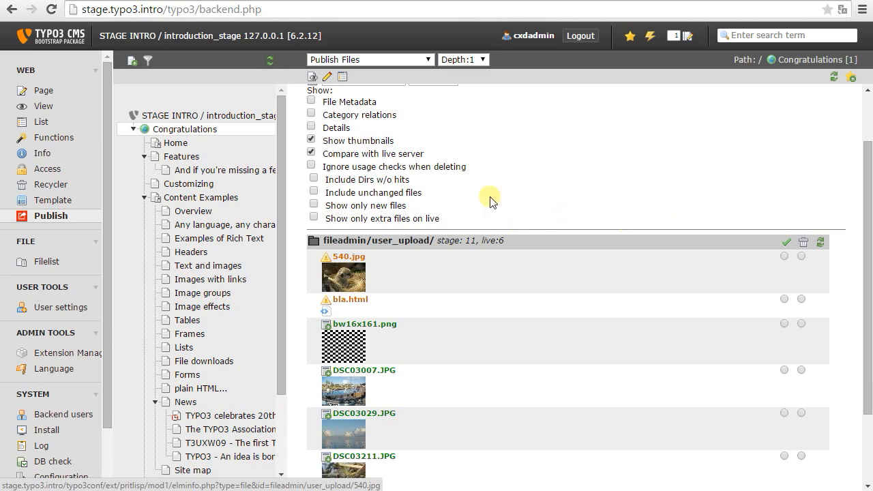
pyautogui.moveTo(531, 184)
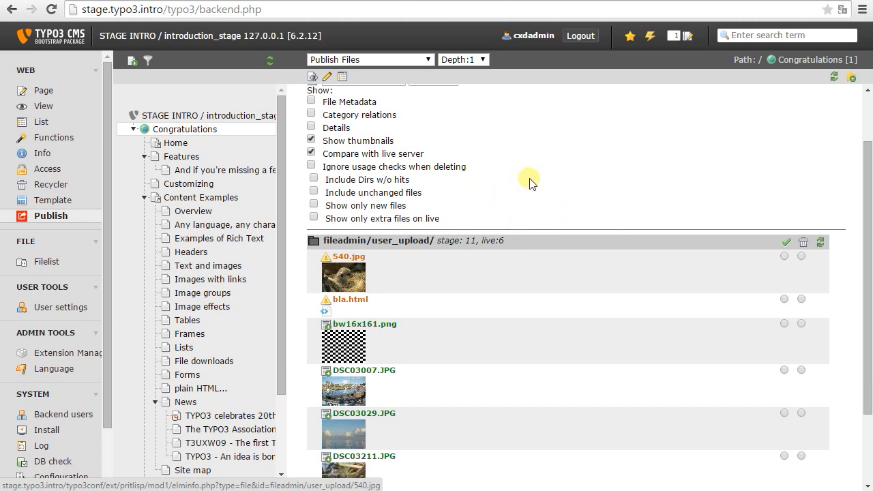
pyautogui.moveTo(580, 188)
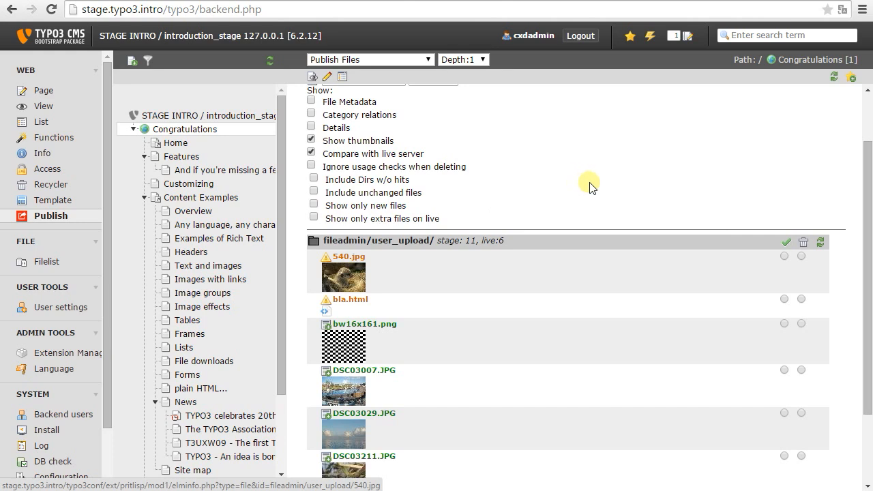
pyautogui.moveTo(778, 259)
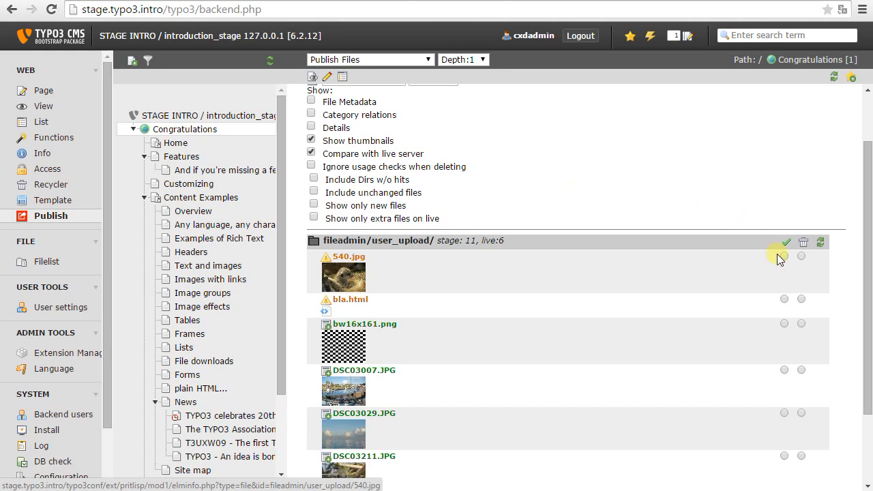
# Step: Publish 540.jpg, bla.html and DUMMY_2.pdf to live and continue to the refreshed comparison
pyautogui.click(784, 256)
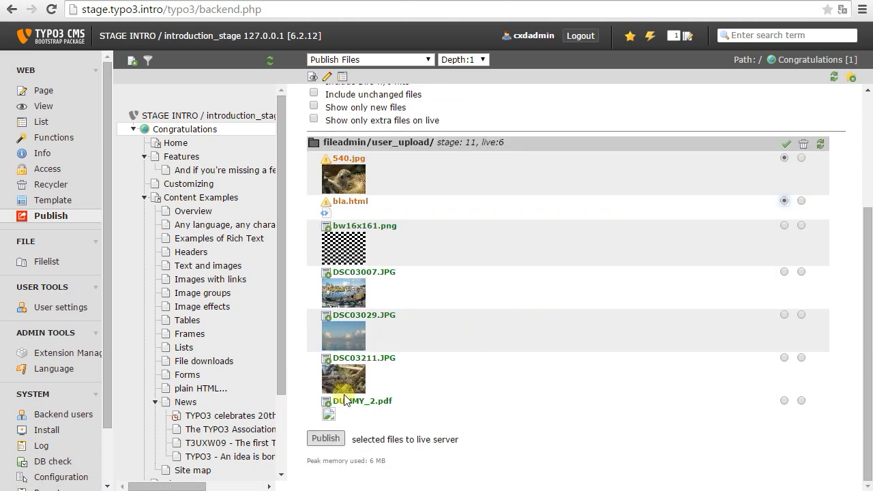
pyautogui.click(784, 401)
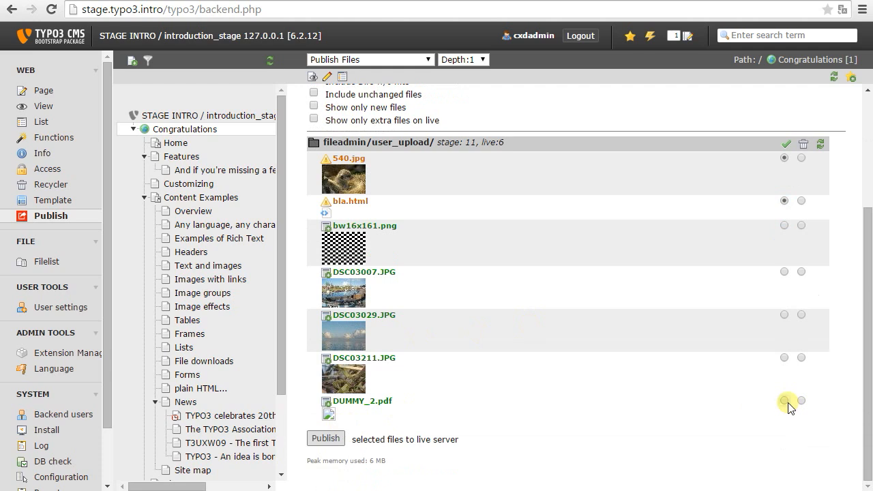
pyautogui.click(784, 400)
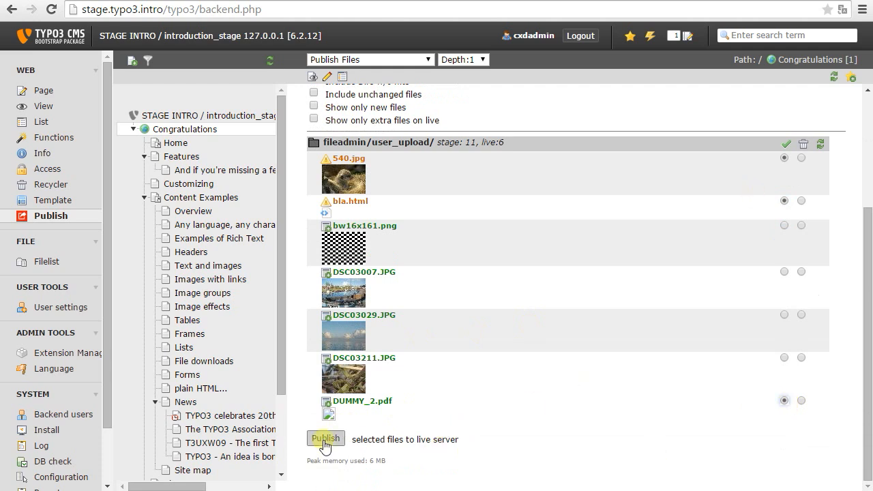
pyautogui.click(325, 437)
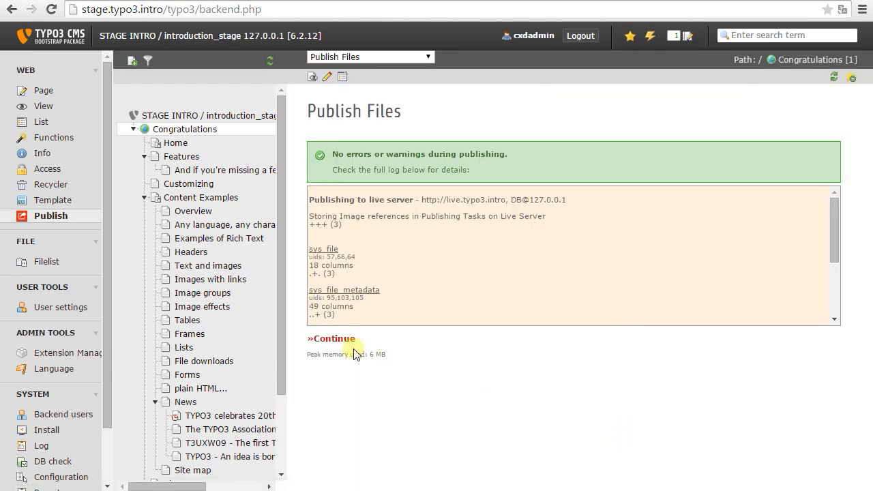
pyautogui.click(331, 339)
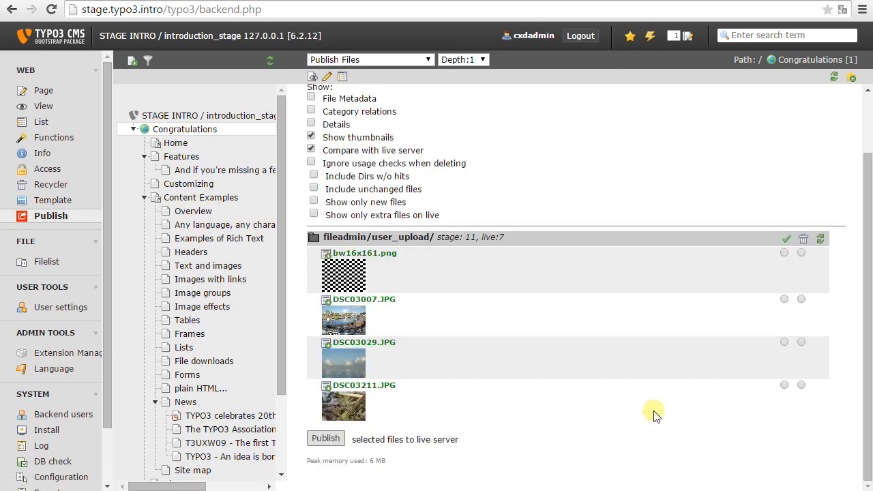
pyautogui.moveTo(601, 462)
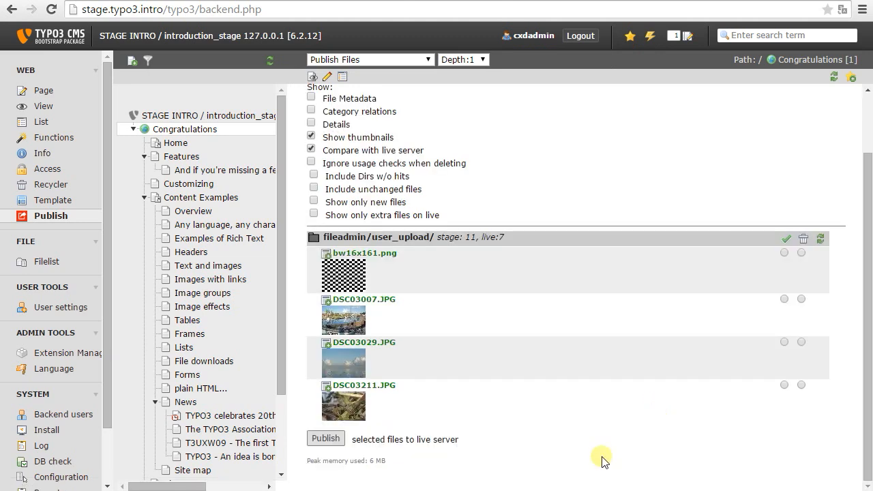
pyautogui.moveTo(609, 436)
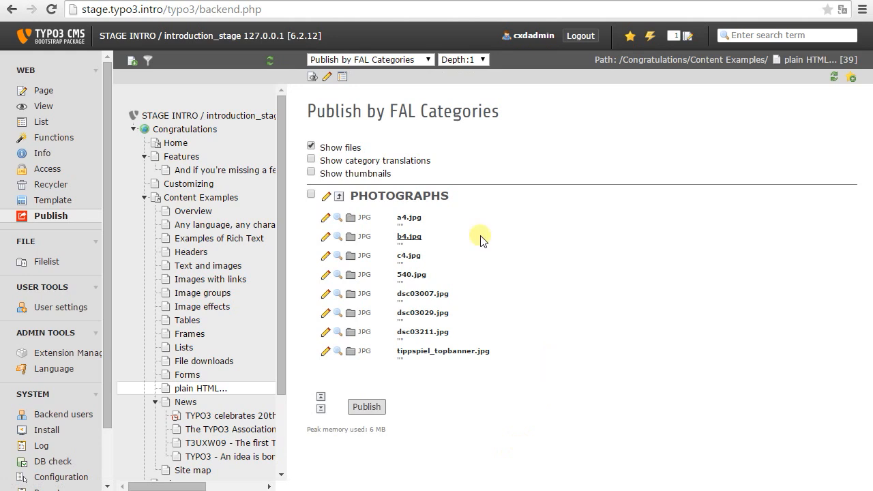
pyautogui.moveTo(668, 177)
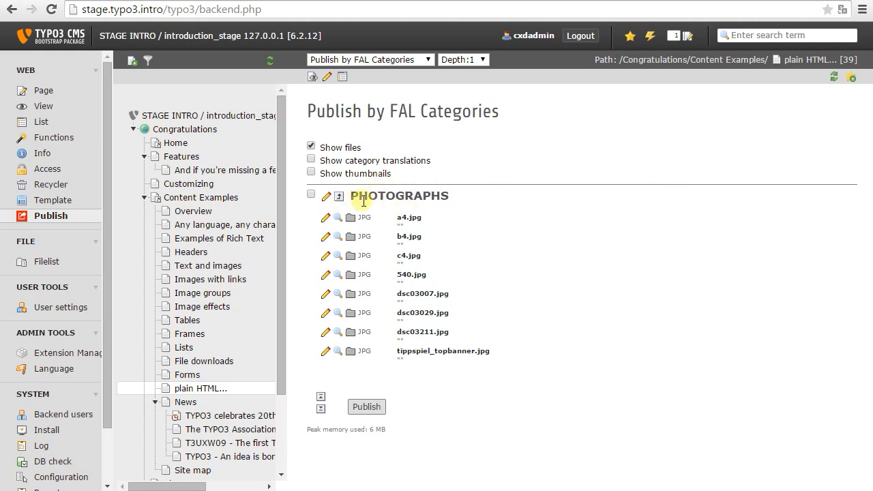
# Step: Review the Photographs category's eight image thumbnails and publish the category to live
pyautogui.click(311, 173)
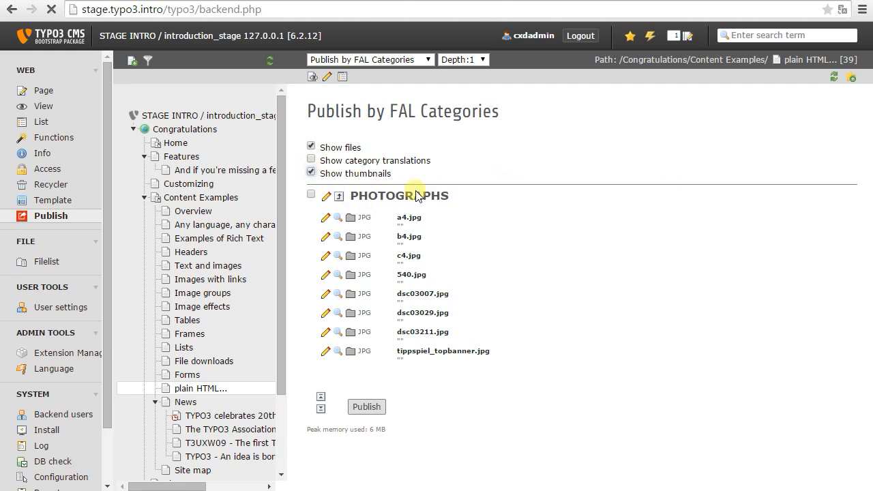
pyautogui.scroll(-3)
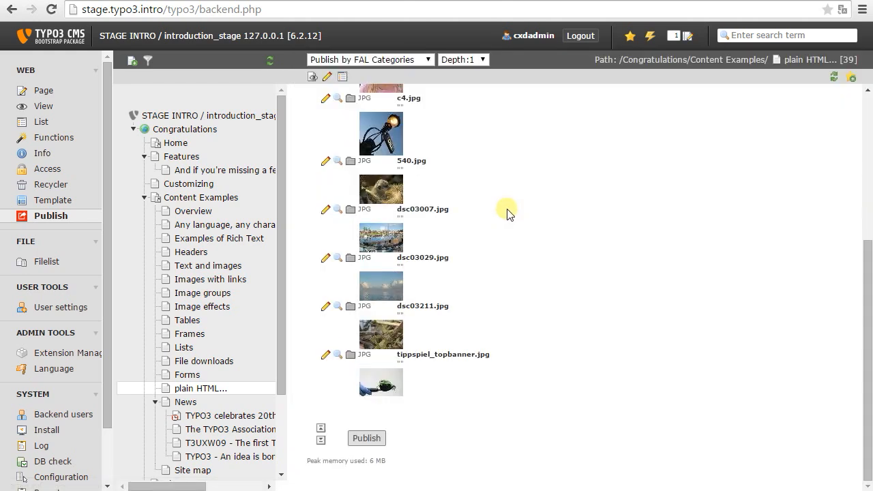
pyautogui.scroll(3)
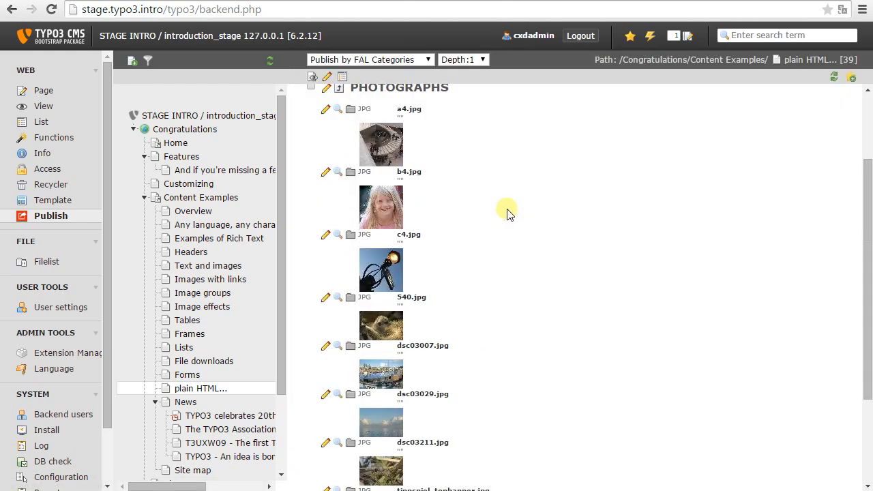
pyautogui.scroll(-3)
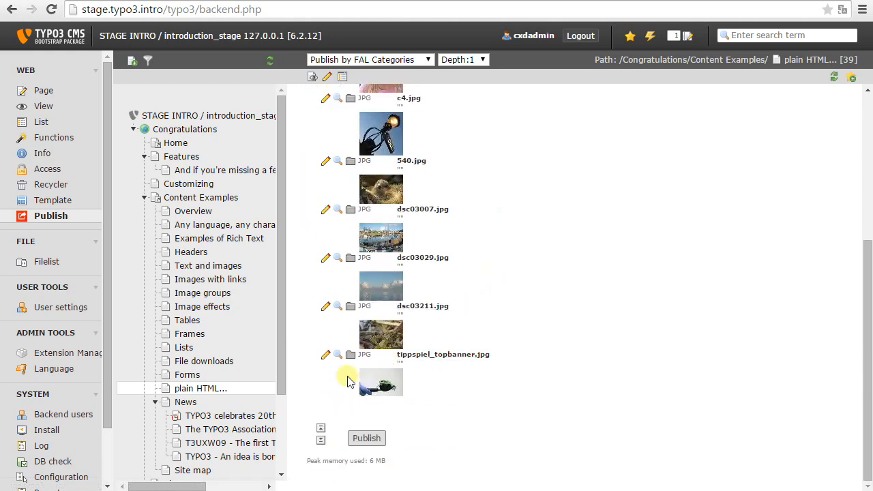
pyautogui.click(366, 438)
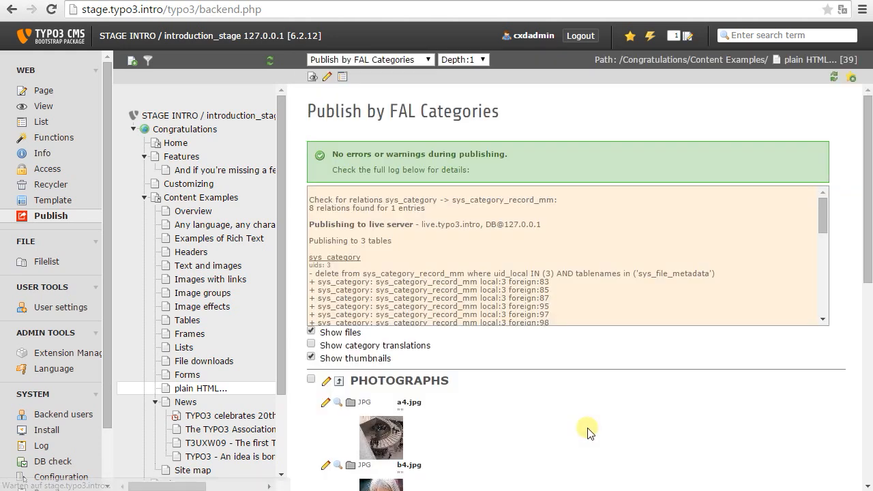
pyautogui.moveTo(401, 116)
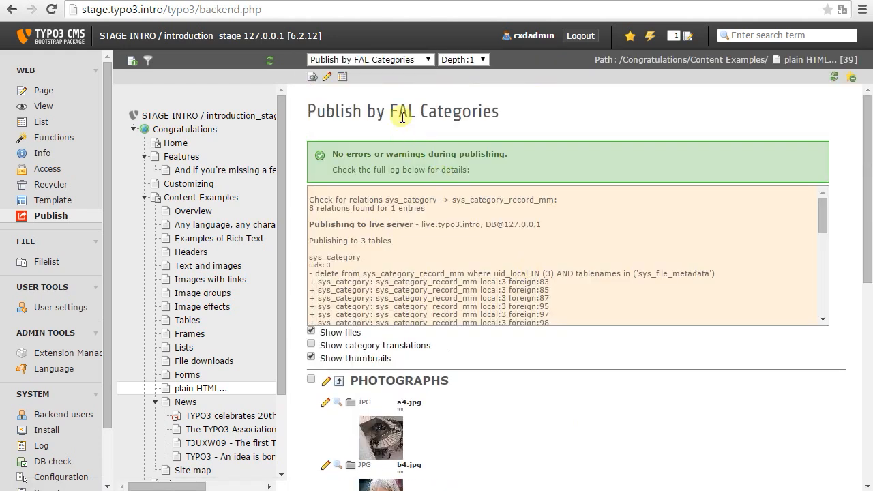
pyautogui.moveTo(596, 399)
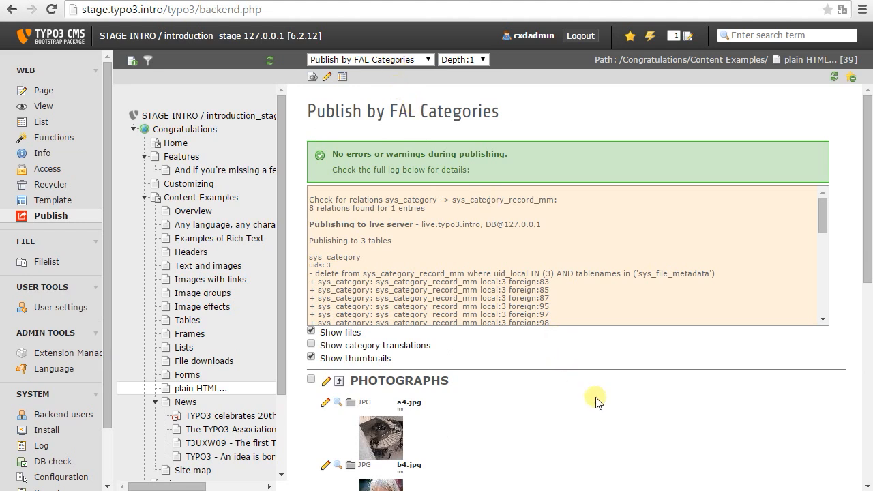
pyautogui.moveTo(632, 426)
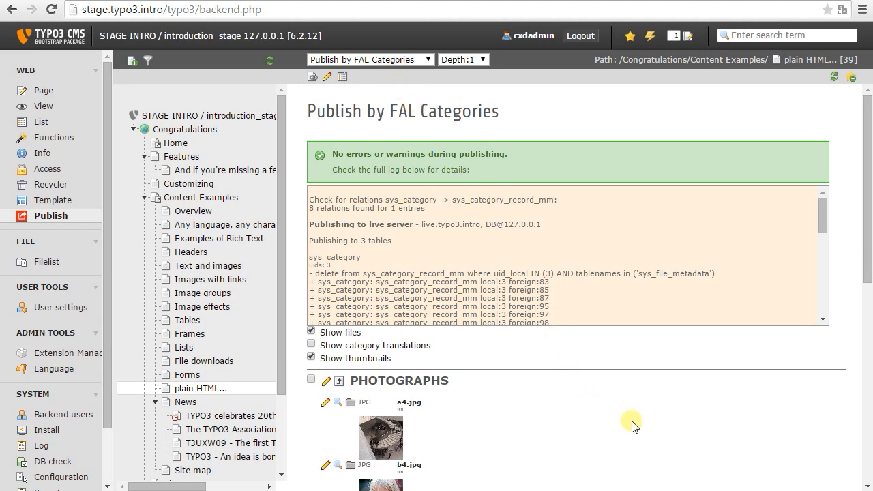
# Step: Publish all approved pages under Congratulations to the live server from Publish Pages
pyautogui.click(462, 59)
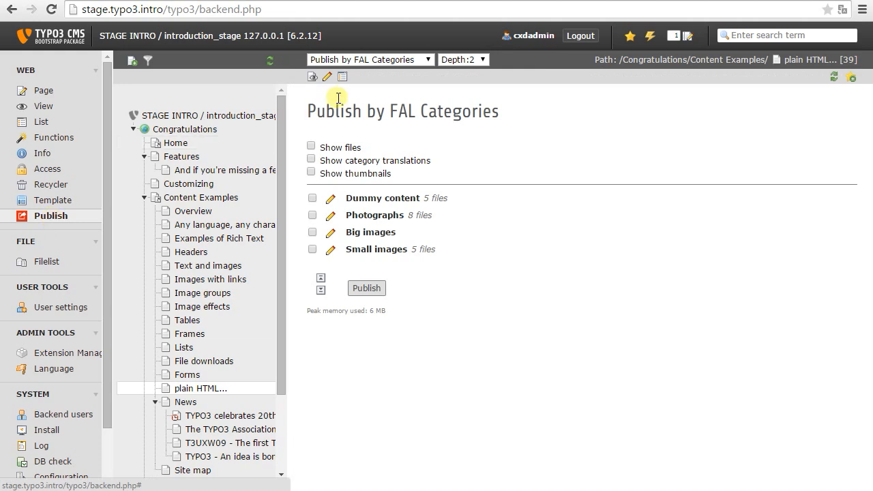
pyautogui.click(369, 59)
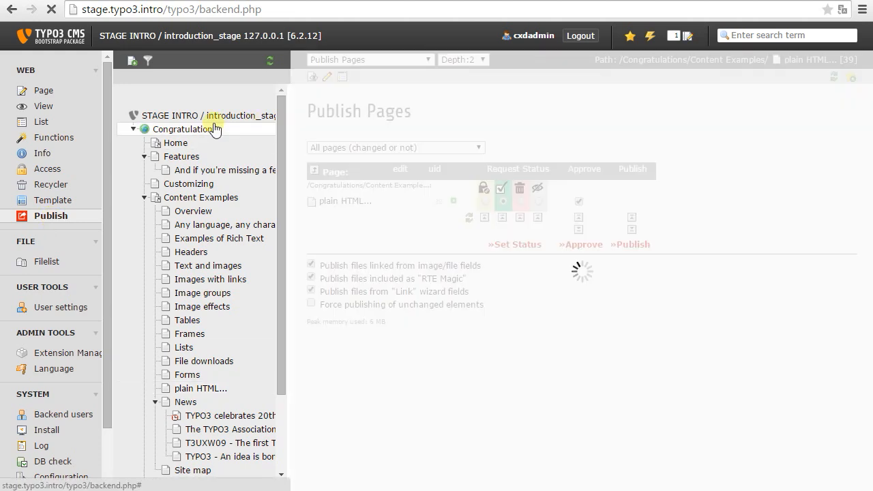
pyautogui.click(185, 129)
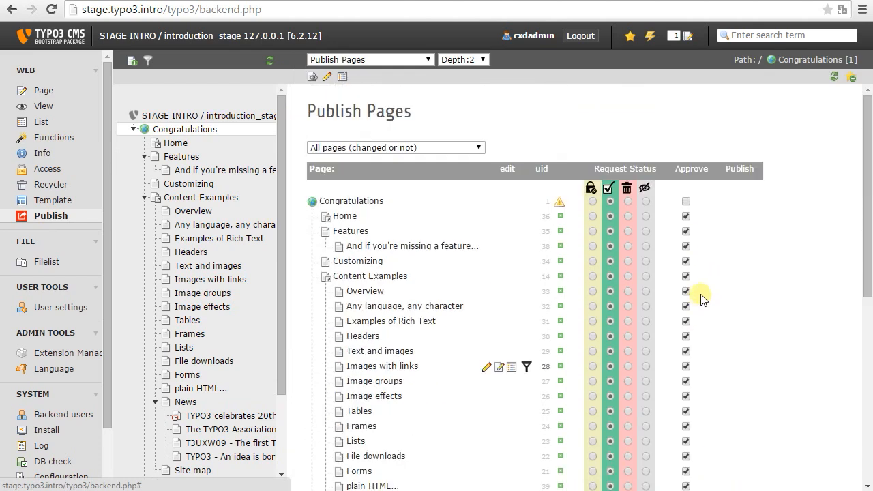
pyautogui.moveTo(685, 202)
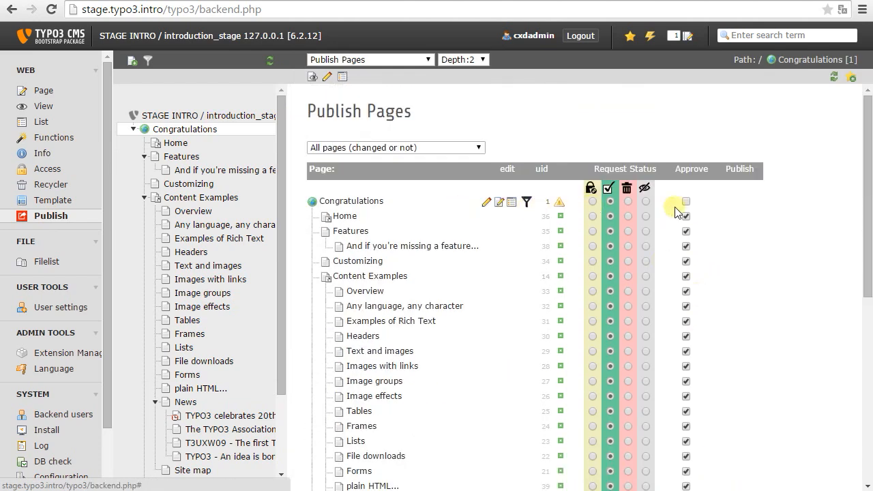
pyautogui.scroll(-3)
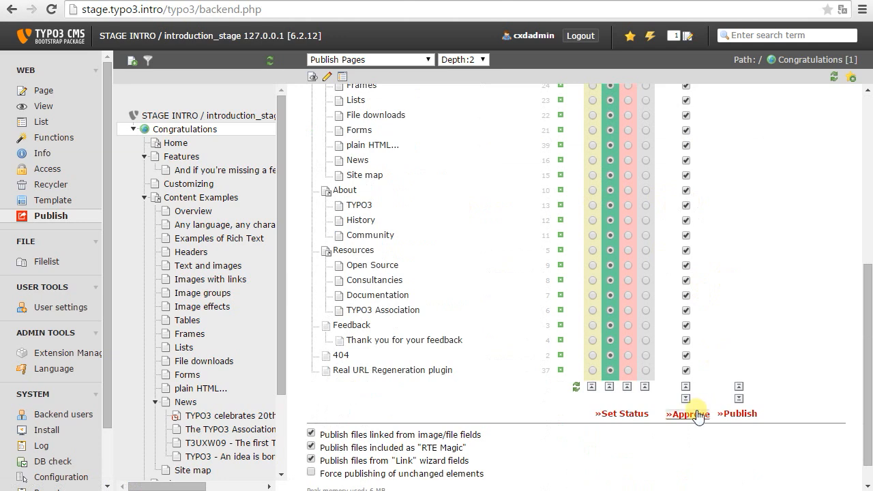
pyautogui.scroll(3)
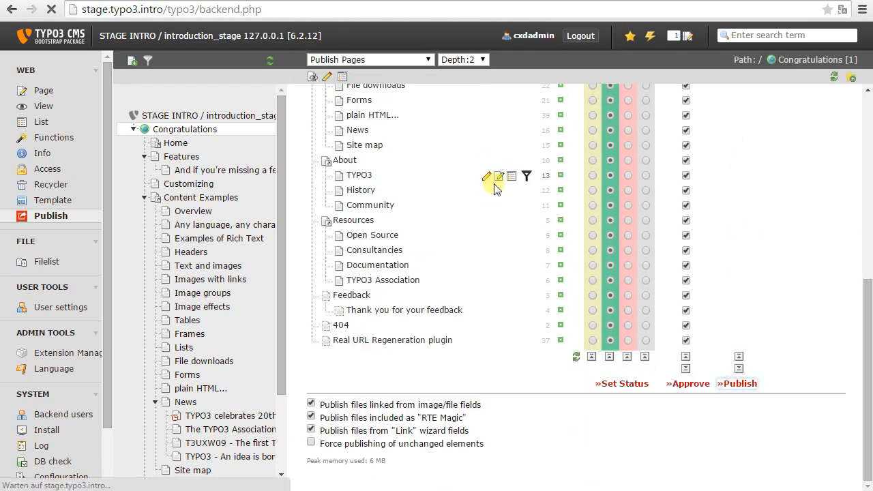
pyautogui.click(736, 383)
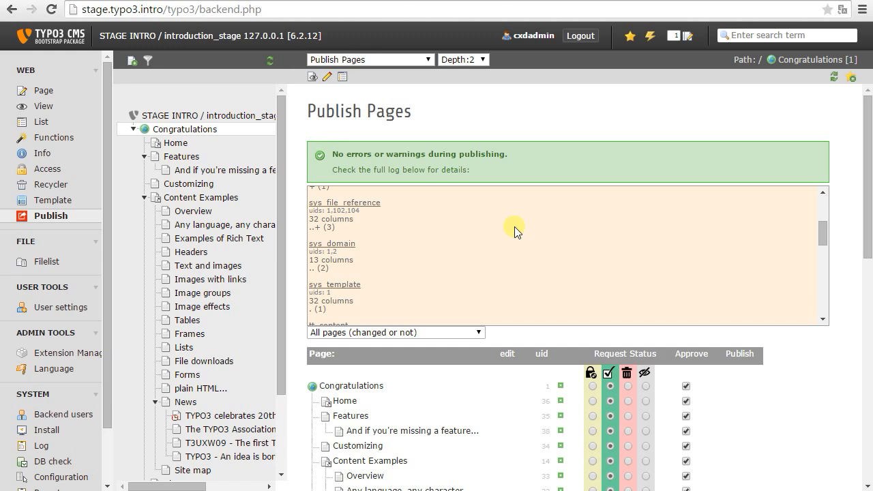
pyautogui.scroll(-3)
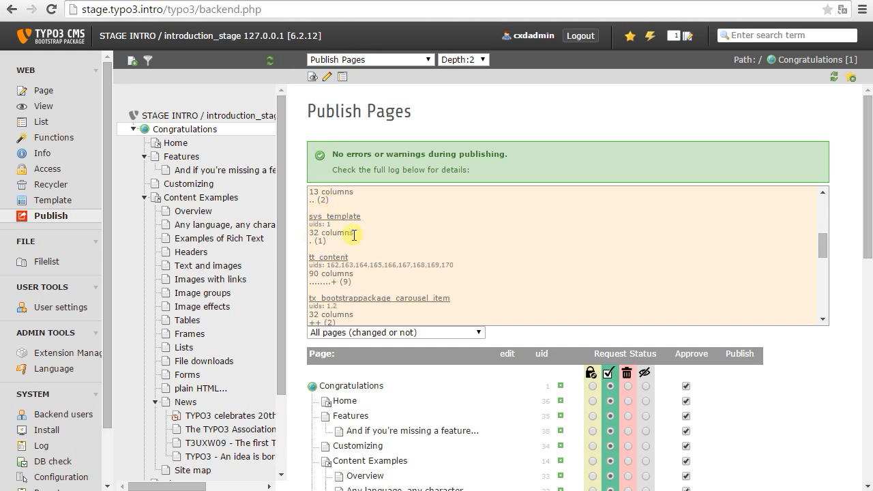
pyautogui.scroll(-3)
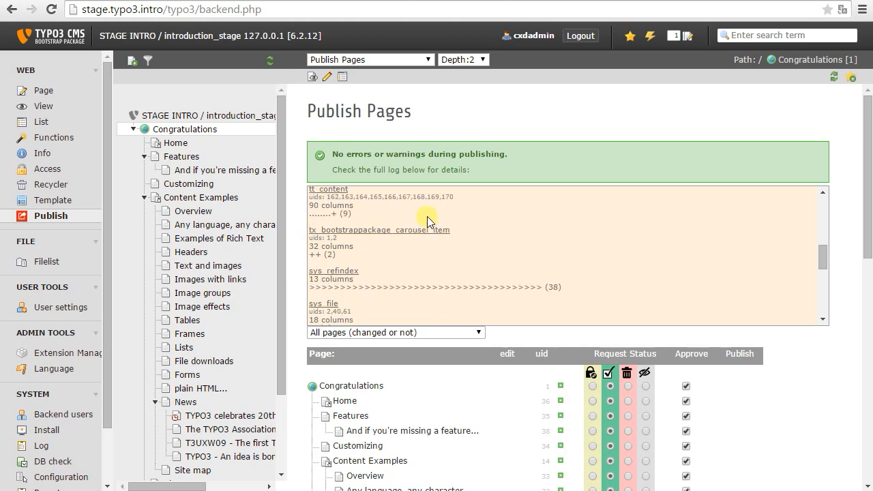
pyautogui.moveTo(346, 258)
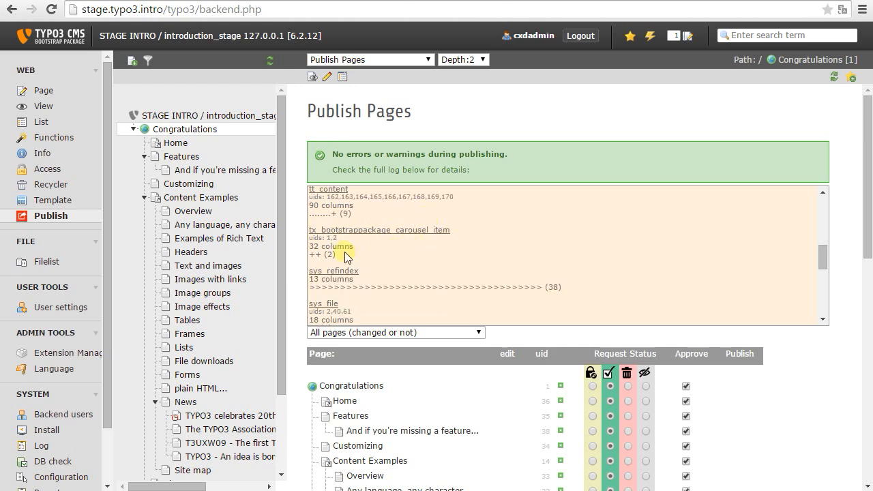
pyautogui.scroll(-3)
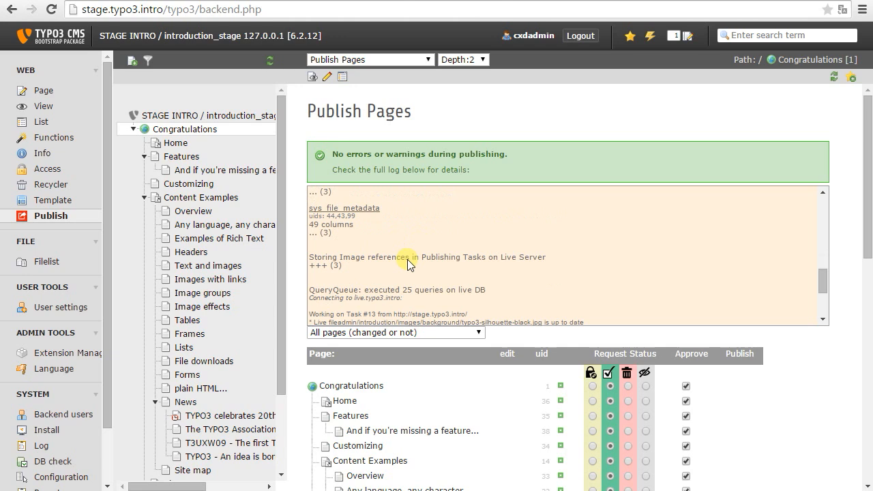
pyautogui.moveTo(450, 224)
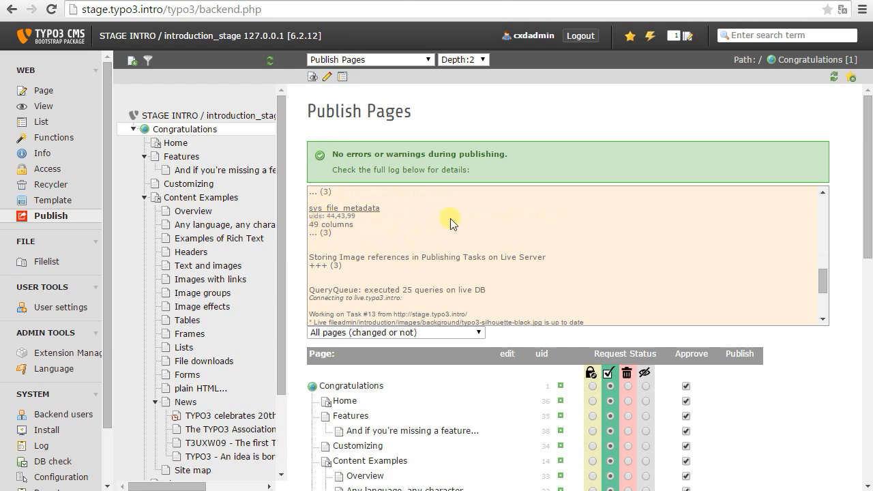
pyautogui.scroll(-3)
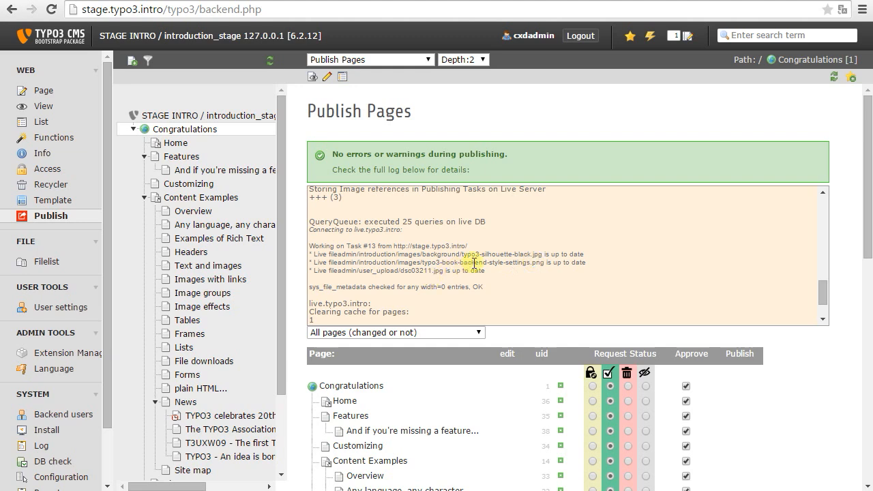
pyautogui.scroll(-3)
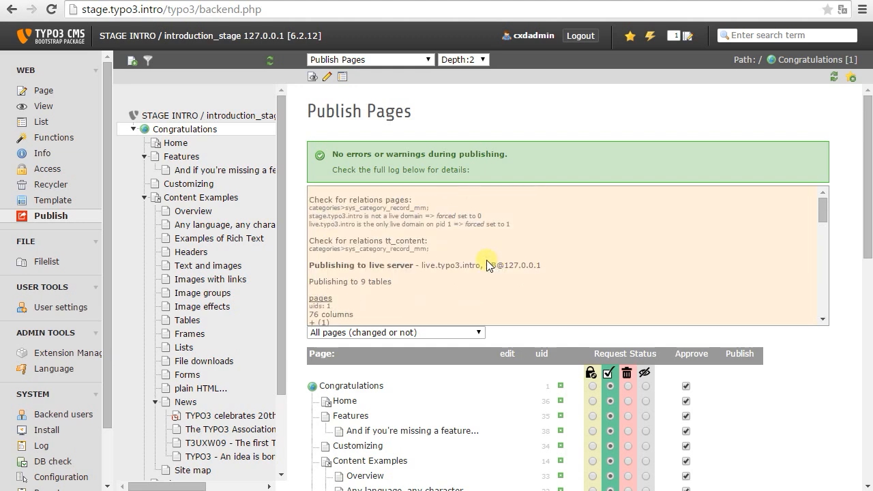
pyautogui.moveTo(733, 31)
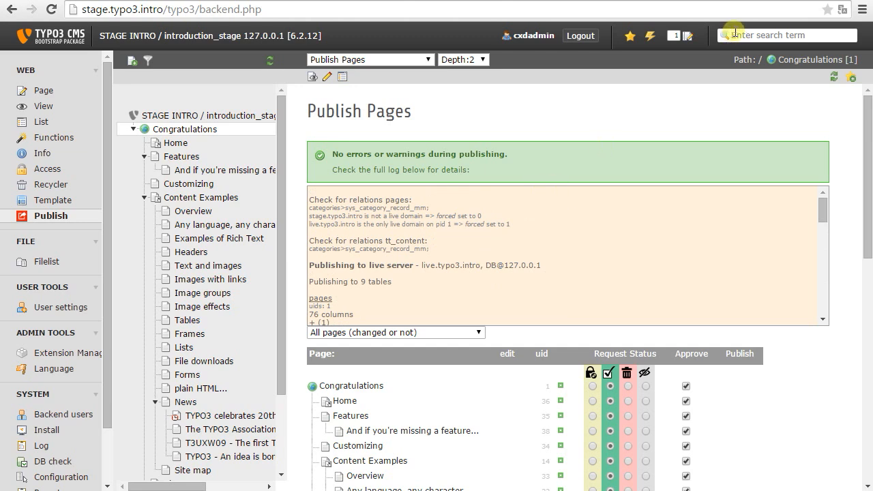
pyautogui.moveTo(603, 90)
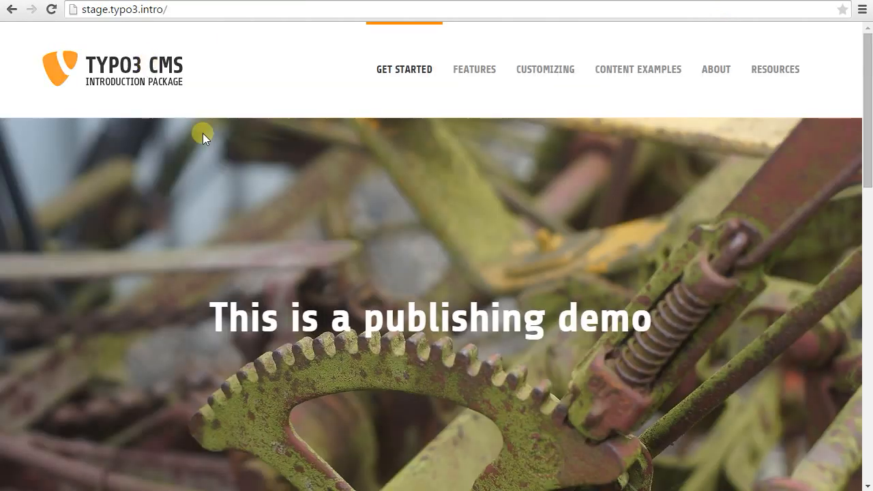
# Step: Scroll the stage homepage down to the publishing demo banner and back up
pyautogui.scroll(-3)
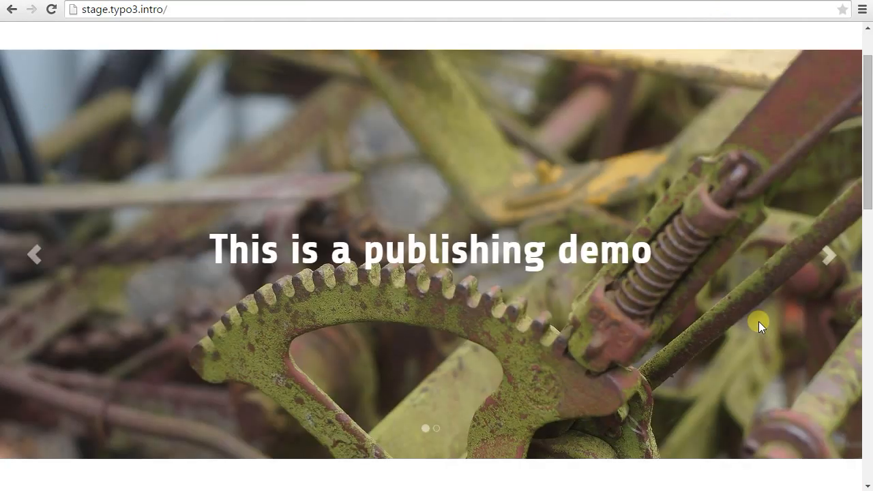
pyautogui.scroll(3)
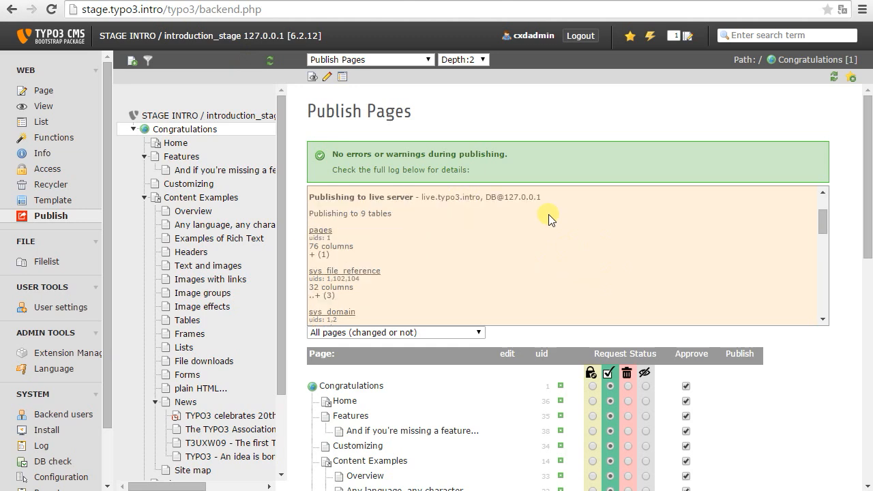
pyautogui.moveTo(556, 222)
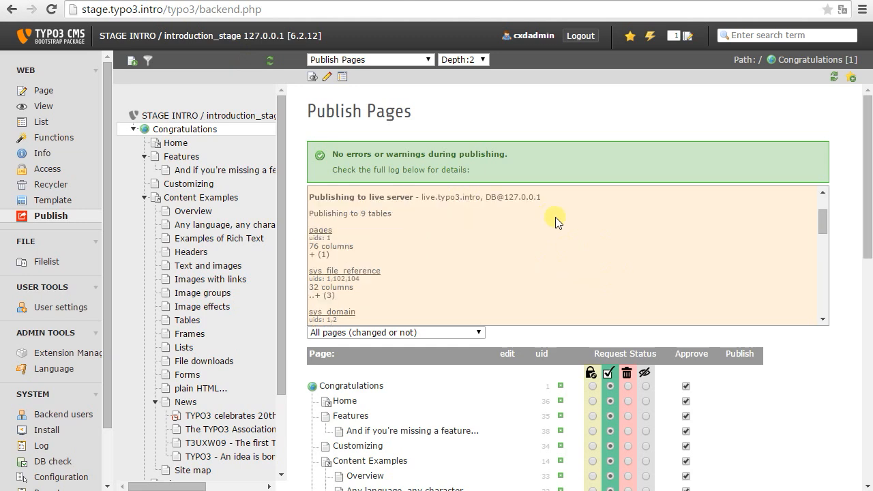
pyautogui.moveTo(551, 225)
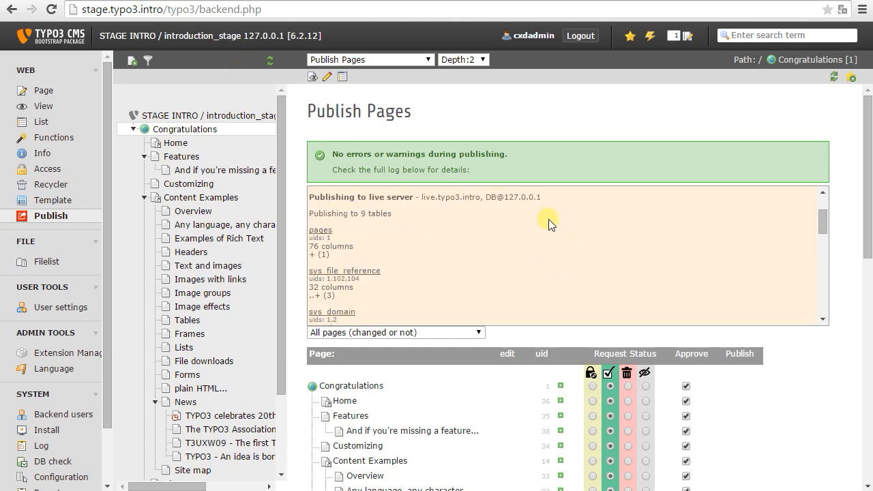
pyautogui.moveTo(534, 217)
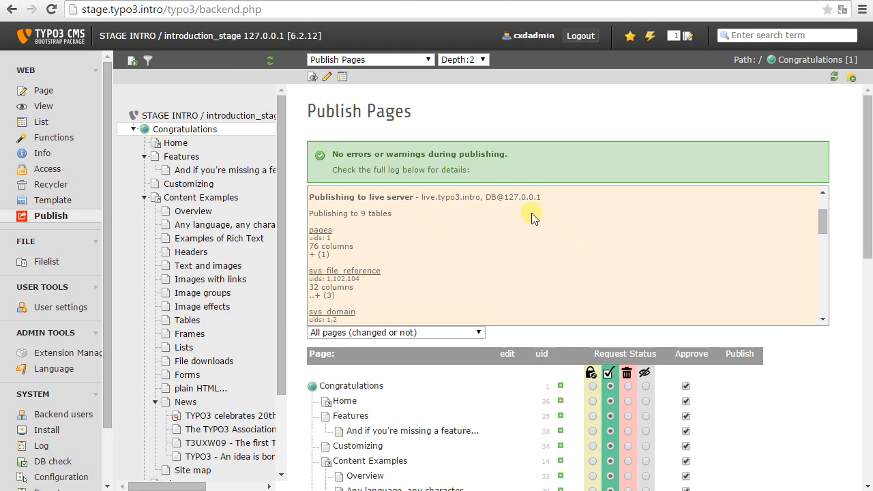
pyautogui.moveTo(543, 217)
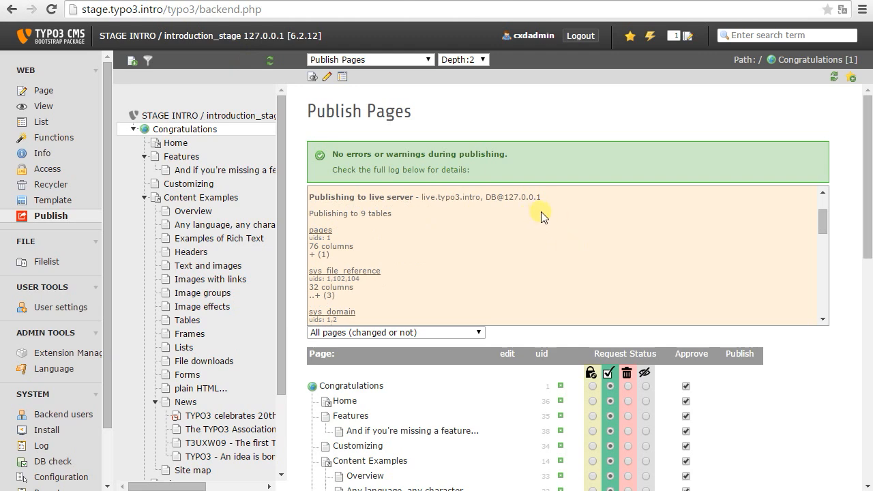
pyautogui.moveTo(538, 217)
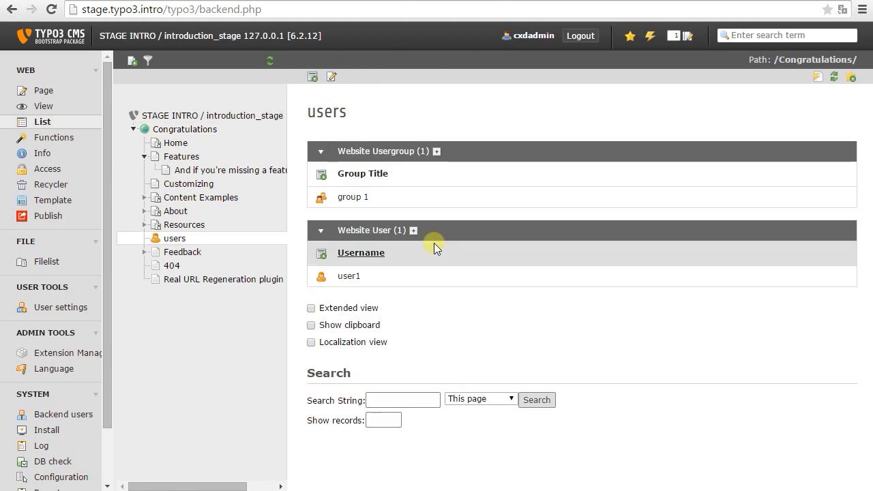
pyautogui.moveTo(482, 305)
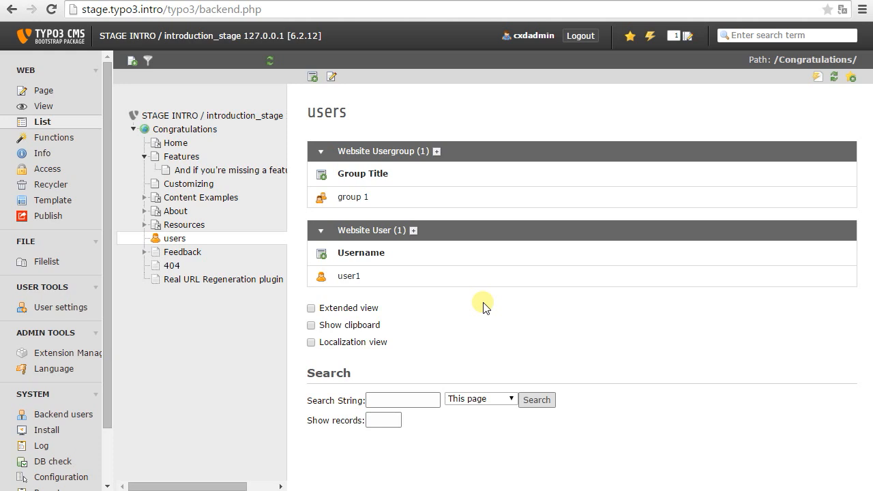
pyautogui.moveTo(506, 302)
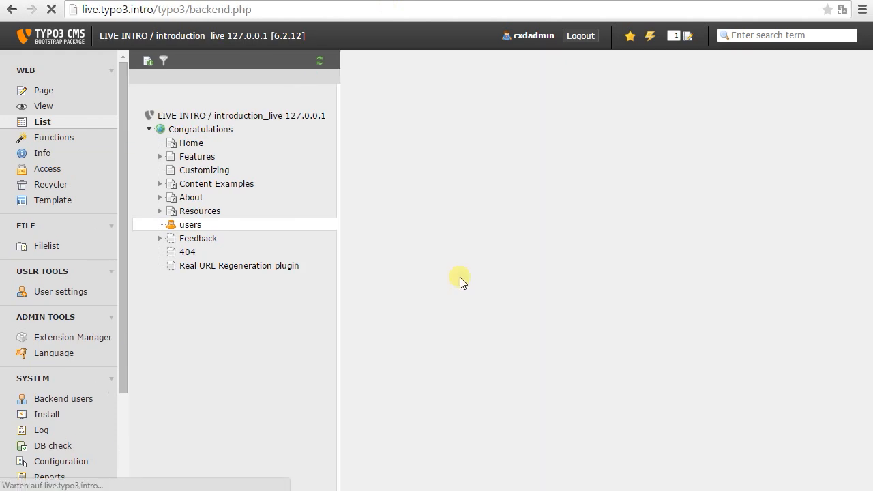
# Step: Save live website user 'userfromlive' with its password, assigned to group 1
pyautogui.write('userfromlive')
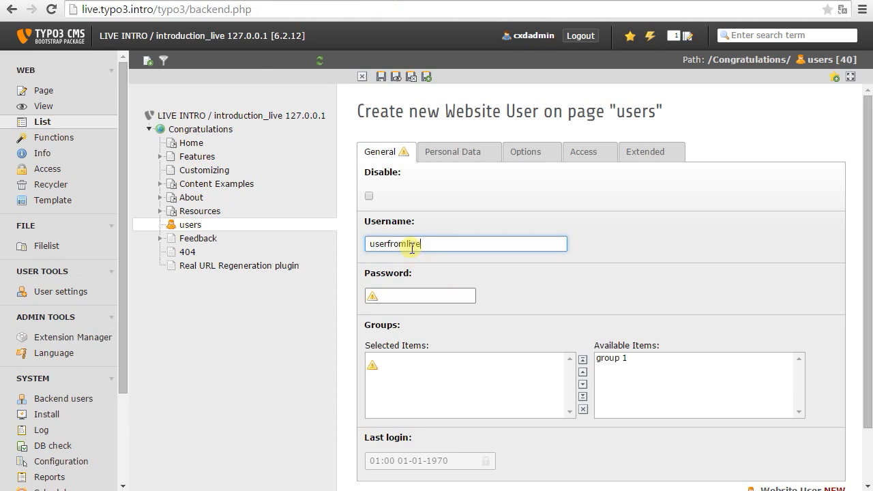
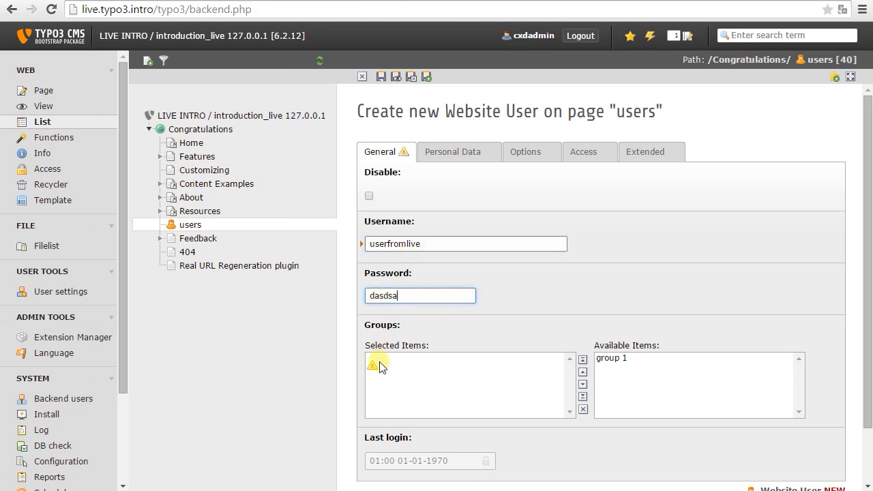
pyautogui.click(411, 76)
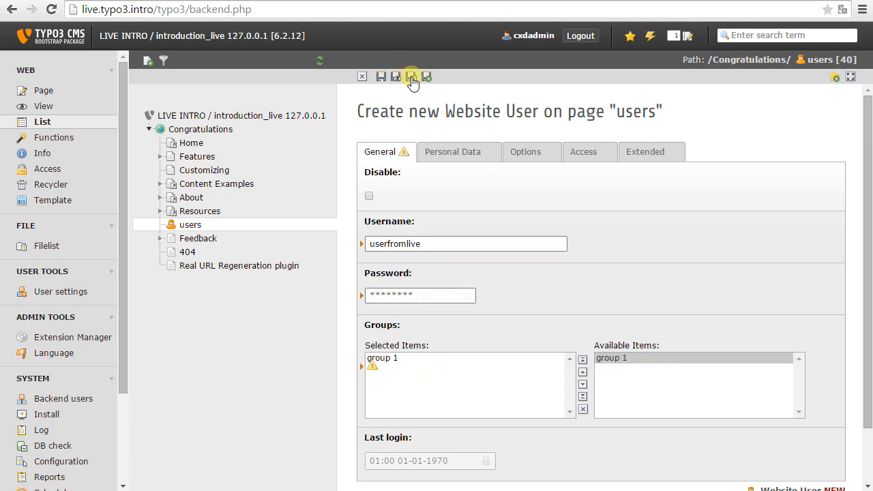
pyautogui.click(411, 76)
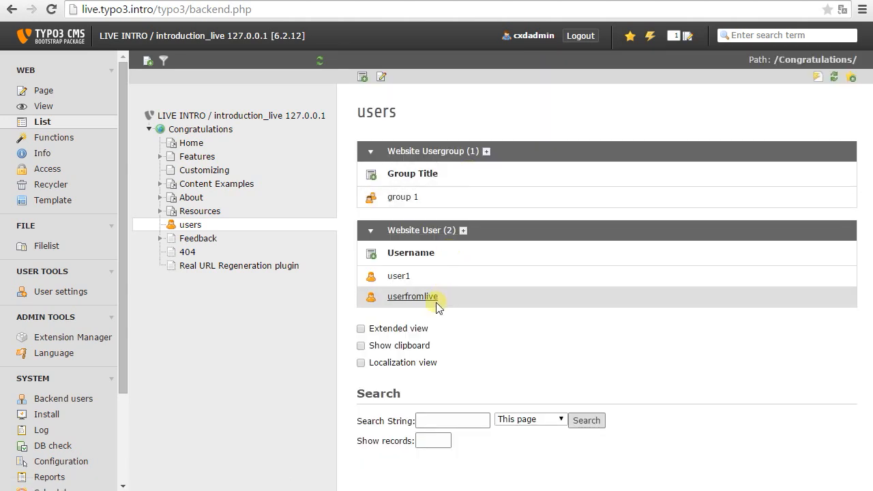
pyautogui.moveTo(371, 296)
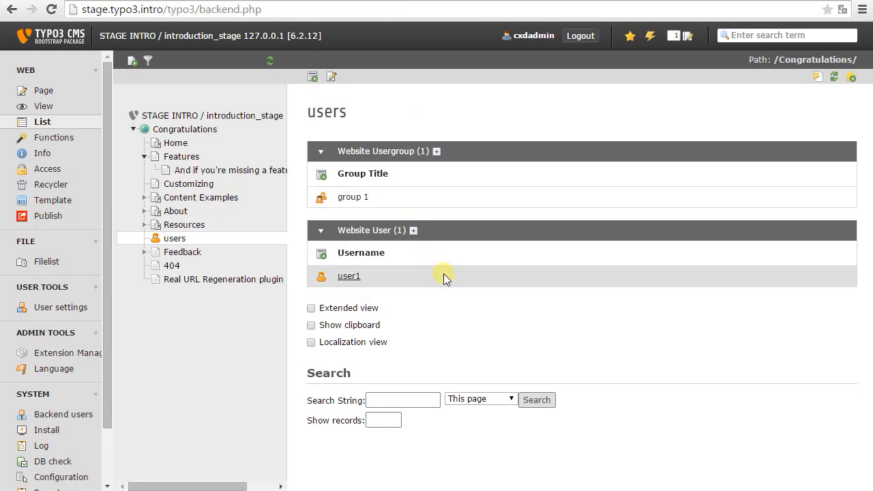
pyautogui.moveTo(349, 276)
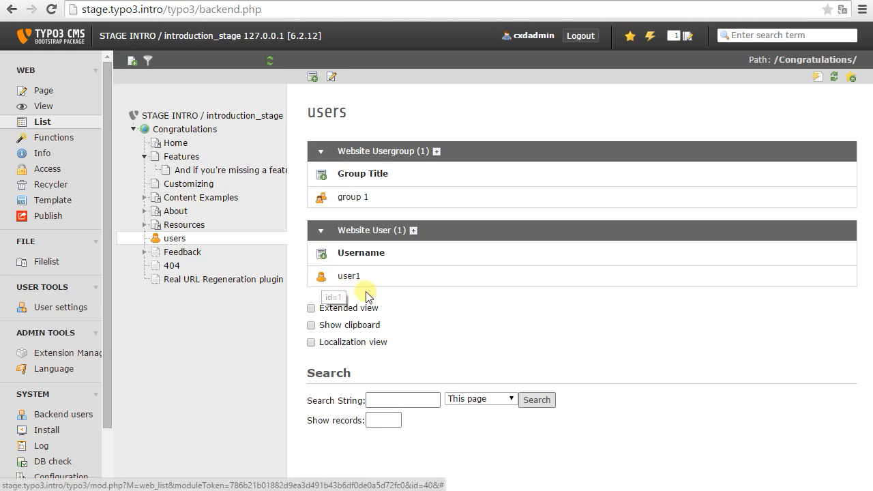
pyautogui.moveTo(391, 301)
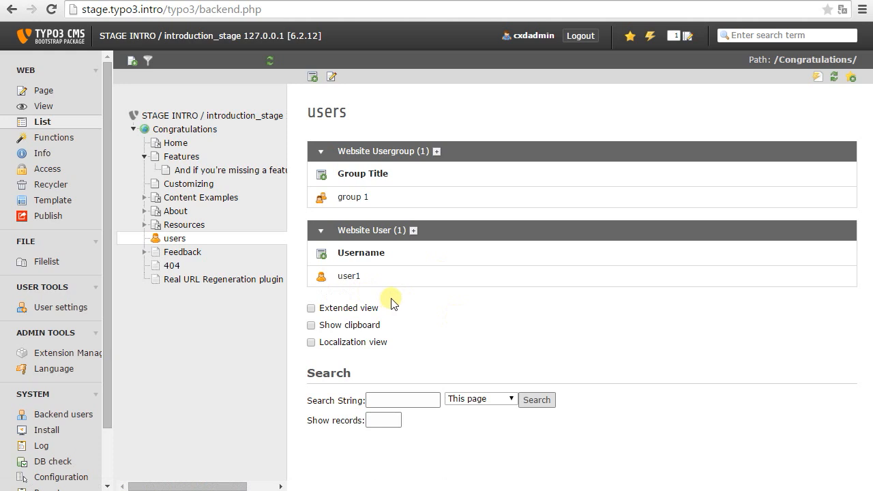
# Step: Create and save website user 'stage2' on the stage users page
pyautogui.click(413, 229)
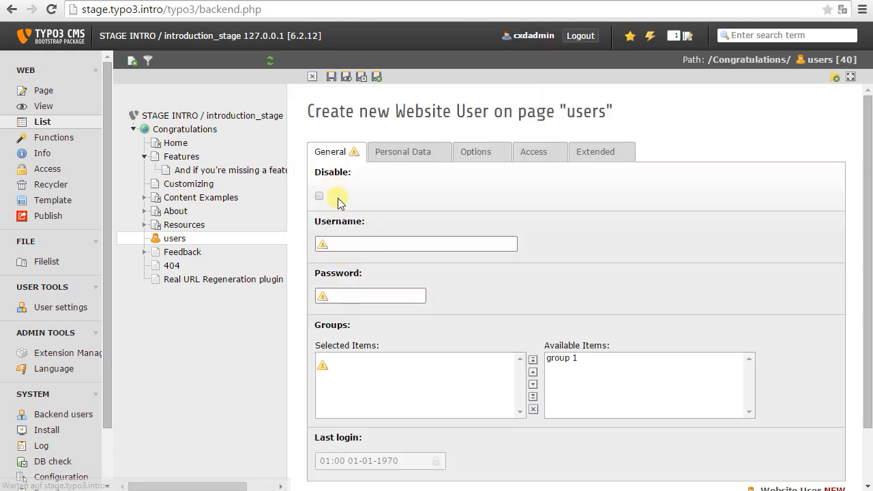
pyautogui.write('STA')
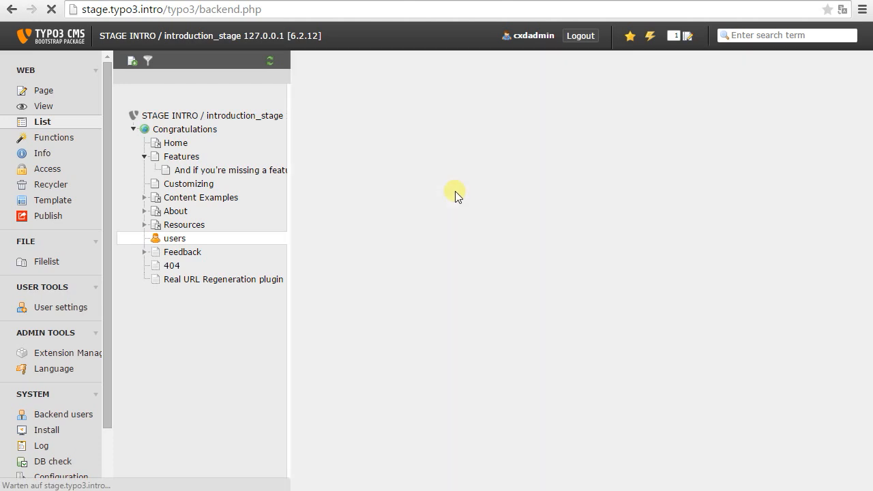
pyautogui.click(175, 238)
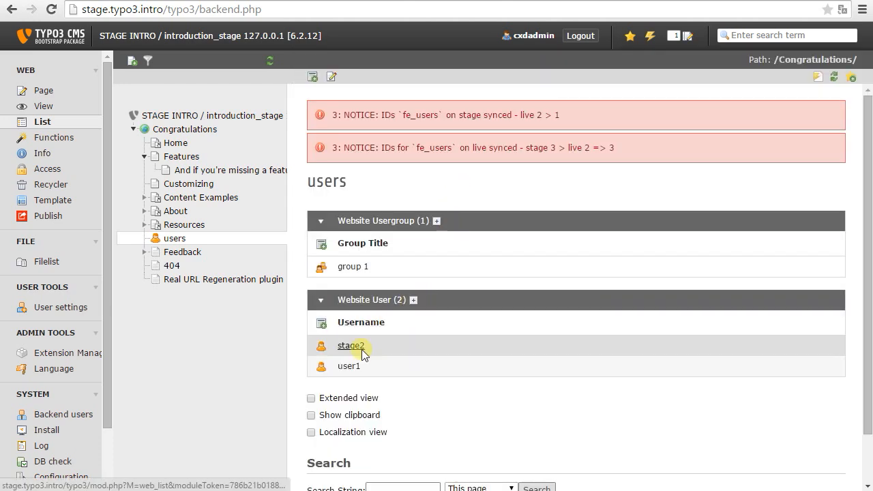
pyautogui.moveTo(494, 198)
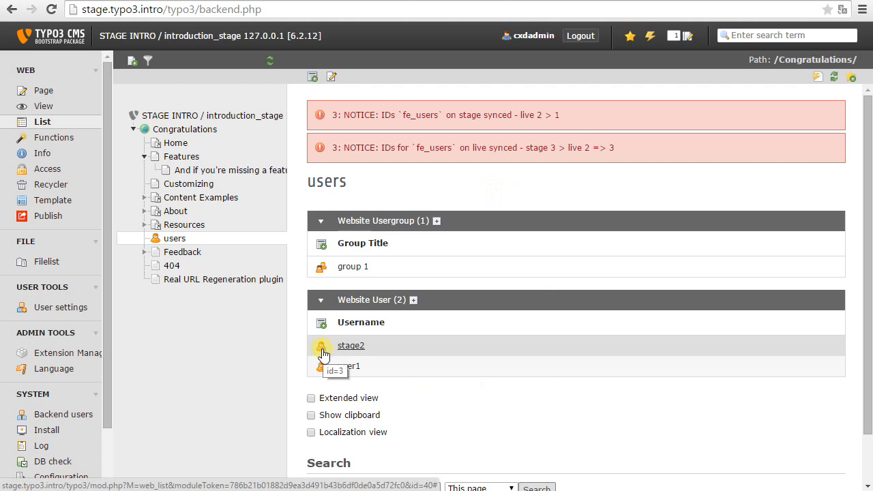
pyautogui.moveTo(380, 400)
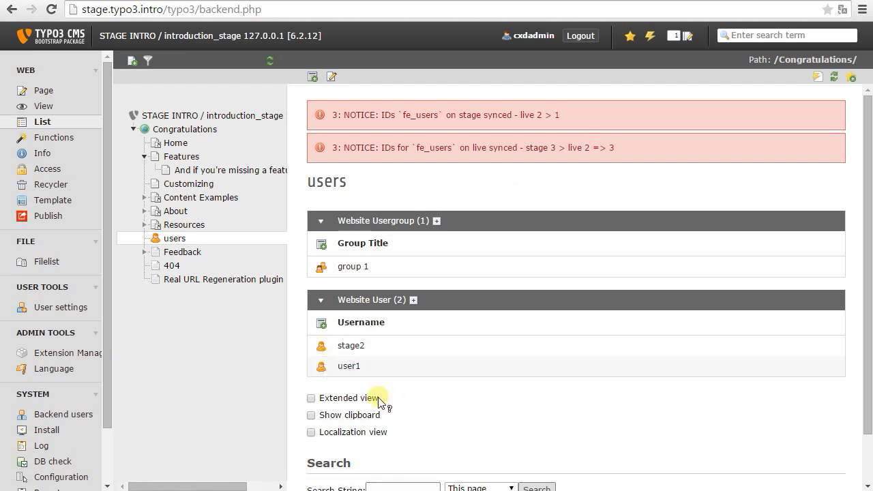
pyautogui.moveTo(449, 403)
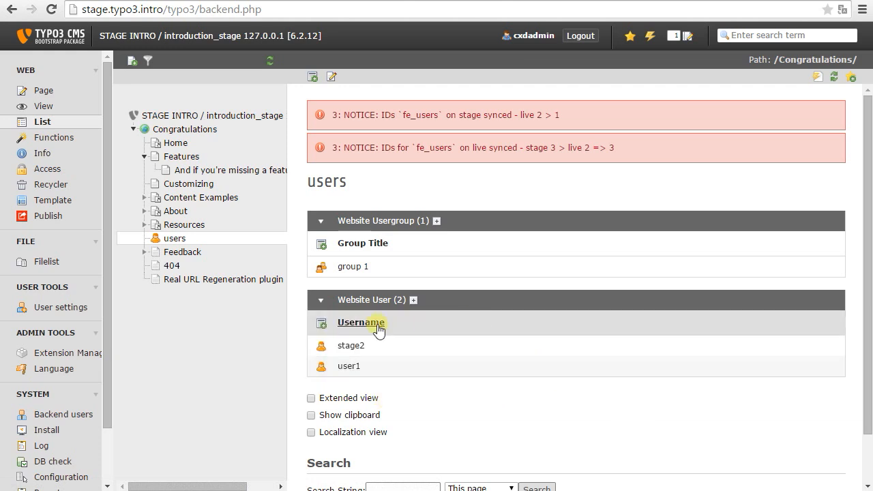
pyautogui.moveTo(321, 330)
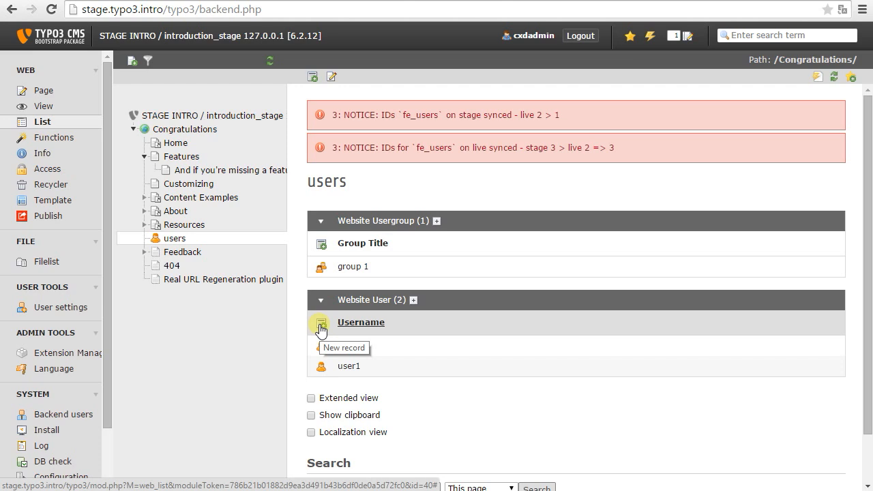
# Step: Start a new stage website user and enter username 'TheTHirStageUser'
pyautogui.click(319, 322)
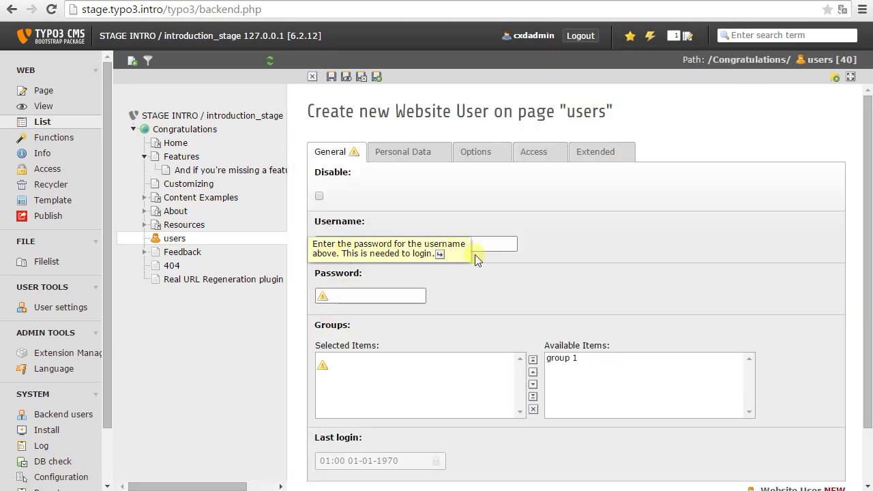
pyautogui.write('The')
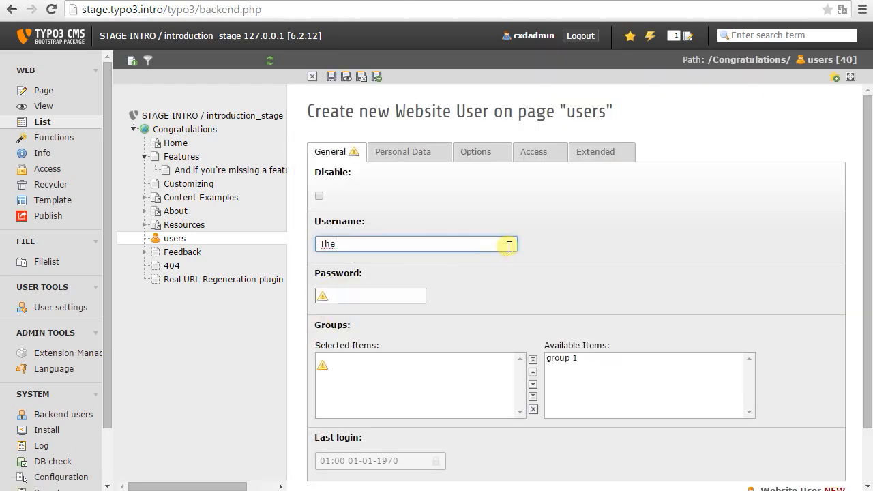
pyautogui.write('TH')
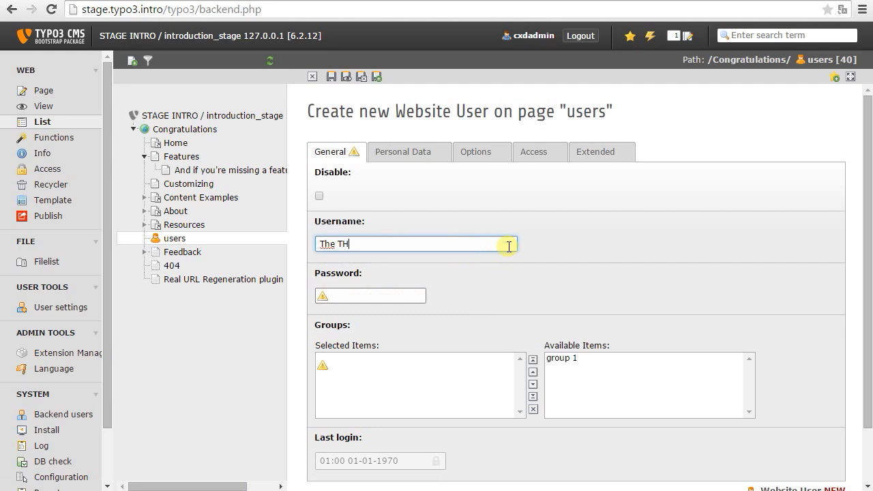
pyautogui.write('irSt')
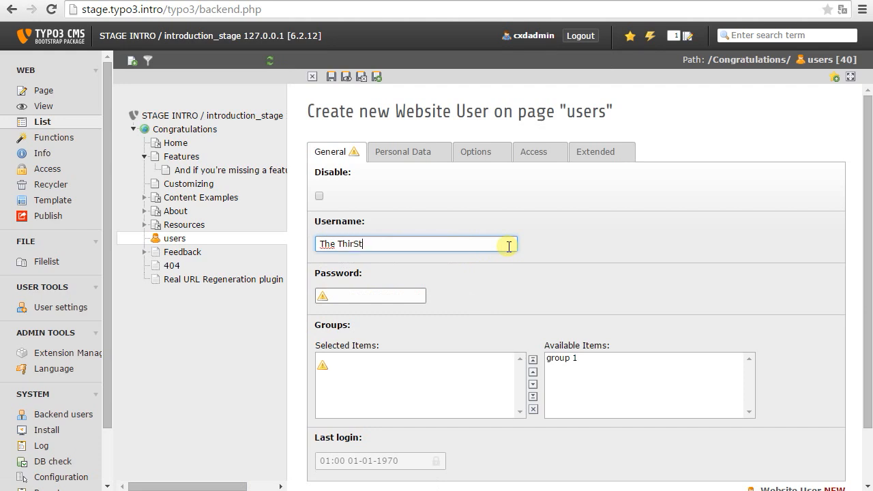
pyautogui.write('ageUser')
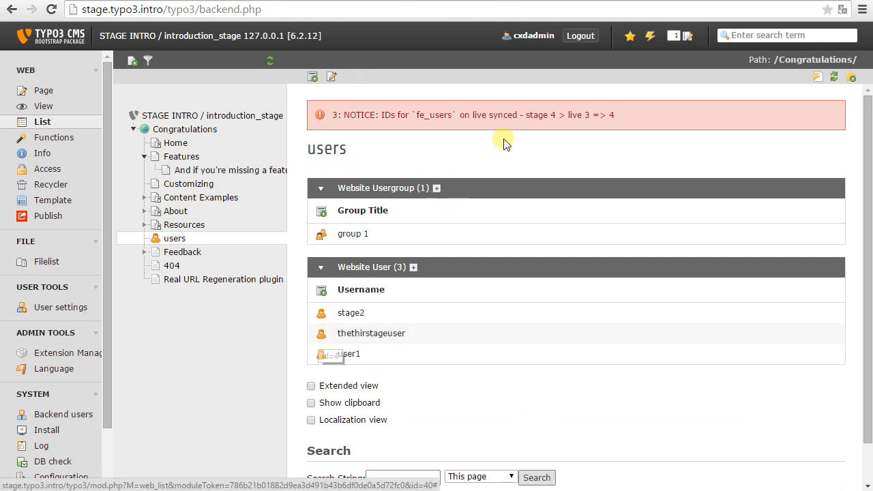
# Step: Start a new Website User record on the live site's users page
pyautogui.click(380, 77)
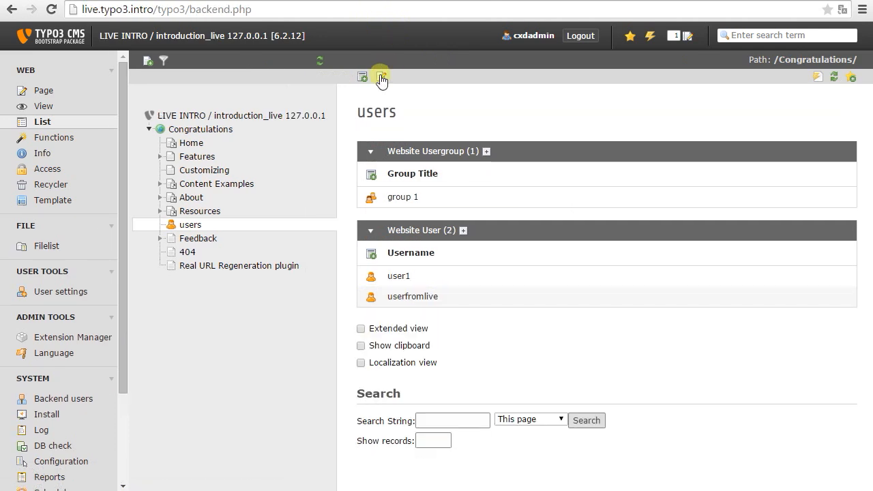
pyautogui.moveTo(363, 77)
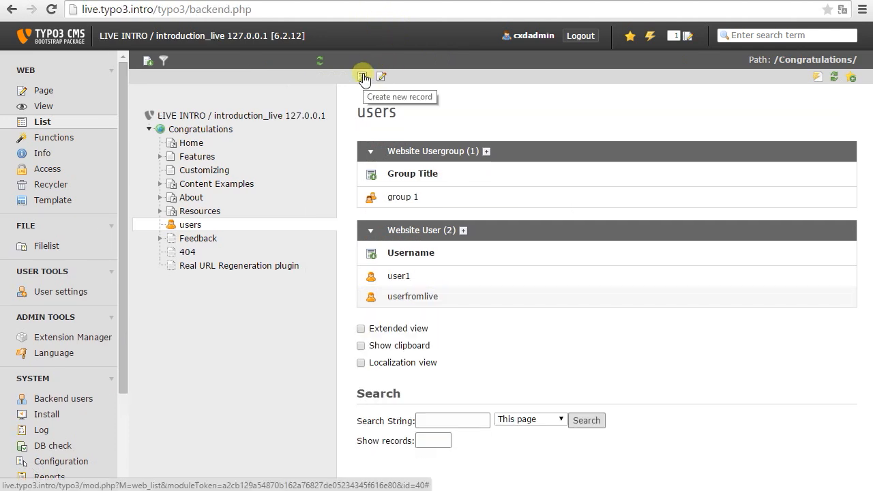
pyautogui.click(363, 76)
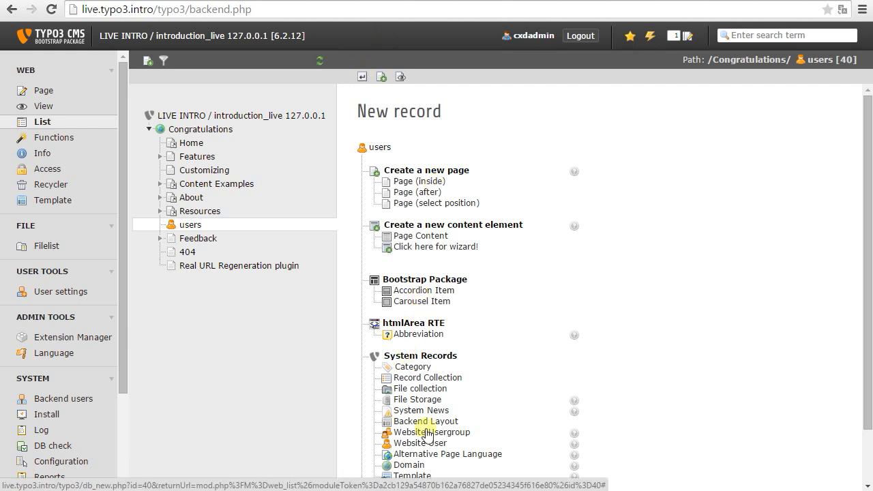
pyautogui.click(419, 442)
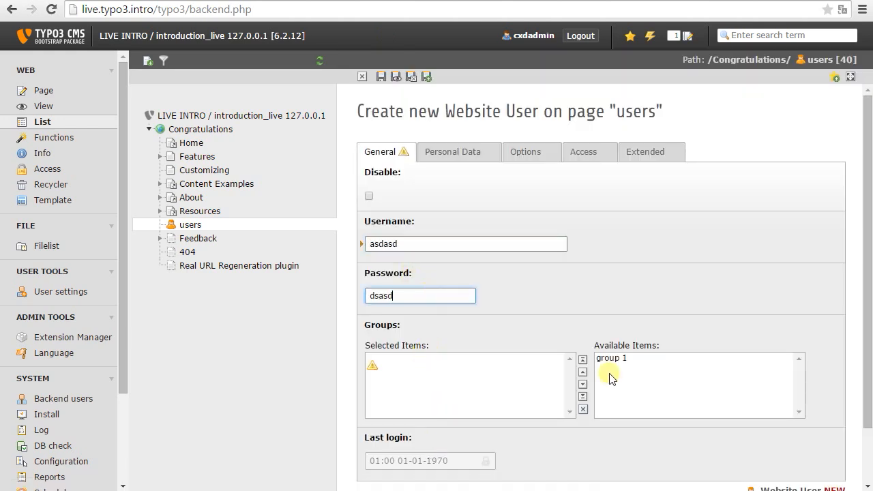
# Step: Save website user 'asdasd-live' in group 1 on live
pyautogui.doubleClick(611, 357)
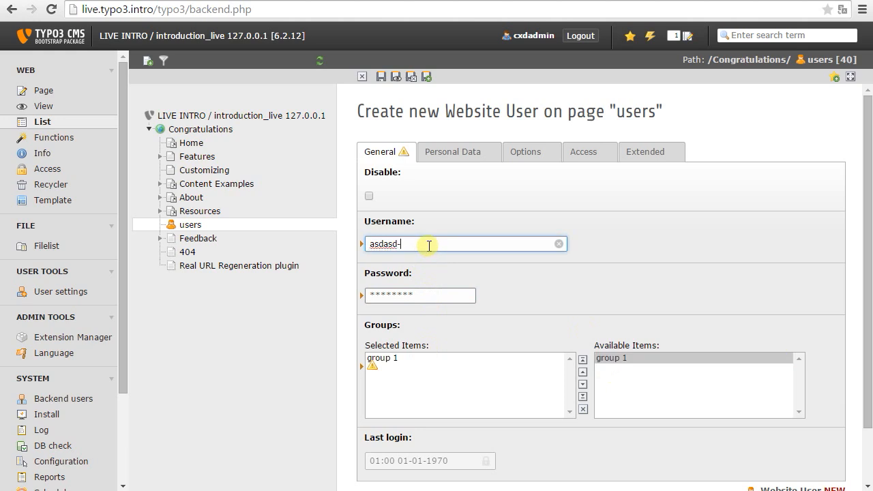
pyautogui.write('live')
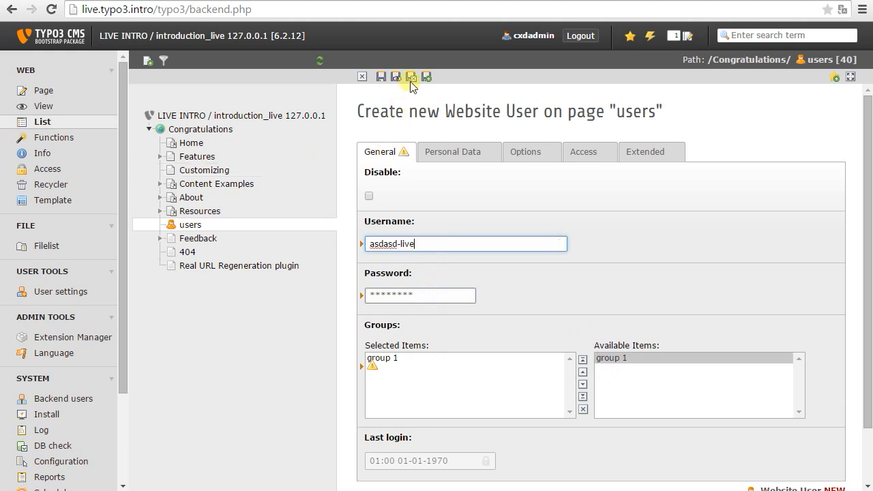
pyautogui.click(412, 77)
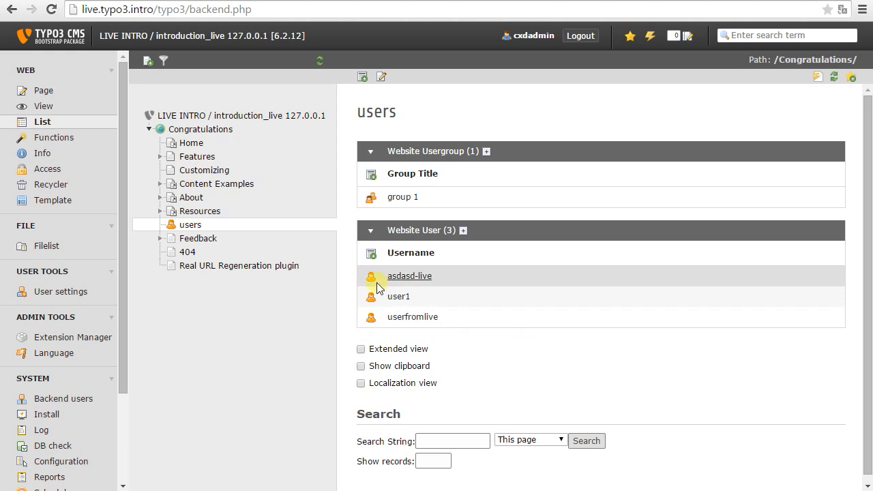
pyautogui.moveTo(371, 276)
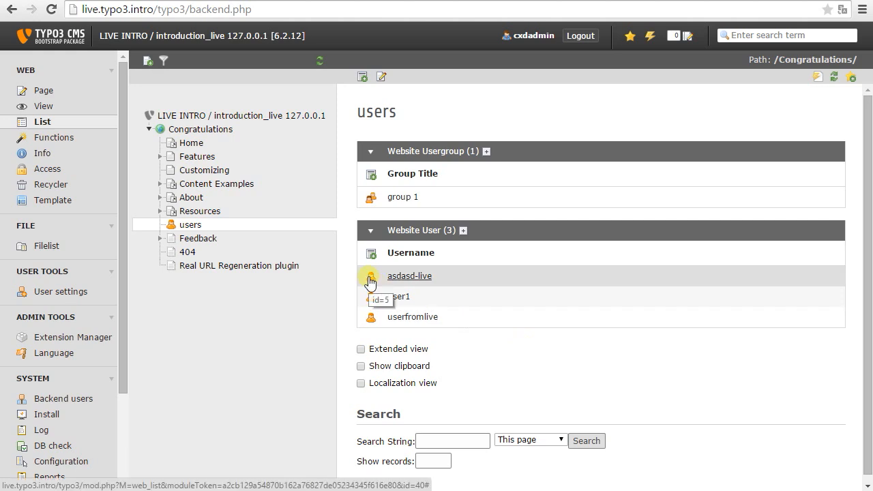
pyautogui.moveTo(362, 283)
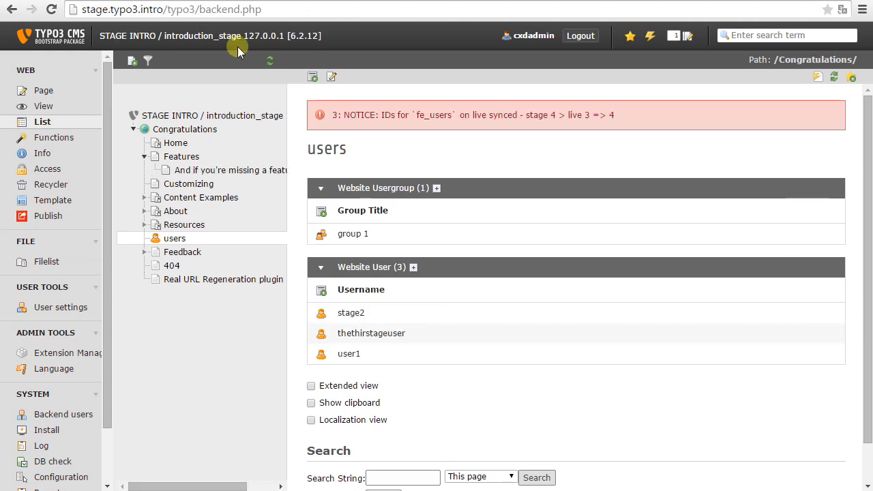
# Step: Approve and publish the stage users page to live in Web > Publish
pyautogui.click(48, 215)
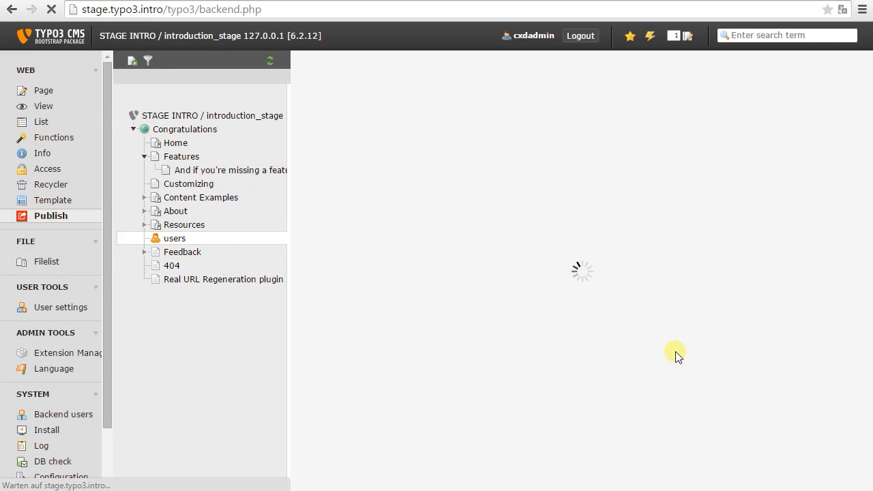
pyautogui.click(174, 238)
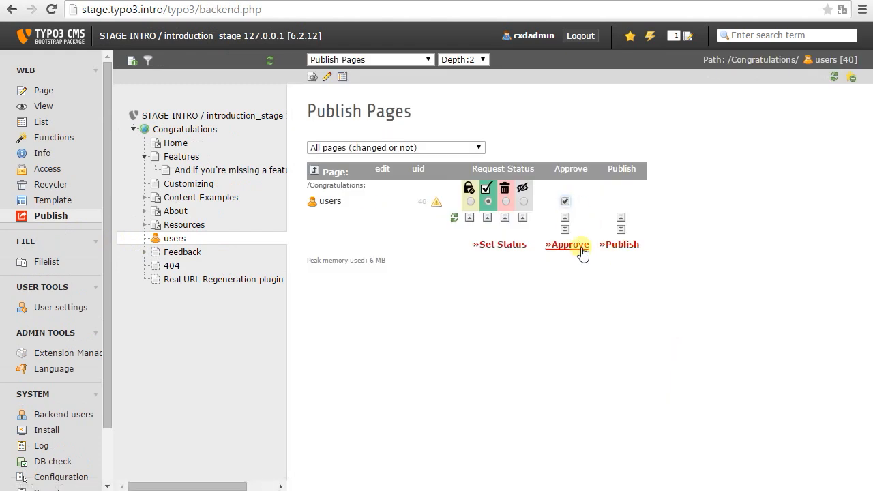
pyautogui.click(621, 201)
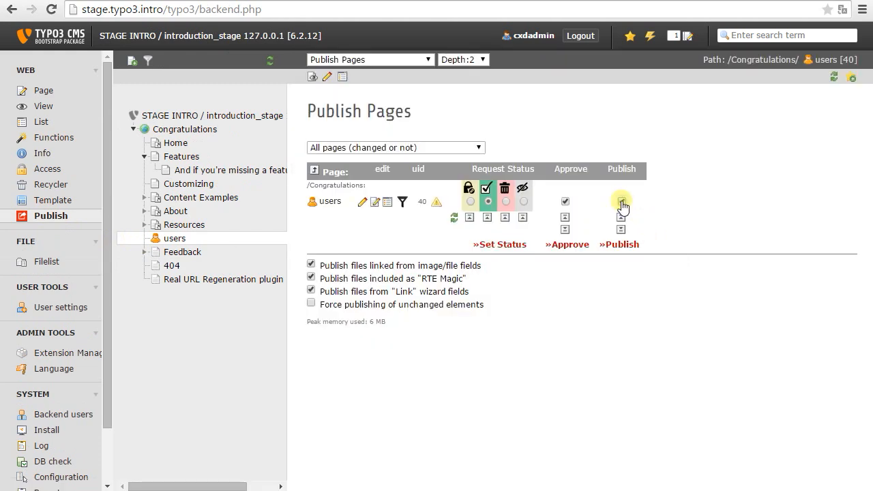
pyautogui.click(621, 208)
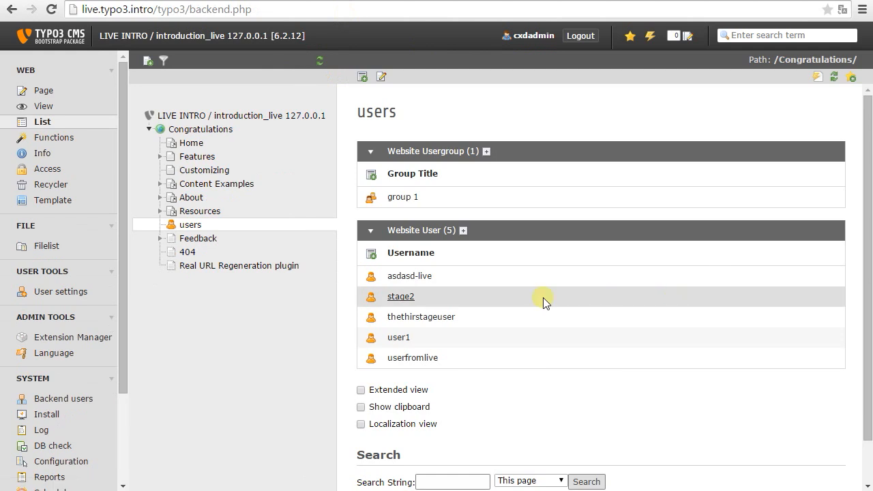
pyautogui.moveTo(525, 304)
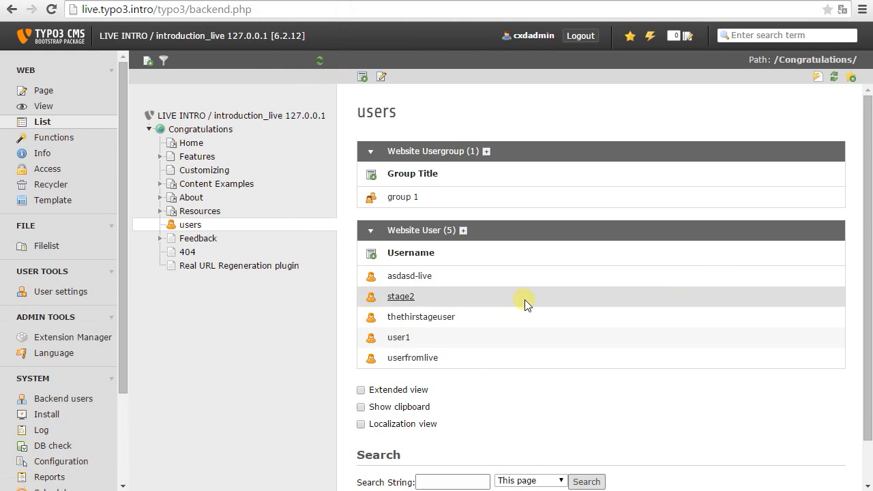
# Step: Run the live server DB table info check in Live Server Utilities and review the results
pyautogui.click(47, 215)
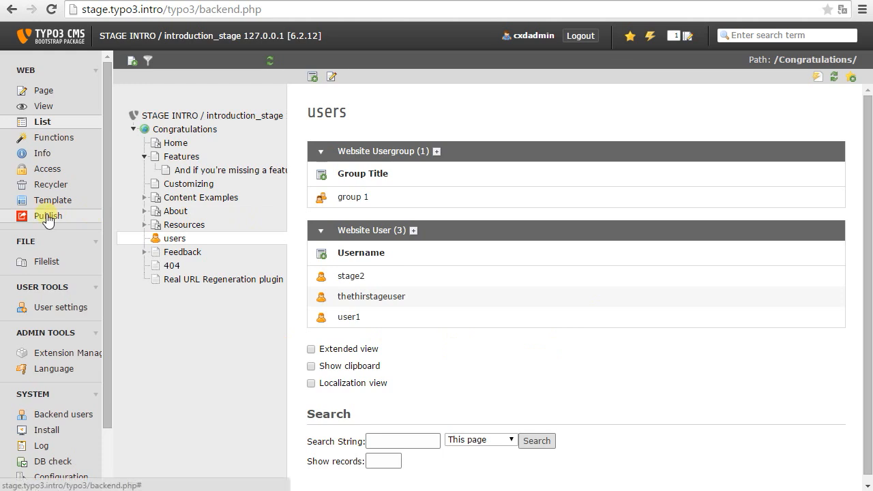
pyautogui.click(48, 215)
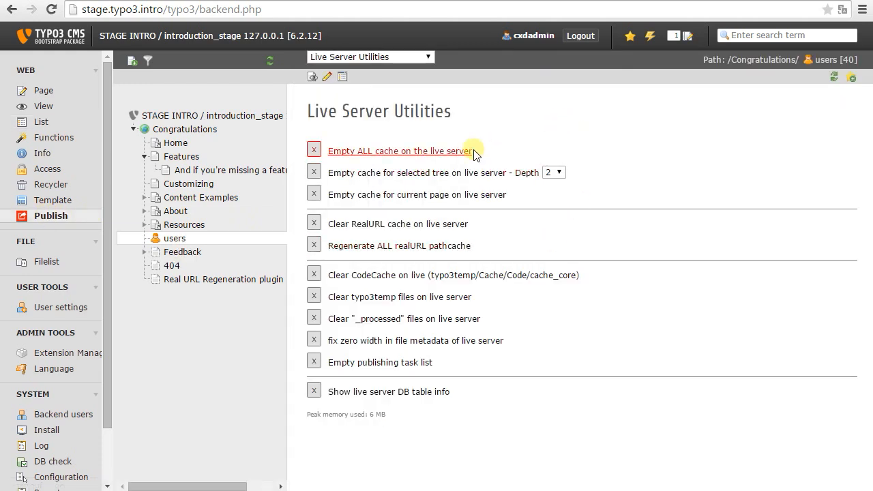
pyautogui.moveTo(456, 199)
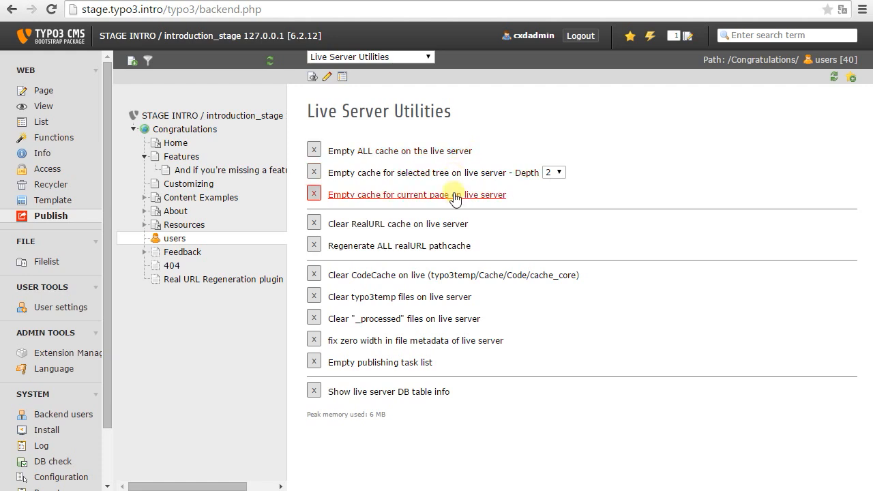
pyautogui.moveTo(680, 208)
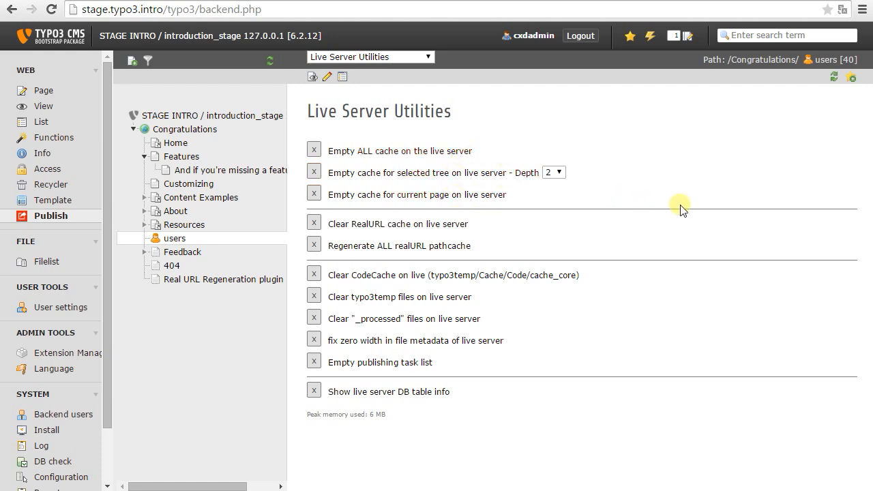
pyautogui.moveTo(672, 215)
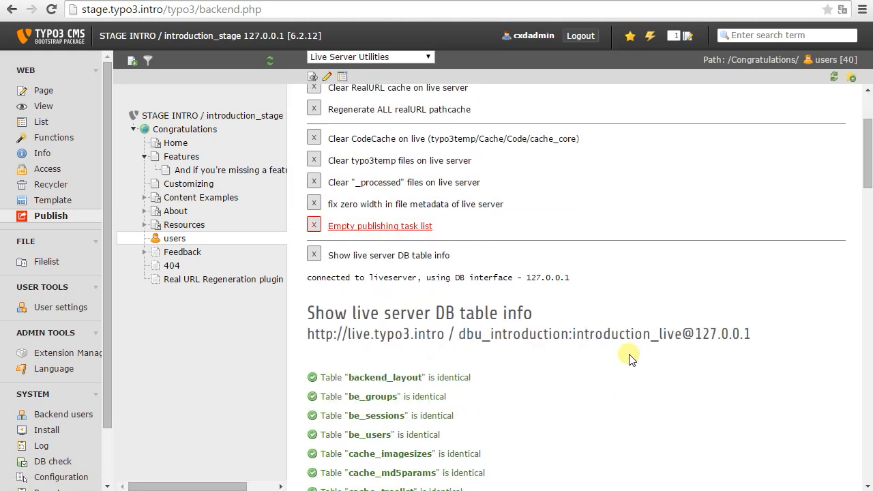
pyautogui.scroll(-3)
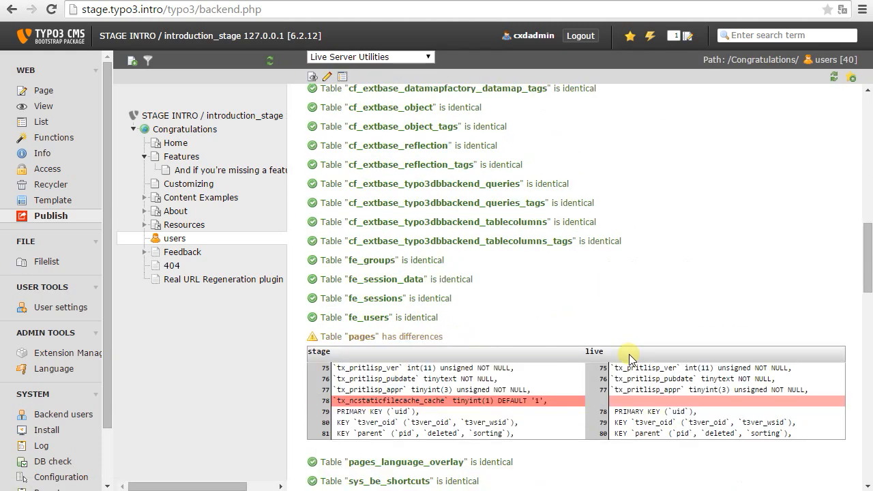
pyautogui.scroll(-3)
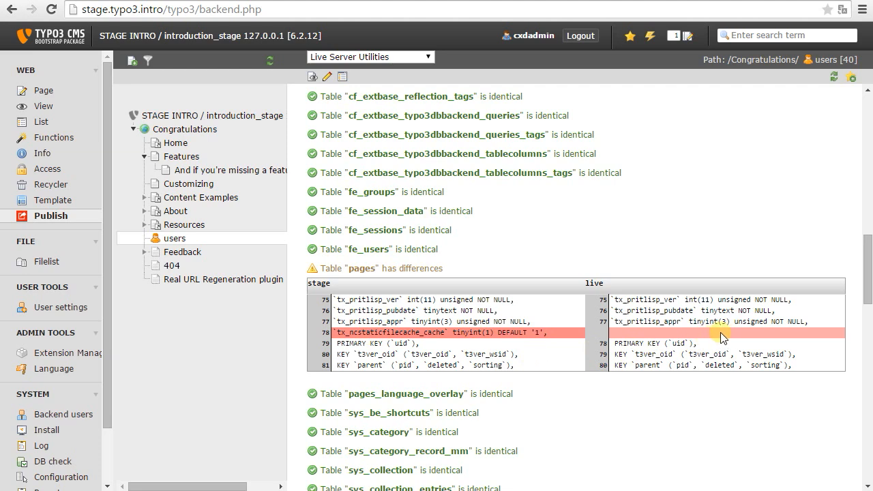
pyautogui.scroll(-3)
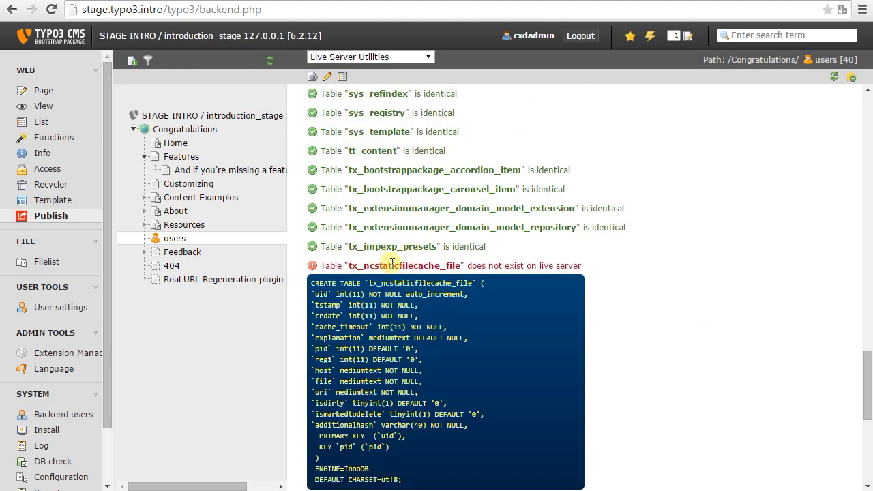
pyautogui.scroll(-3)
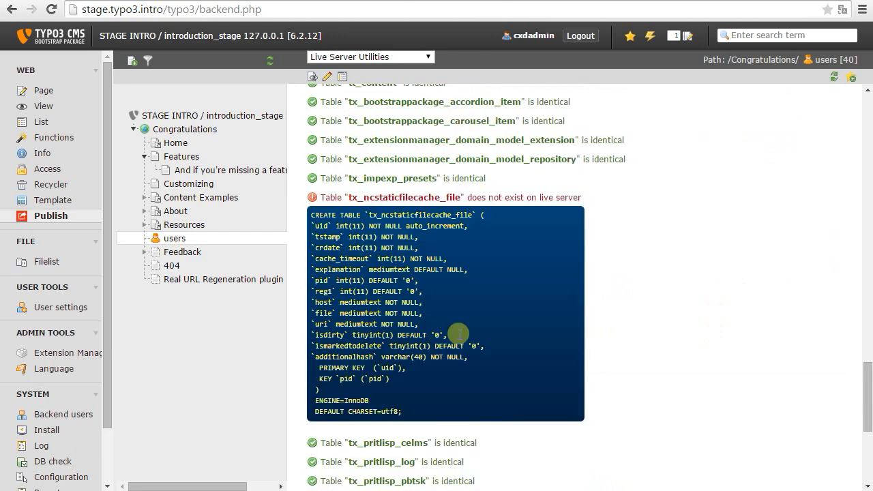
pyautogui.click(341, 76)
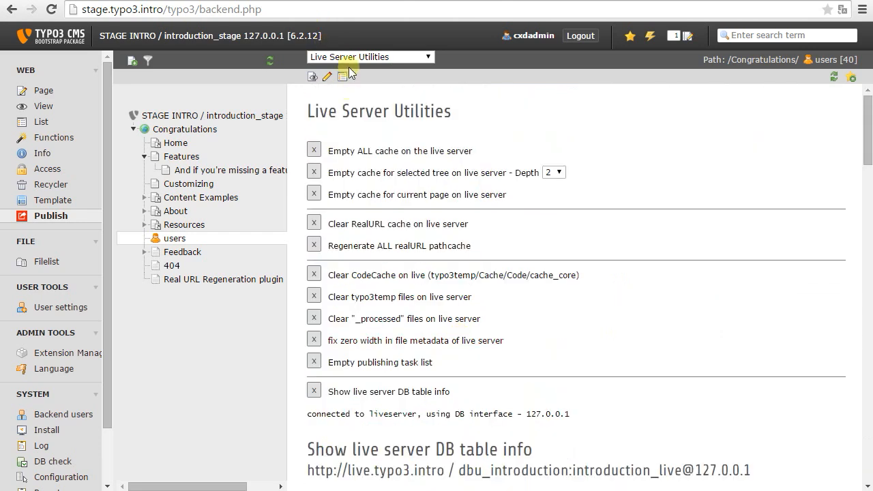
# Step: Publish the full Real URL Redirects table to live and confirm
pyautogui.click(370, 57)
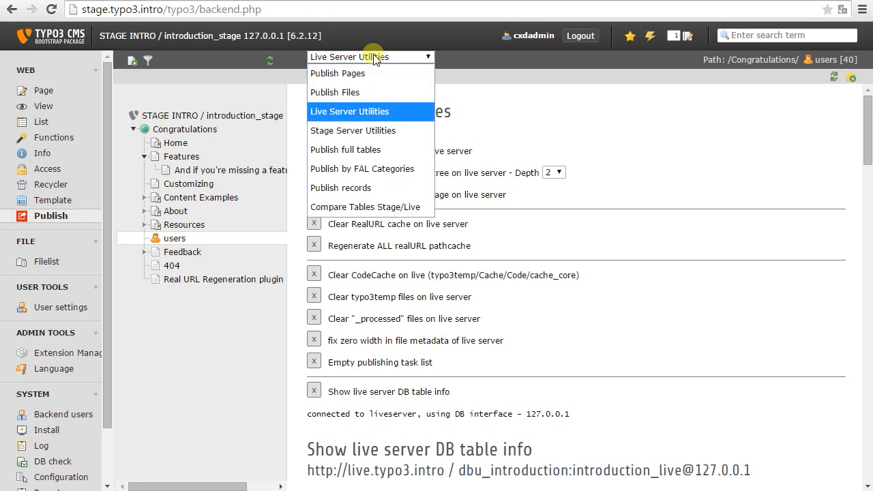
pyautogui.click(346, 149)
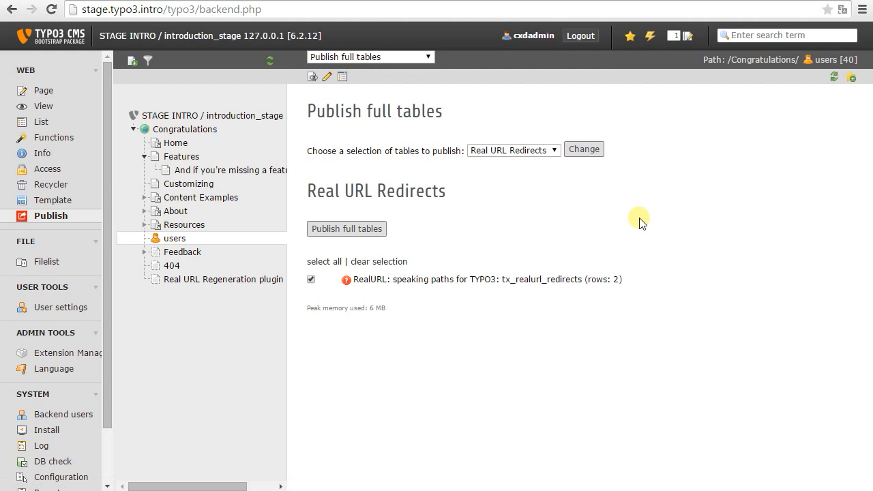
pyautogui.click(346, 229)
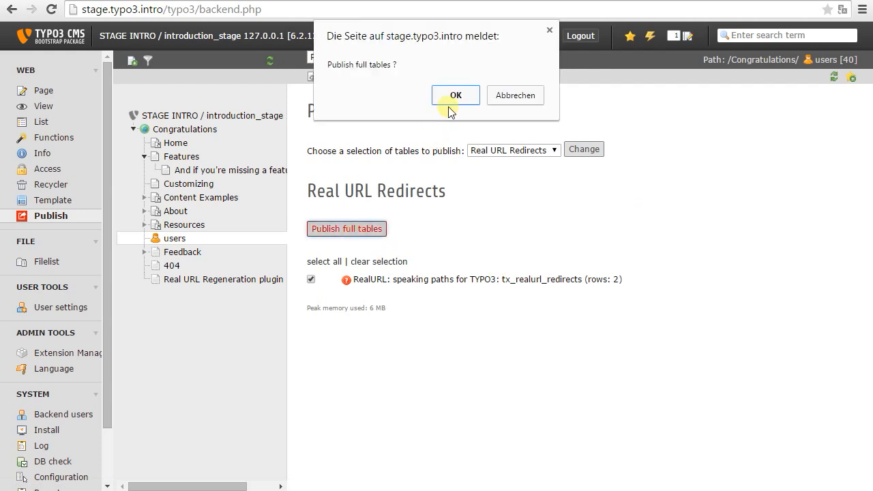
pyautogui.click(455, 95)
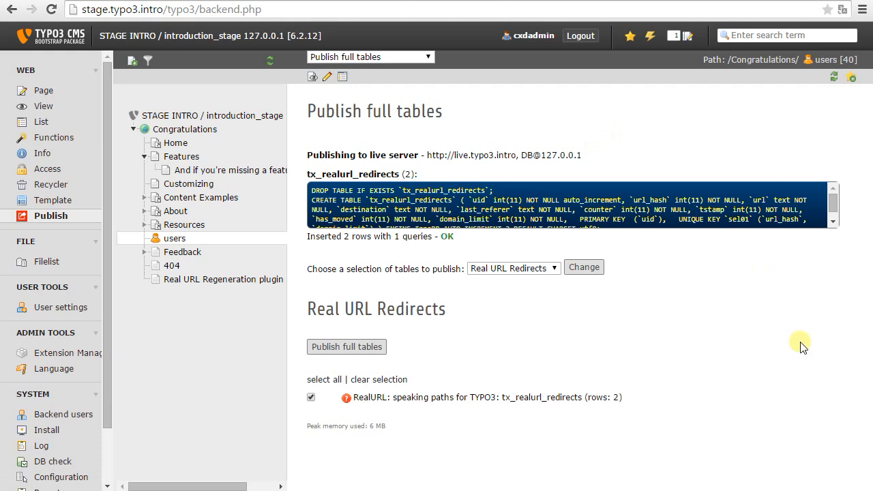
pyautogui.moveTo(737, 265)
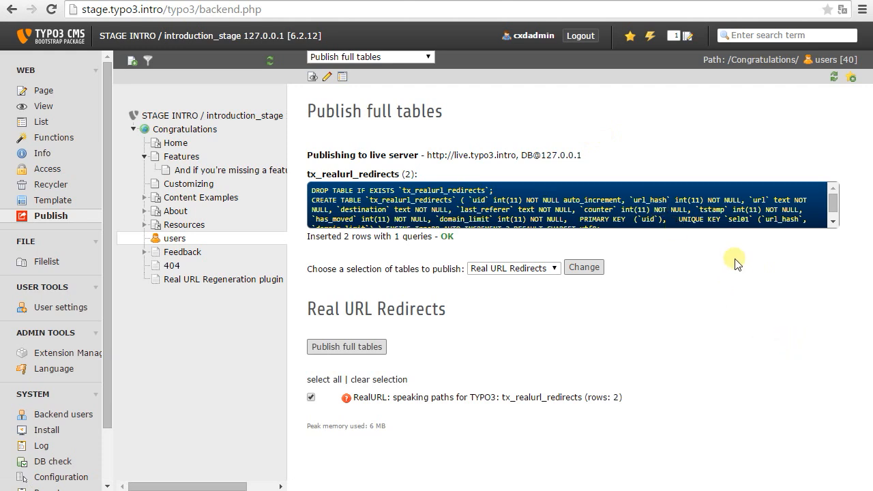